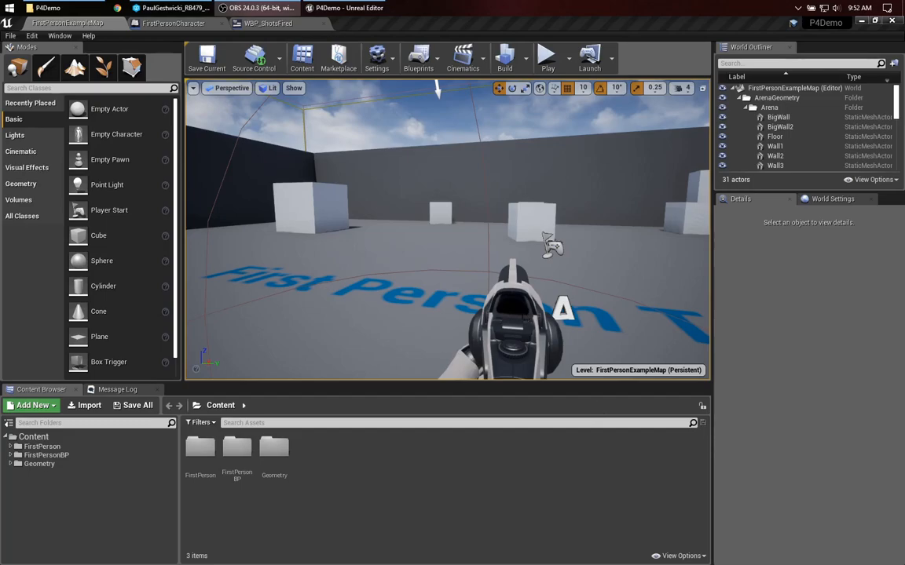
Bring up the FirstPersonCharacter Blueprint to review its ShotsFired variable.
{"action": "left_click", "coordinate": [546, 55]}
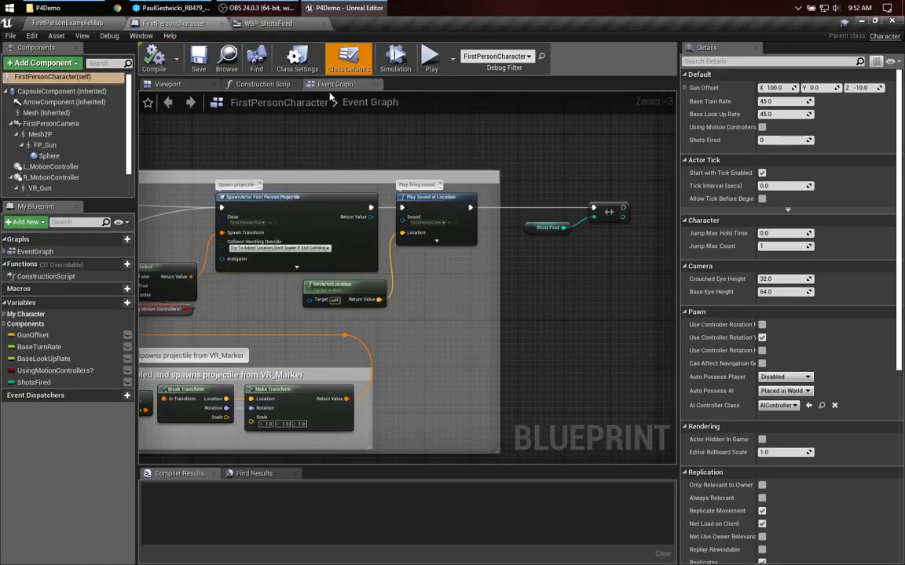
{"action": "mouse_move", "coordinate": [35, 383]}
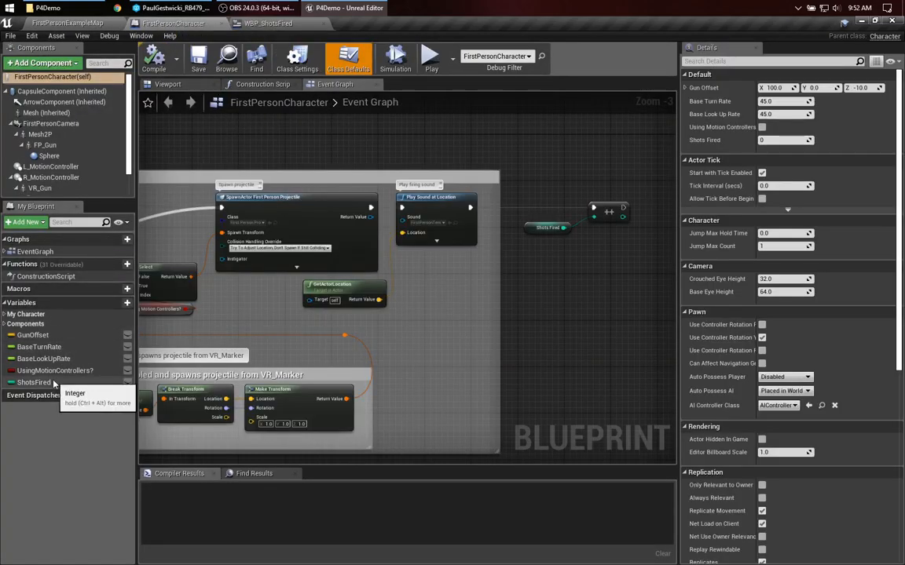
{"action": "mouse_move", "coordinate": [411, 147]}
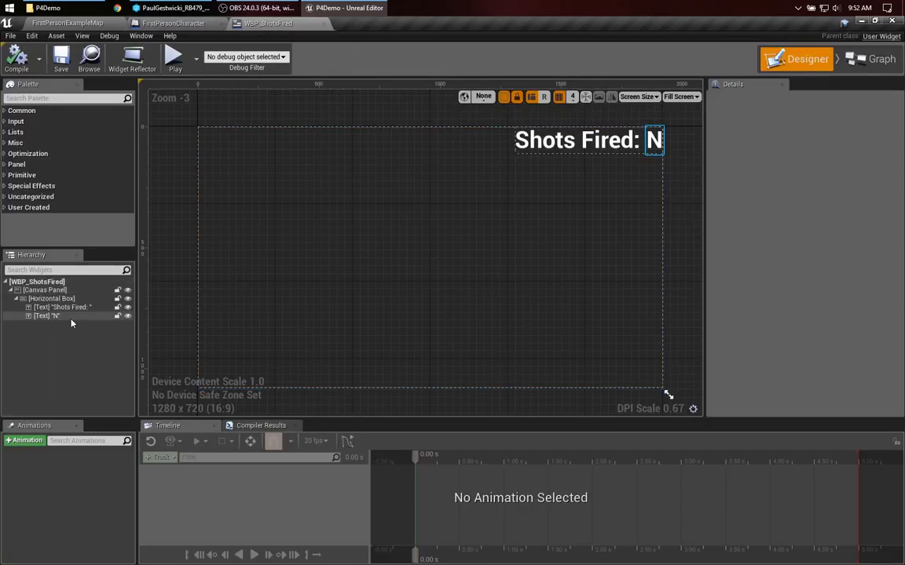
Inspect the N text block's GetText_0 binding graph that casts to FirstPersonCharacter.
{"action": "left_click", "coordinate": [47, 314]}
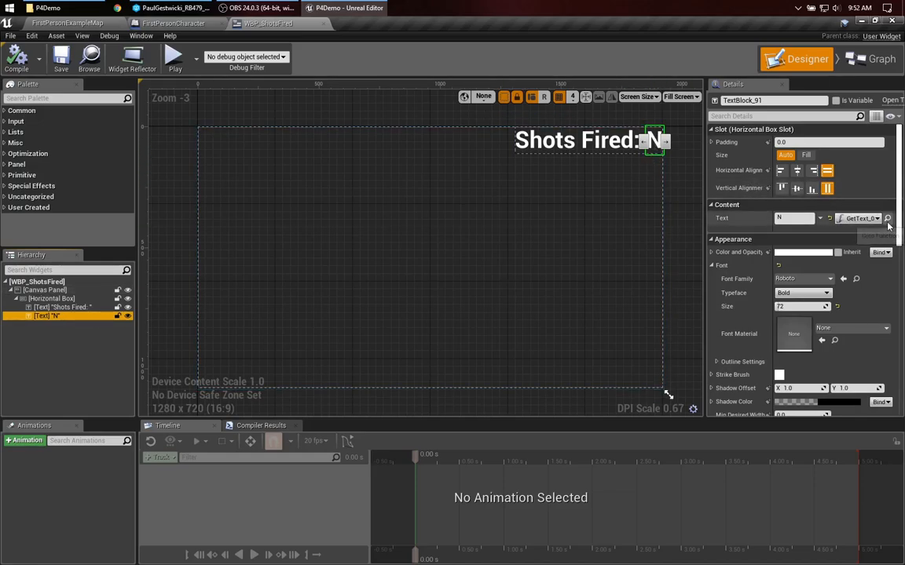
{"action": "left_click", "coordinate": [879, 60]}
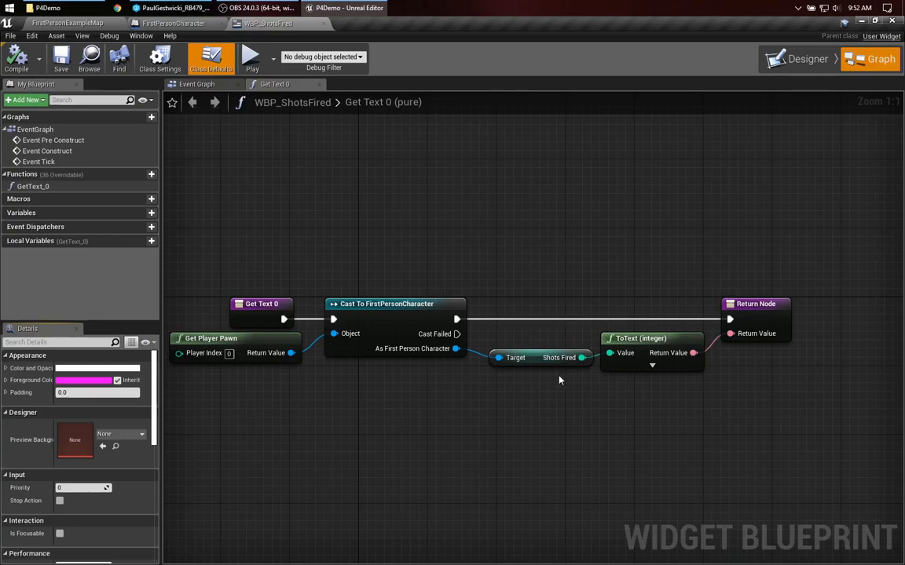
{"action": "mouse_move", "coordinate": [385, 330]}
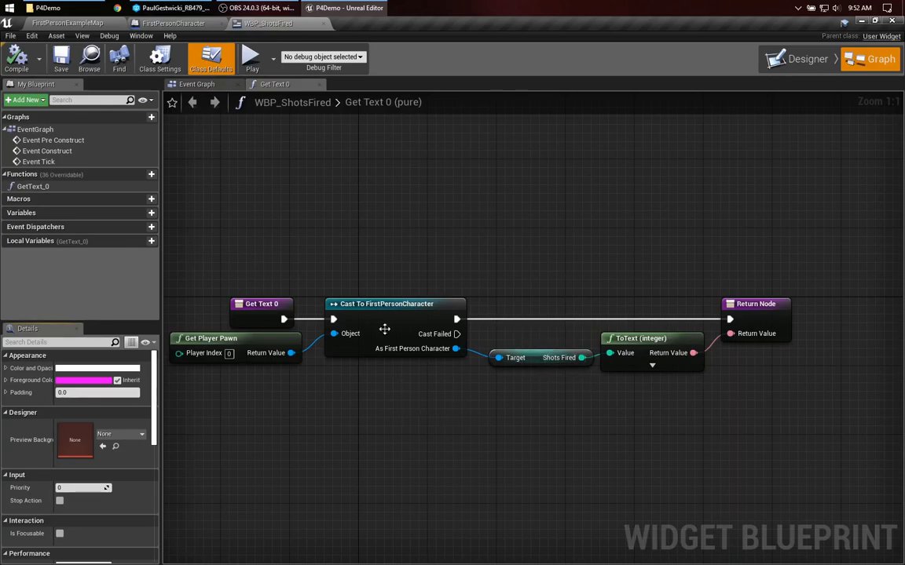
{"action": "mouse_move", "coordinate": [376, 387]}
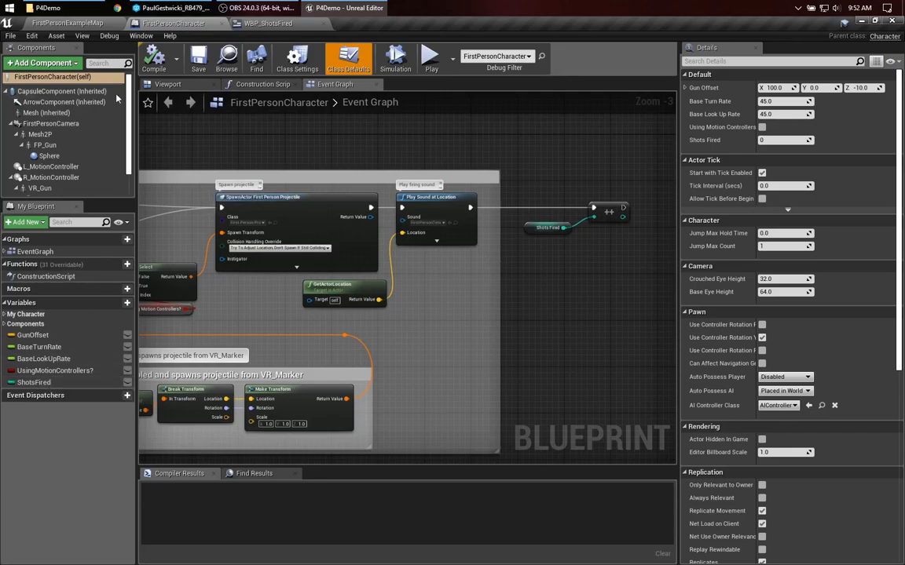
Create a new C++ class MyCharacter derived from Character via File > New C++ Class.
{"action": "left_click", "coordinate": [71, 23]}
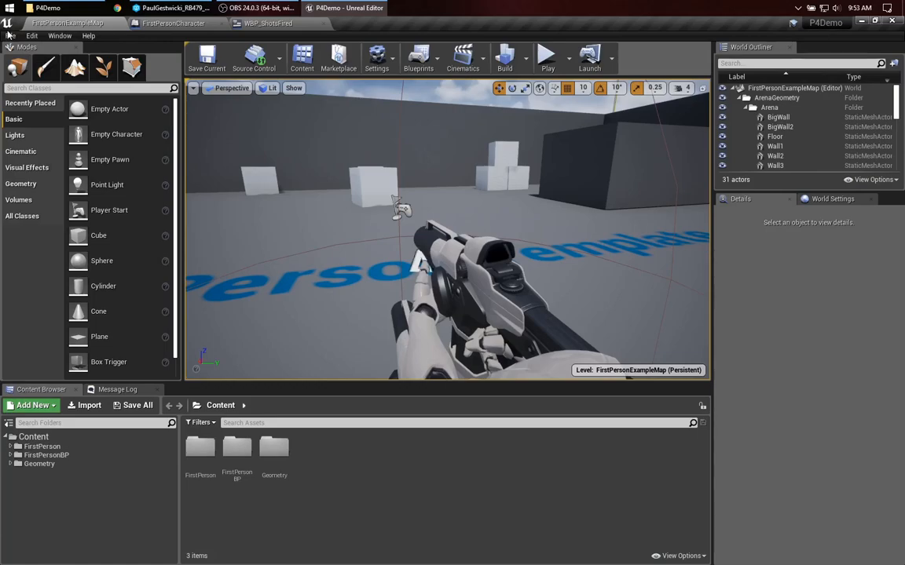
{"action": "left_click", "coordinate": [9, 34]}
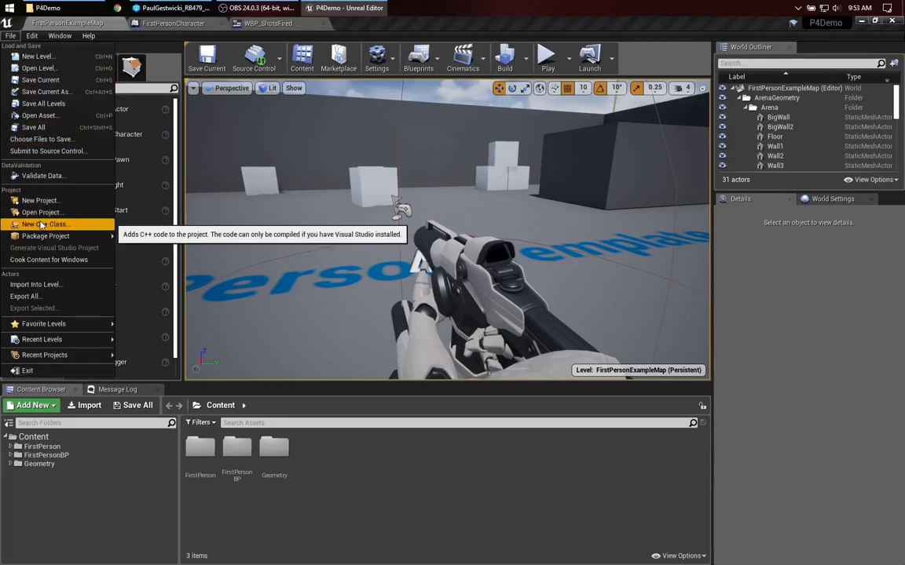
{"action": "left_click", "coordinate": [41, 223]}
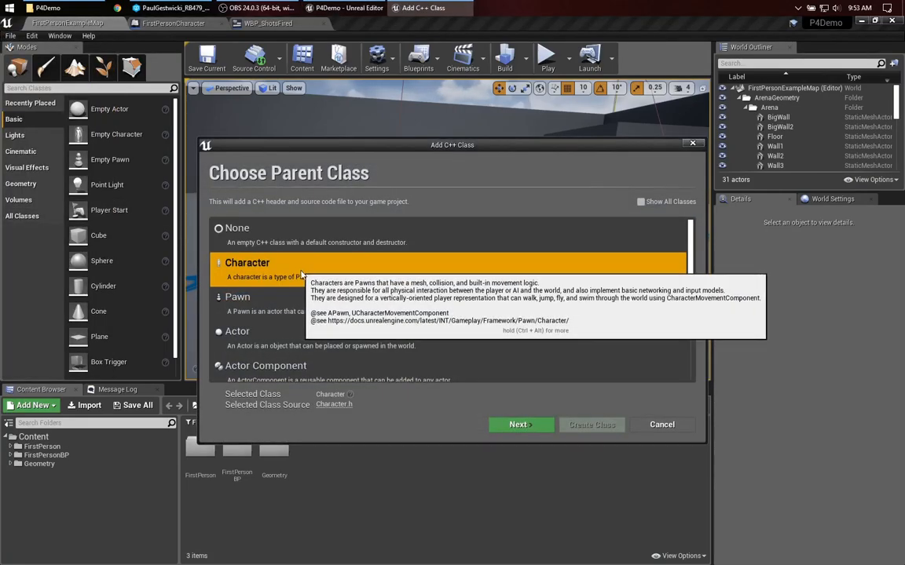
{"action": "left_click", "coordinate": [516, 424]}
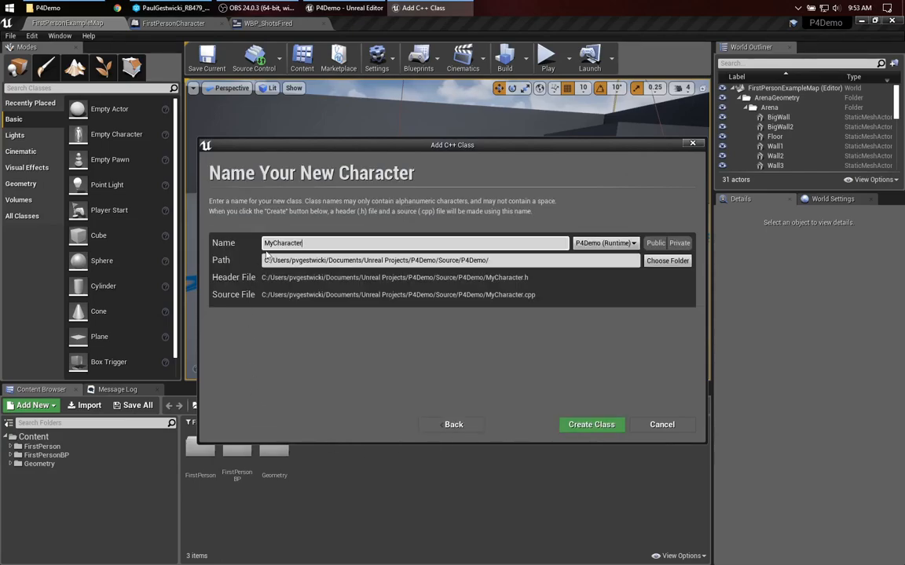
{"action": "mouse_move", "coordinate": [427, 402]}
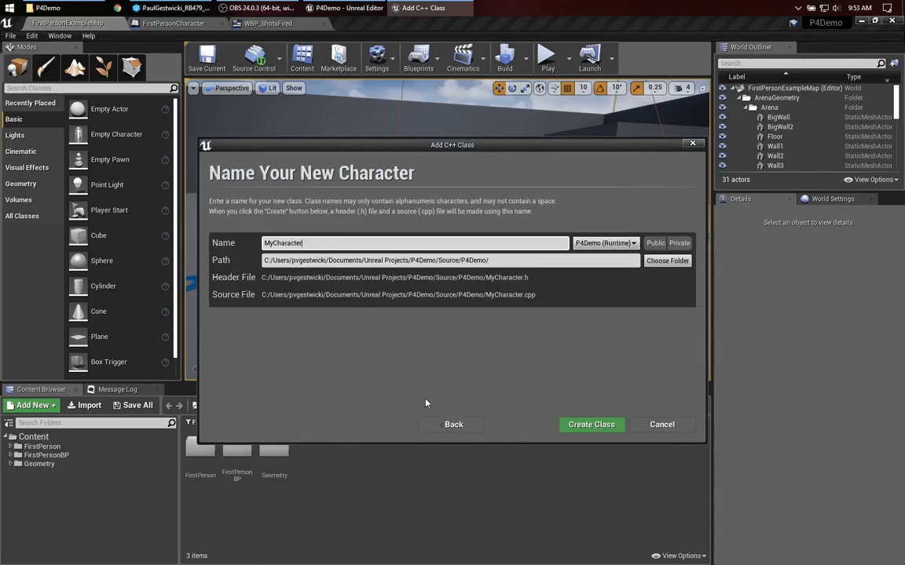
{"action": "left_click", "coordinate": [590, 424]}
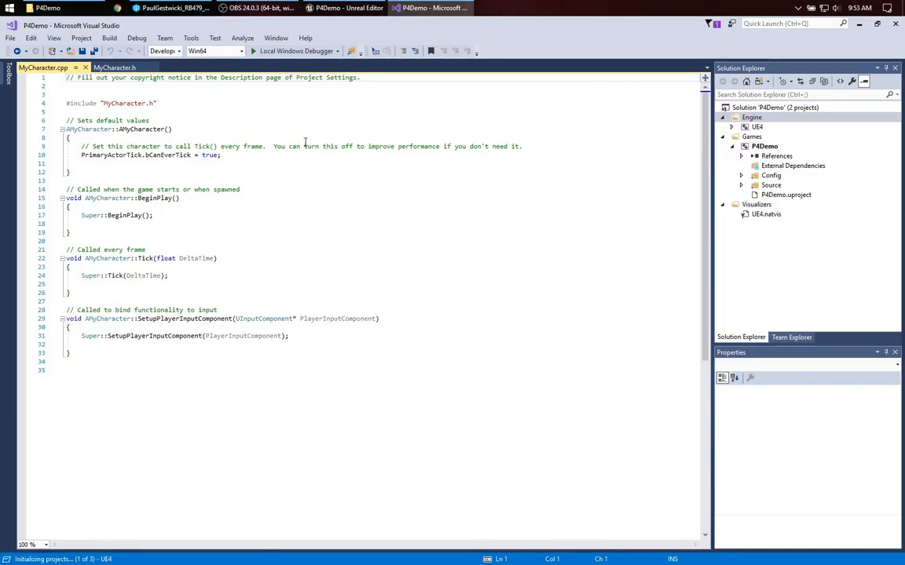
Remove the BeginPlay, Tick and SetupPlayerInputComponent declarations from MyCharacter.h.
{"action": "left_click", "coordinate": [115, 67]}
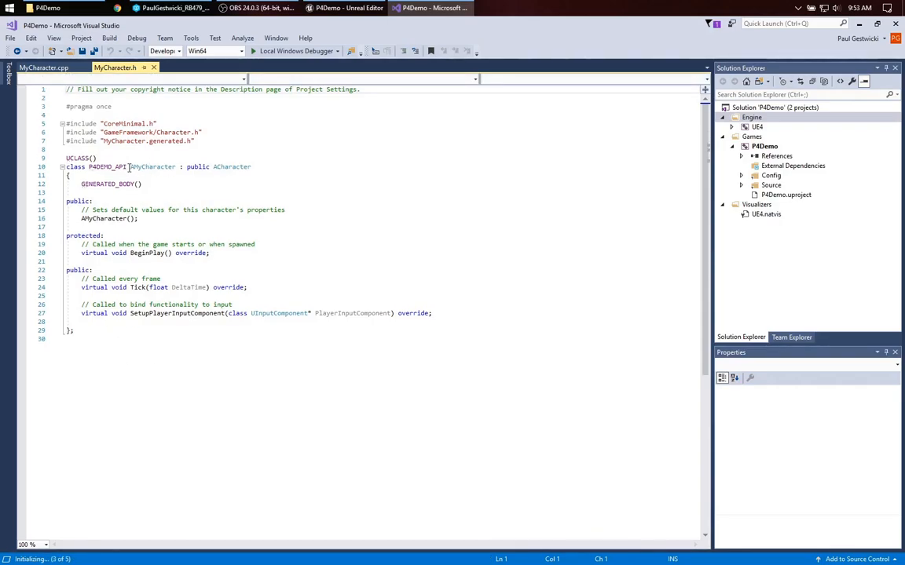
{"action": "double_click", "coordinate": [153, 166]}
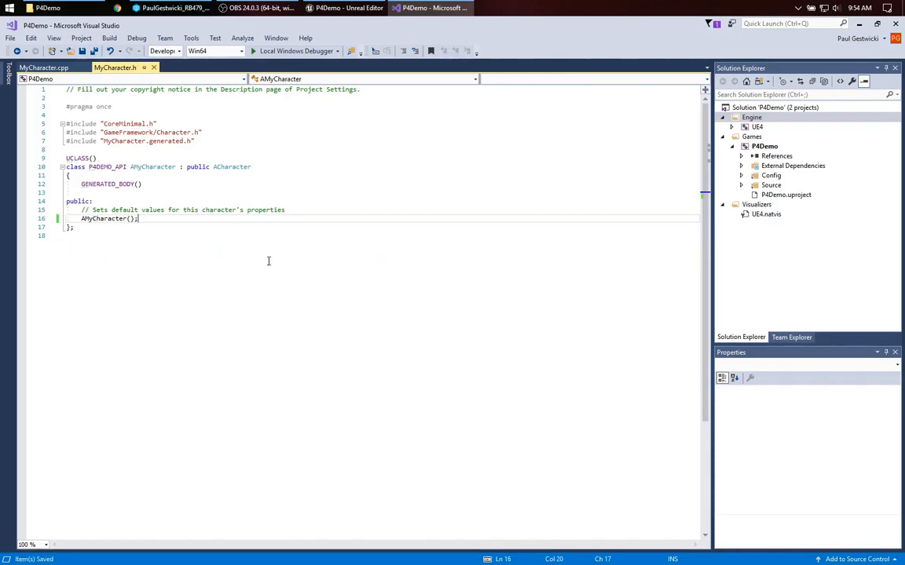
Strip BeginPlay and Tick from MyCharacter.cpp and declare int32 ShotsFired in MyCharacter.h.
{"action": "left_click", "coordinate": [44, 66]}
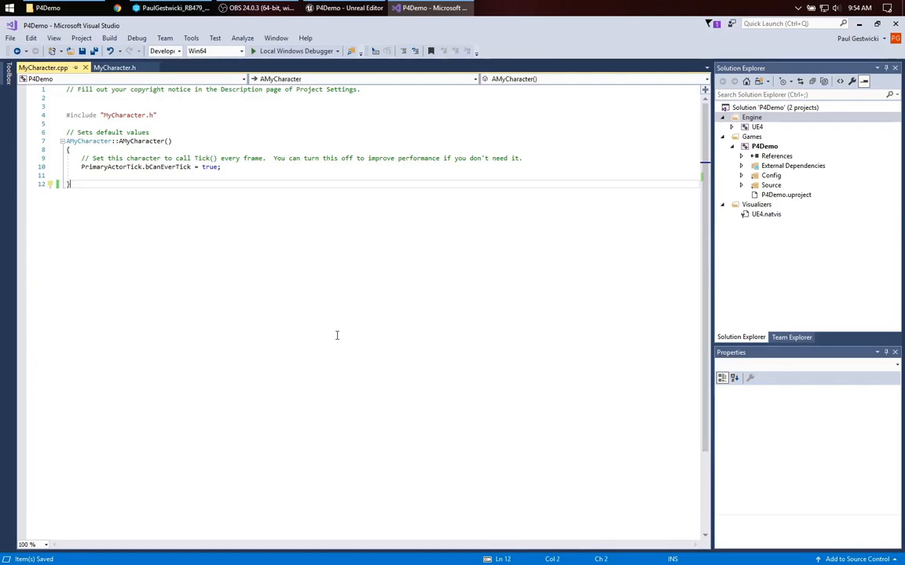
{"action": "left_click", "coordinate": [115, 66]}
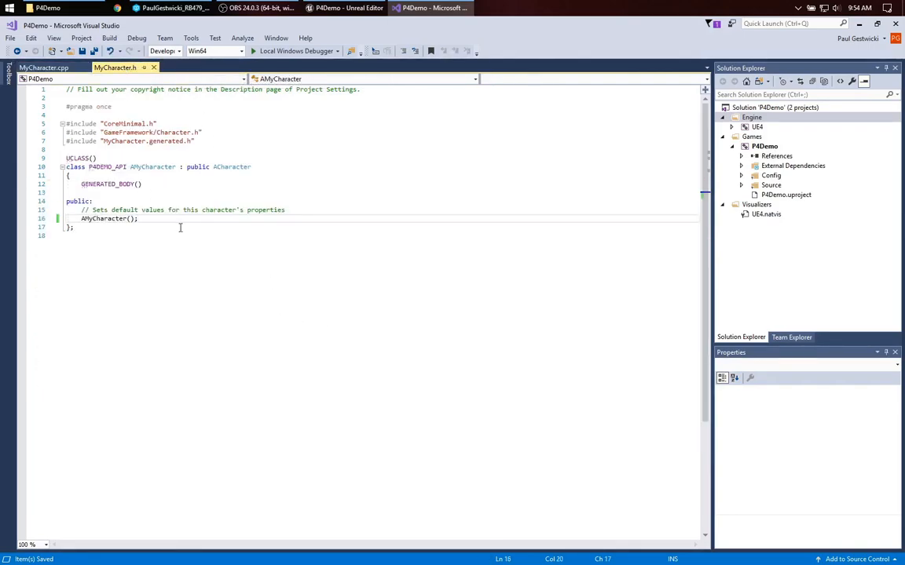
{"action": "key", "text": "enter"}
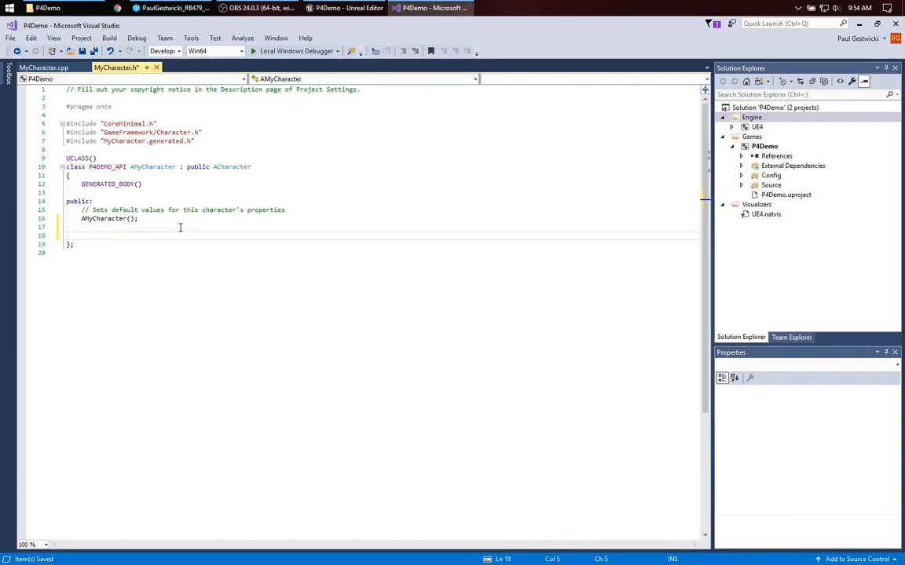
{"action": "type", "text": "int32"}
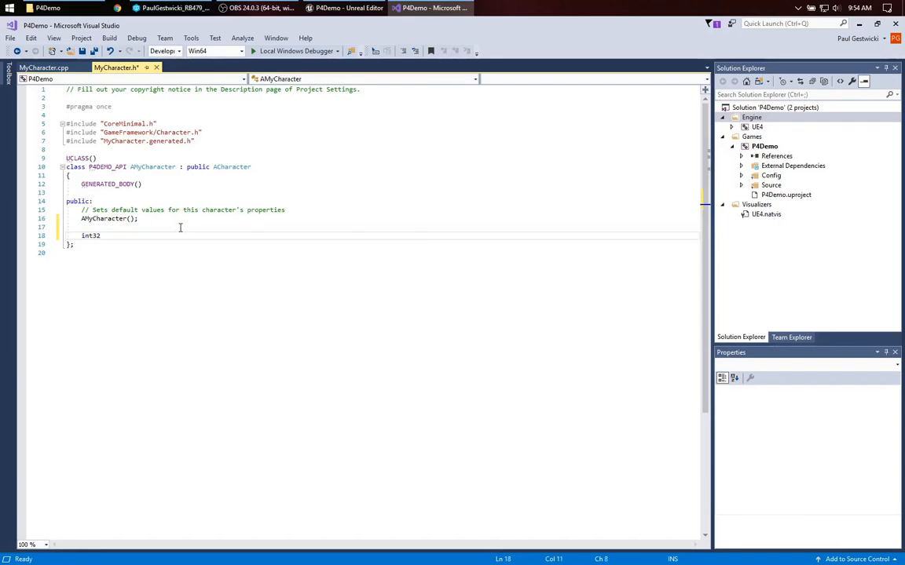
{"action": "type", "text": "ShotsFired;"}
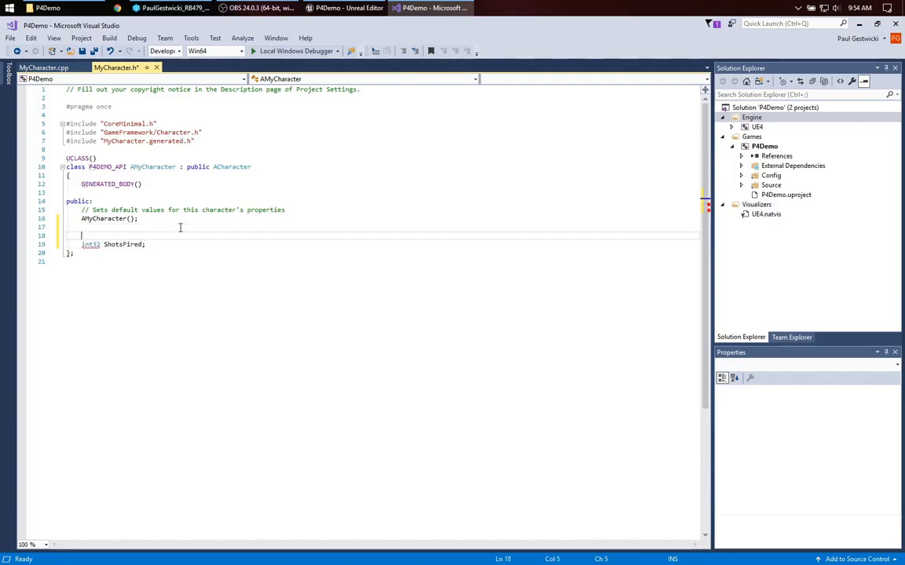
Add the comment '// Keep track of the number of shots fired' and UPROPERTY(BlueprintReadWrite) above ShotsFired.
{"action": "type", "text": "// Keep track of the"}
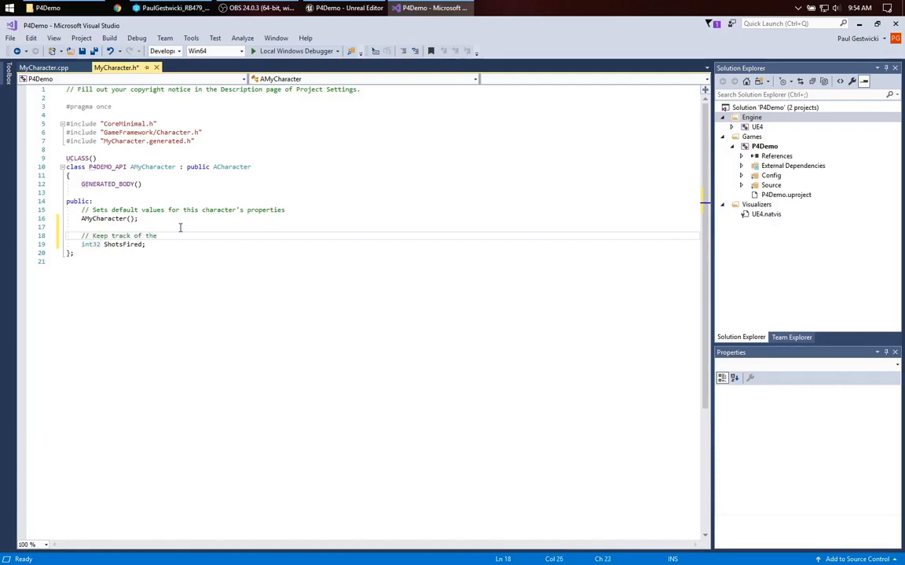
{"action": "type", "text": "number of shots fired"}
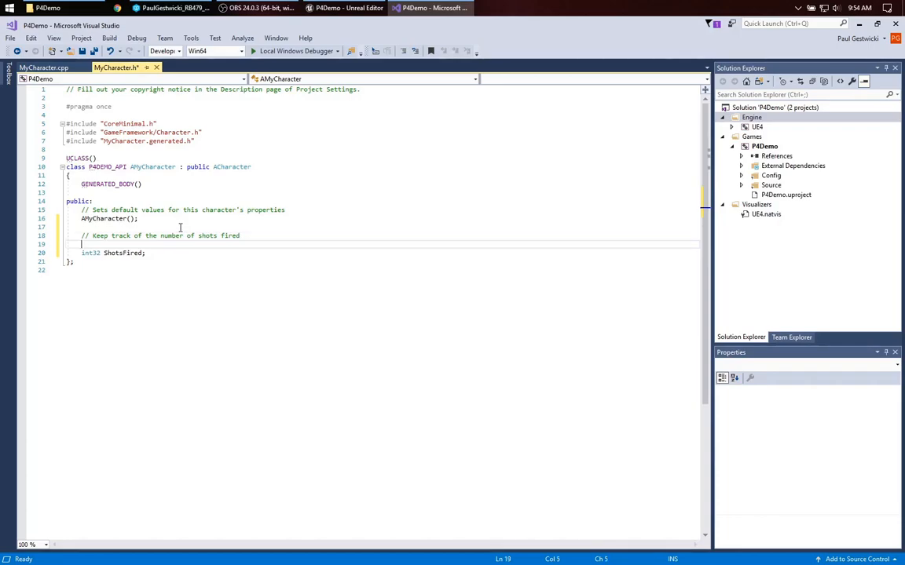
{"action": "type", "text": "UPROPERTY()"}
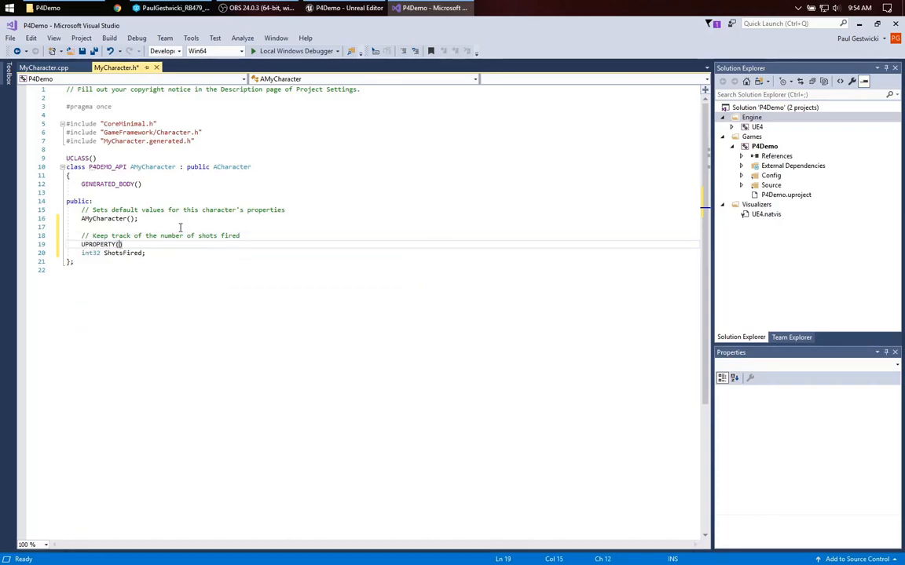
{"action": "mouse_move", "coordinate": [97, 245]}
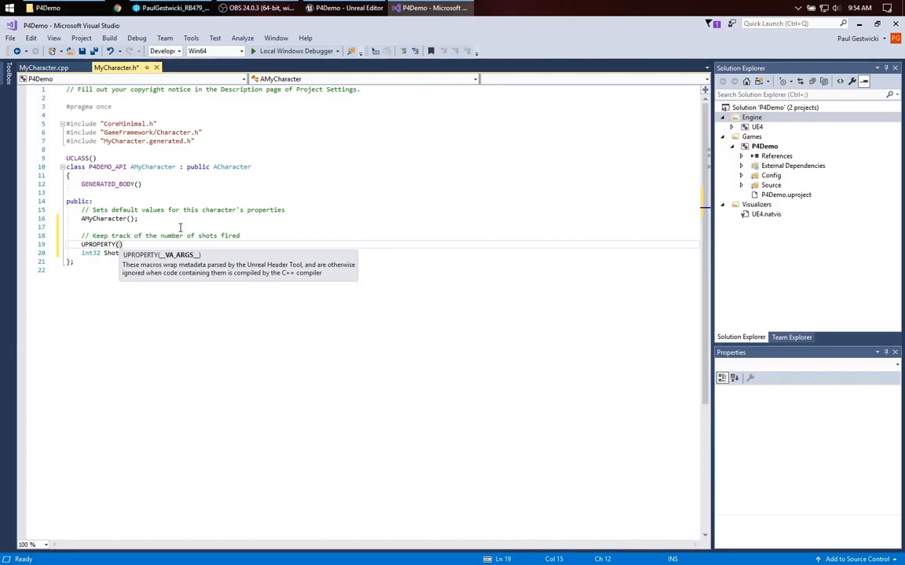
{"action": "type", "text": "BlueprintReadWrite"}
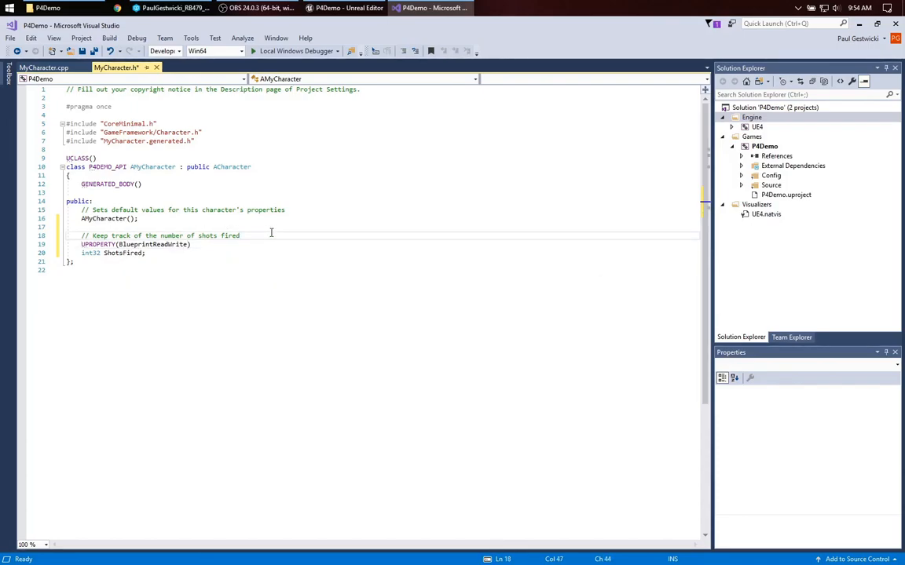
Save the header, recompile the project and show MyCharacter in the C++ Classes P4Demo folder.
{"action": "key", "text": "ctrl+s"}
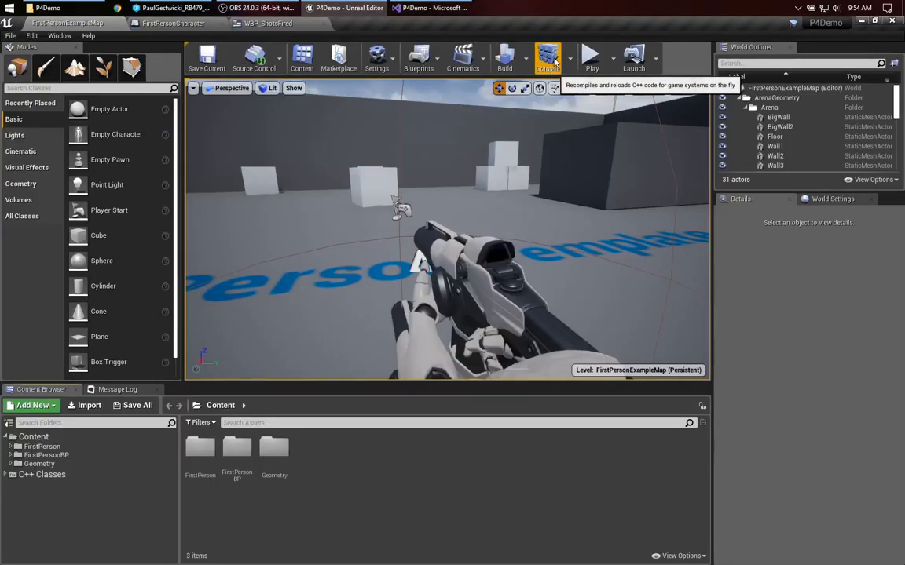
{"action": "left_click", "coordinate": [547, 58]}
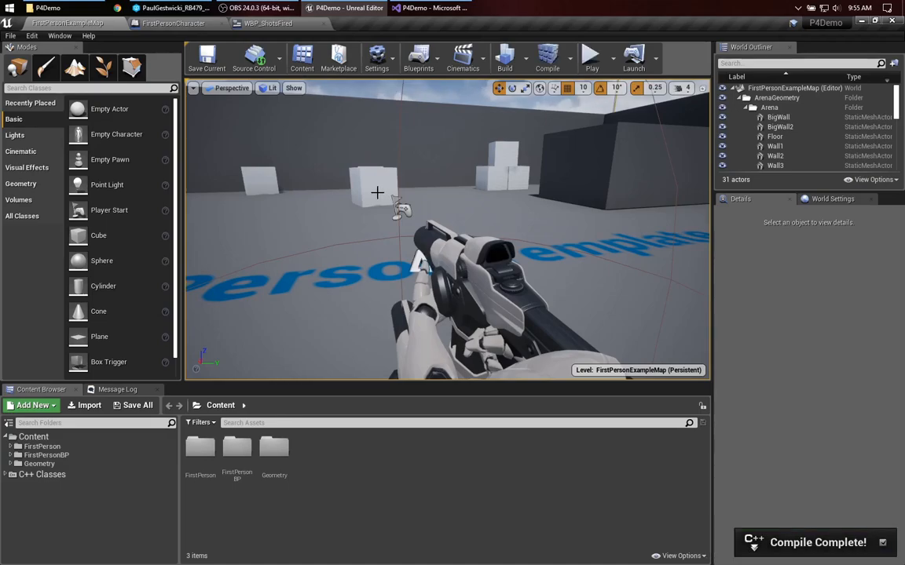
{"action": "left_click", "coordinate": [6, 474]}
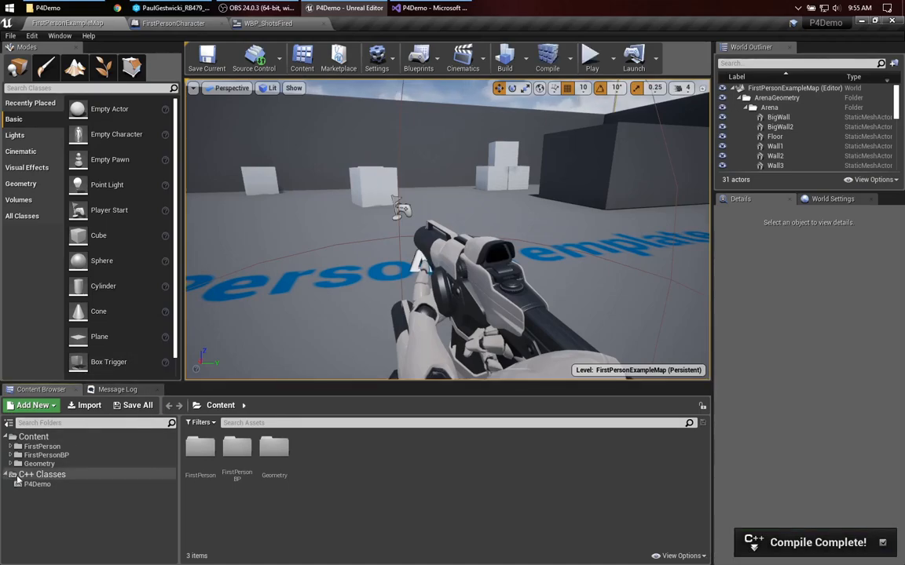
{"action": "left_click", "coordinate": [38, 484]}
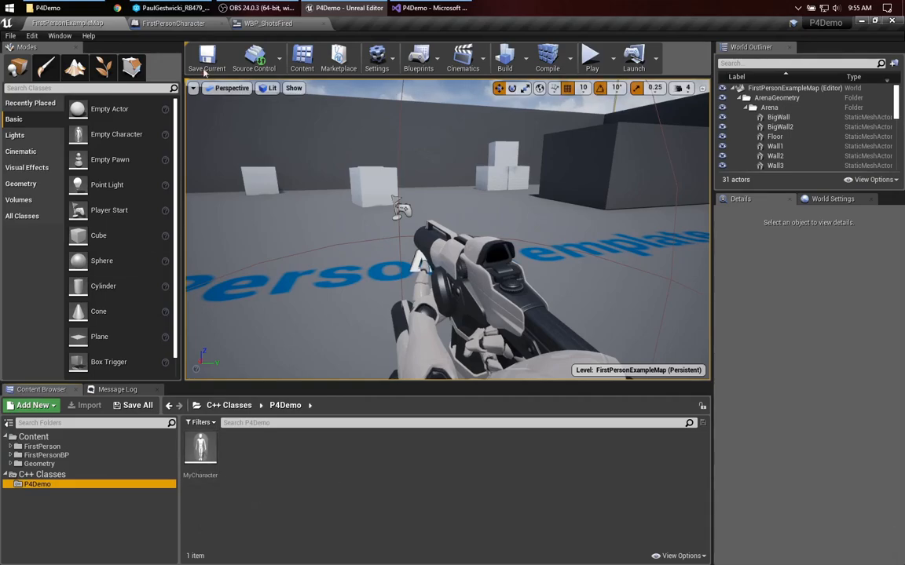
Delete the Blueprint's own ShotsFired variable from FirstPersonCharacter.
{"action": "left_click", "coordinate": [173, 24]}
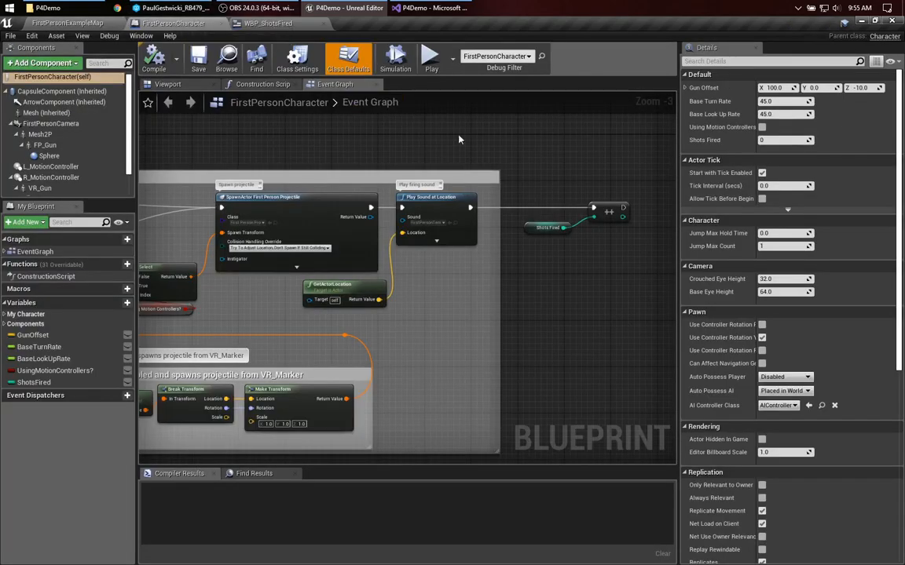
{"action": "left_click", "coordinate": [34, 383]}
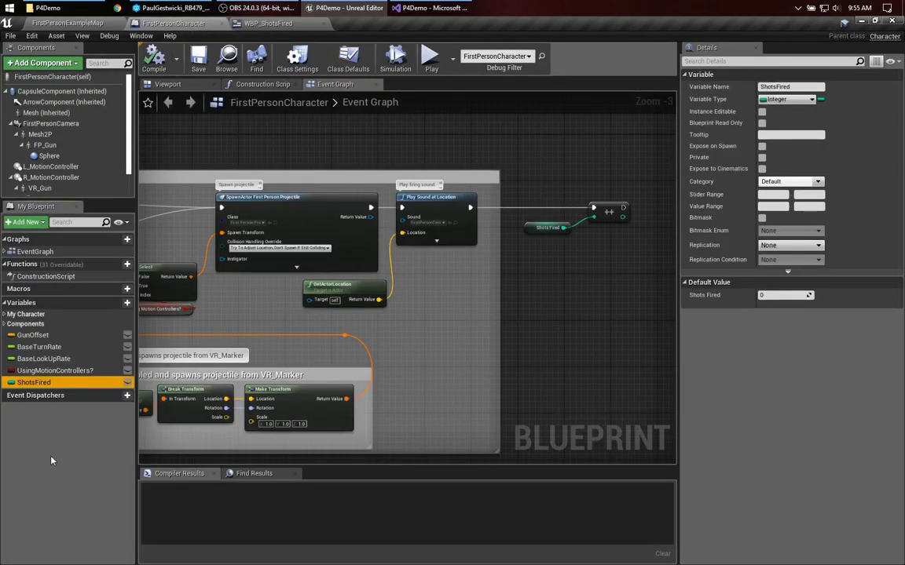
{"action": "left_click", "coordinate": [34, 384]}
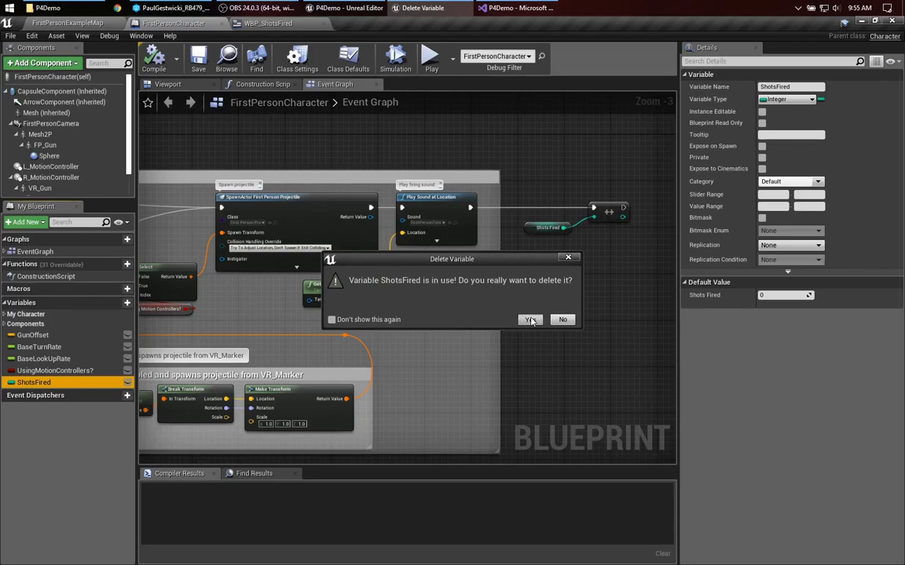
{"action": "left_click", "coordinate": [531, 321]}
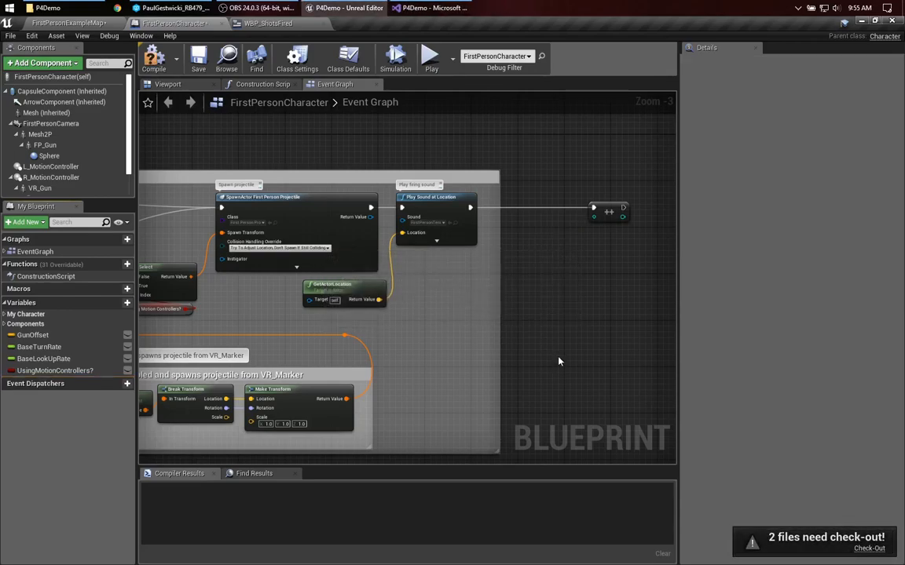
{"action": "mouse_move", "coordinate": [561, 340]}
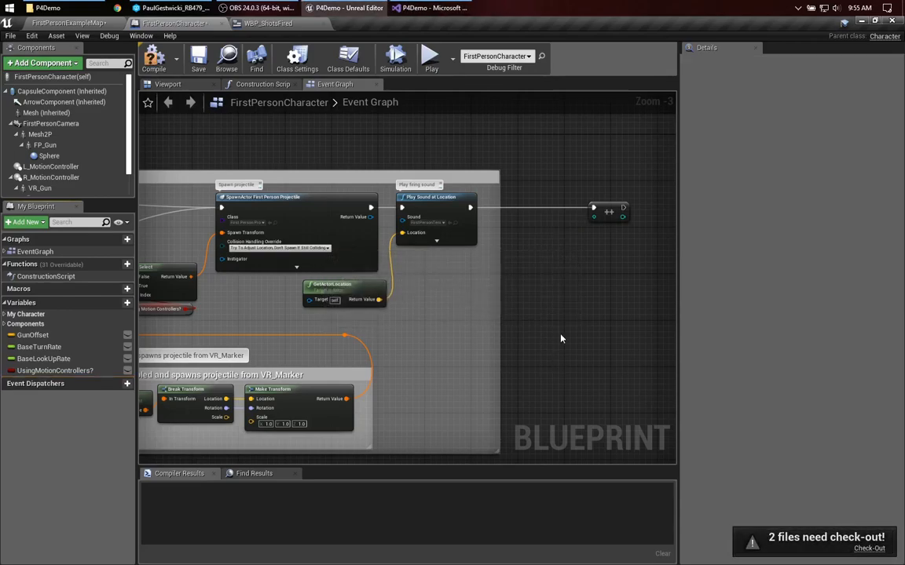
{"action": "mouse_move", "coordinate": [154, 57]}
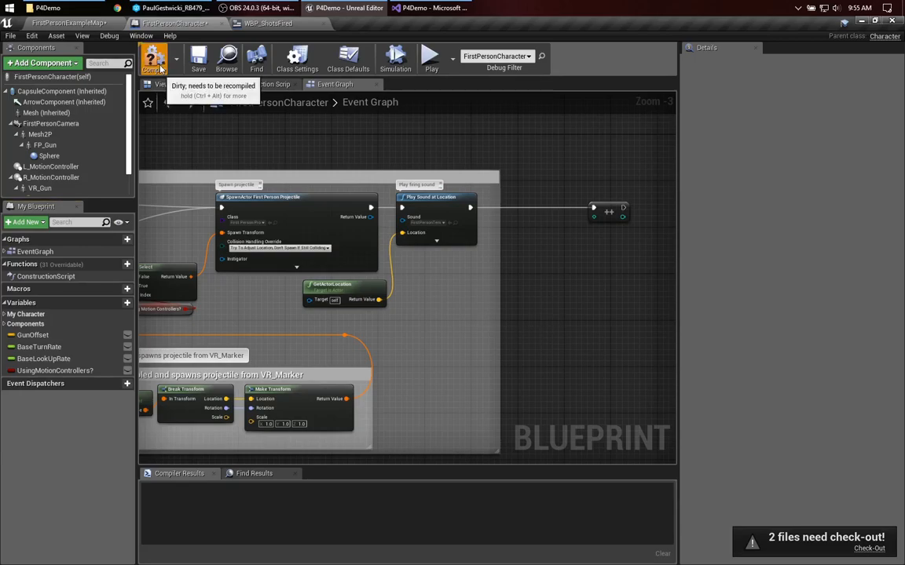
Compile FirstPersonCharacter and check out its file, exposing the unresolved Increment Int error.
{"action": "left_click", "coordinate": [197, 57]}
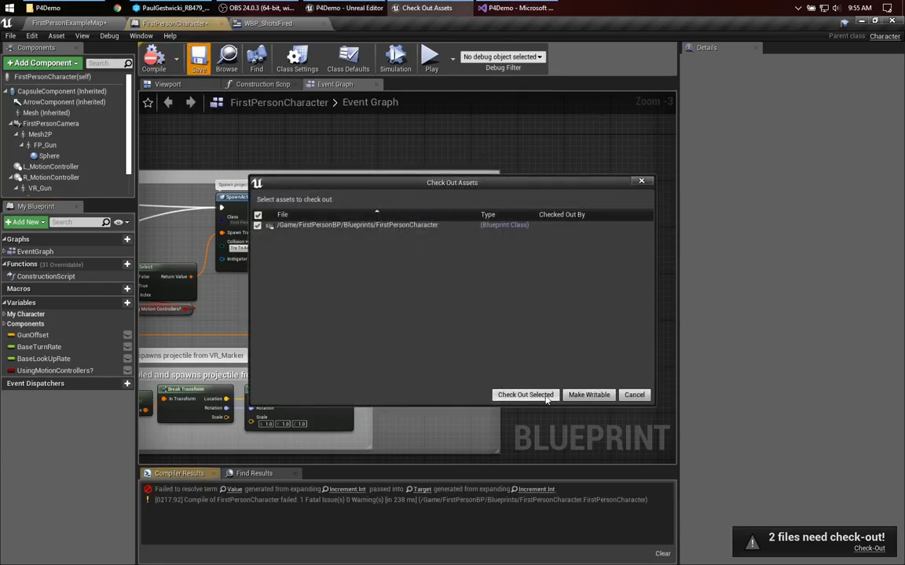
{"action": "left_click", "coordinate": [525, 395]}
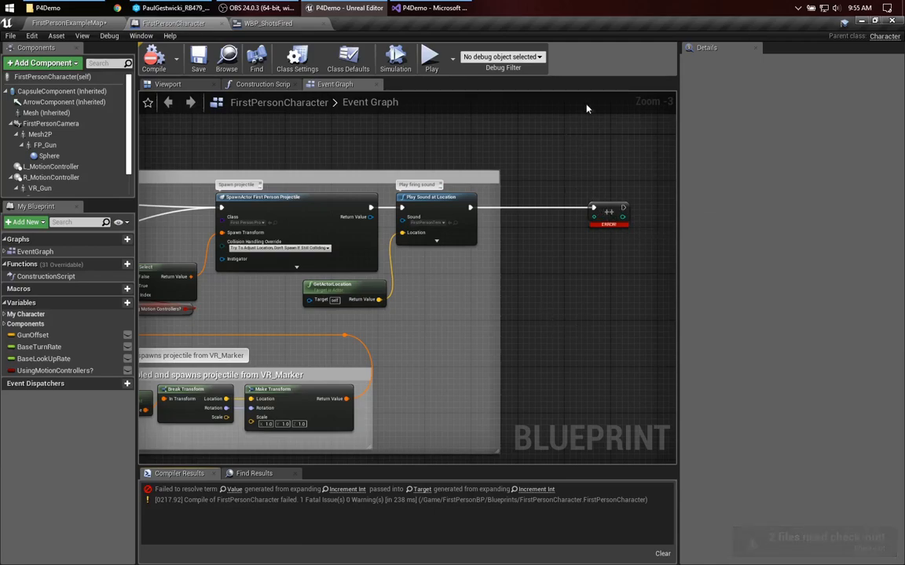
{"action": "mouse_move", "coordinate": [330, 148]}
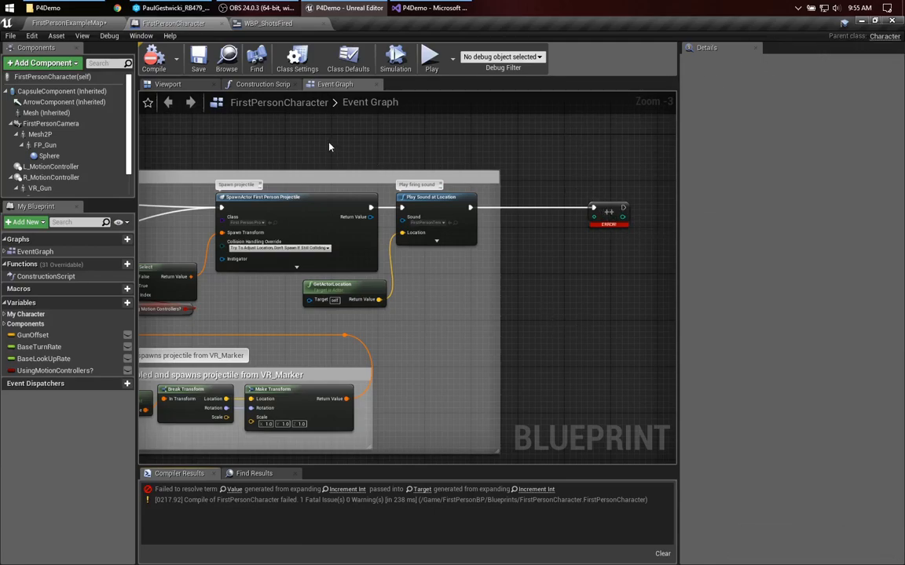
Reparent FirstPersonCharacter from Character to MyCharacter in Class Settings.
{"action": "left_click", "coordinate": [297, 56]}
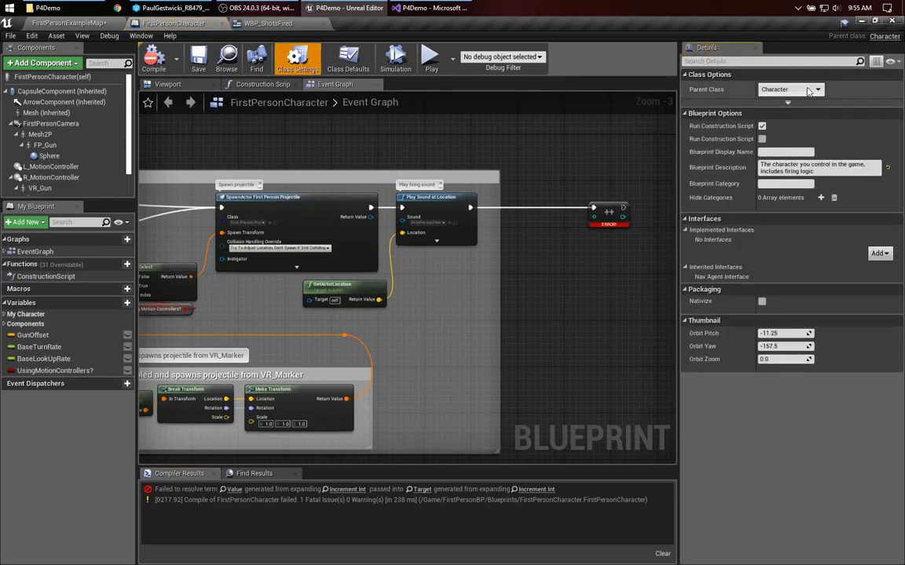
{"action": "left_click", "coordinate": [788, 87]}
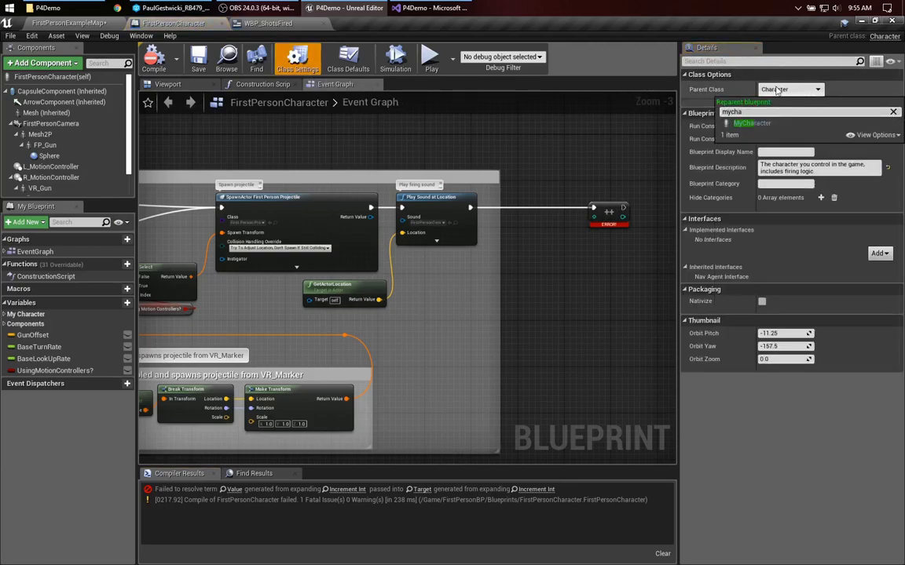
{"action": "left_click", "coordinate": [751, 122]}
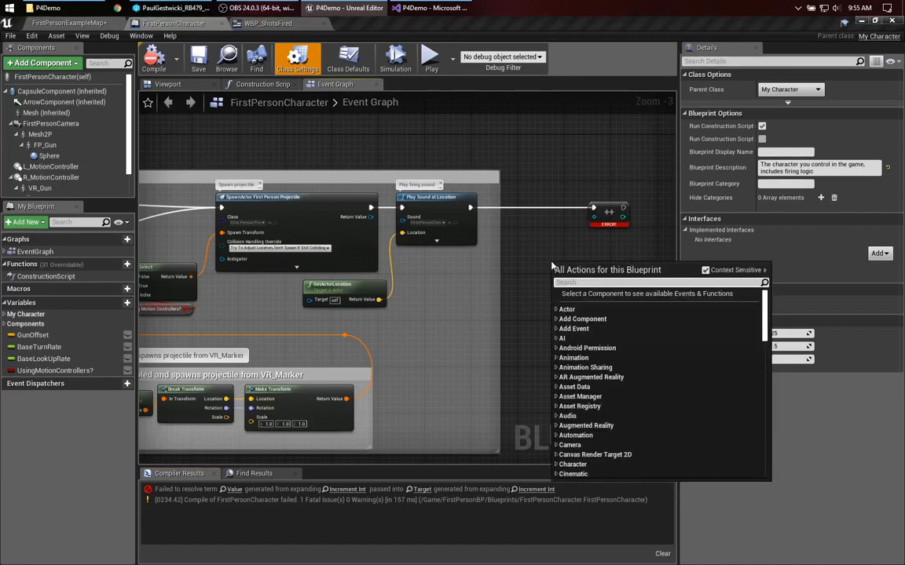
Search the graph menu for 'get shots fired', then return to the WBP_ShotsFired widget.
{"action": "type", "text": "get shots fired"}
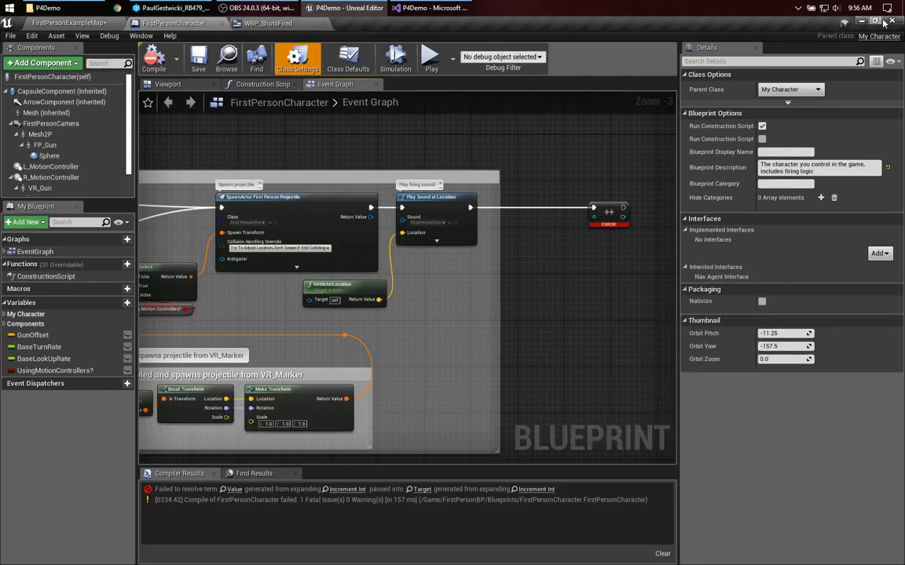
{"action": "left_click", "coordinate": [346, 8]}
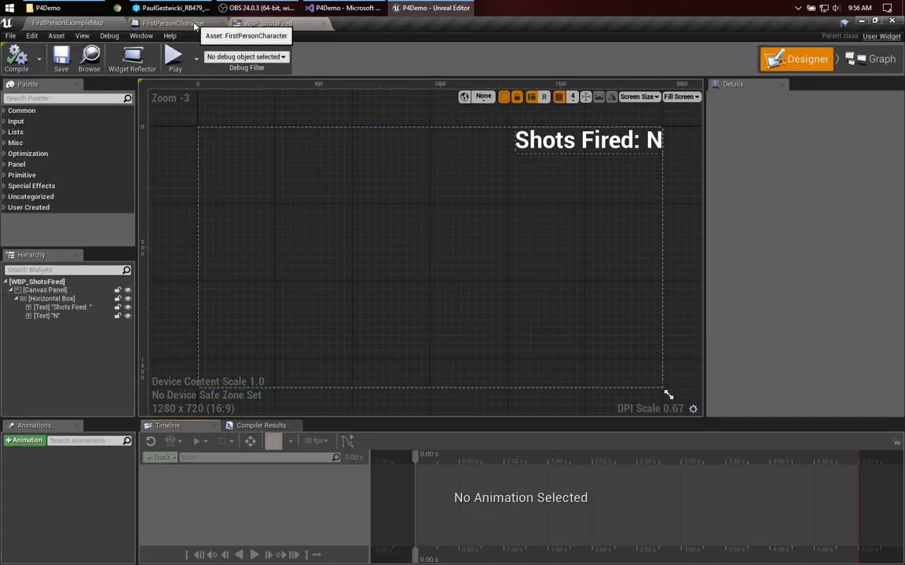
Wire an inherited Get Shots Fired node into Increment Int in FirstPersonCharacter and compile.
{"action": "left_click", "coordinate": [173, 24]}
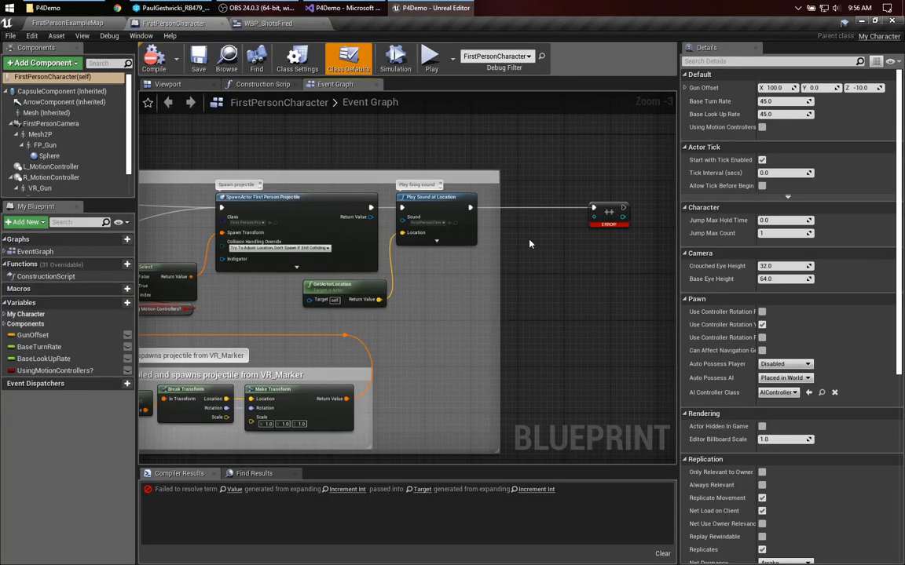
{"action": "type", "text": "get shots f"}
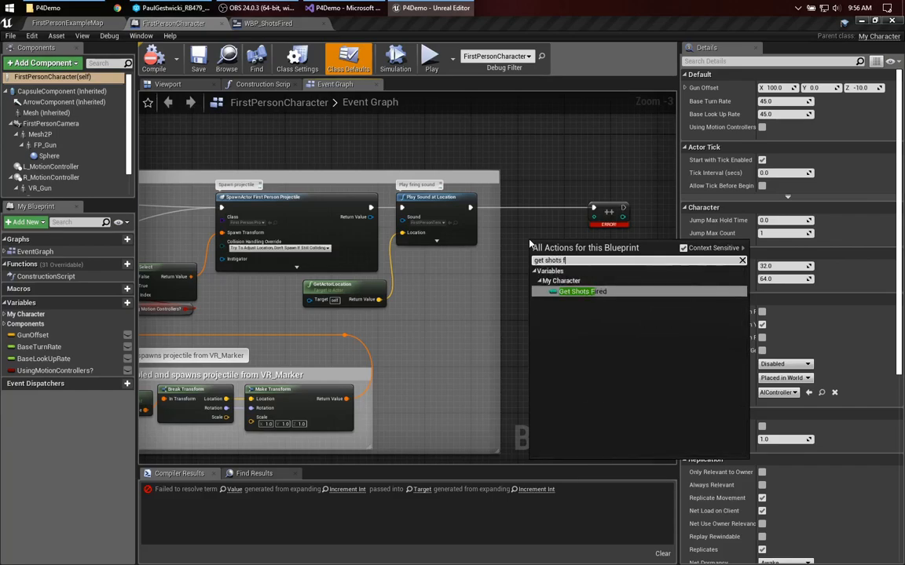
{"action": "left_click", "coordinate": [581, 291]}
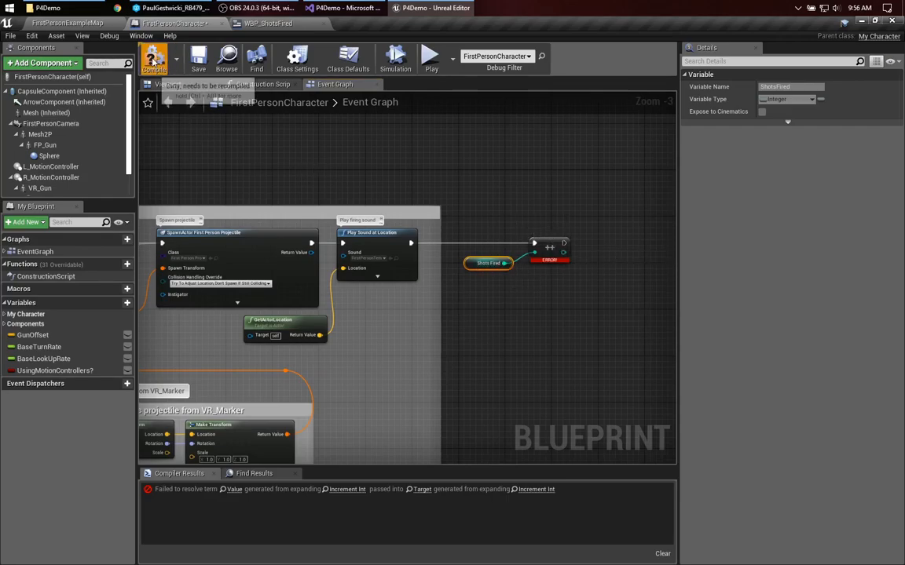
{"action": "left_click", "coordinate": [154, 56]}
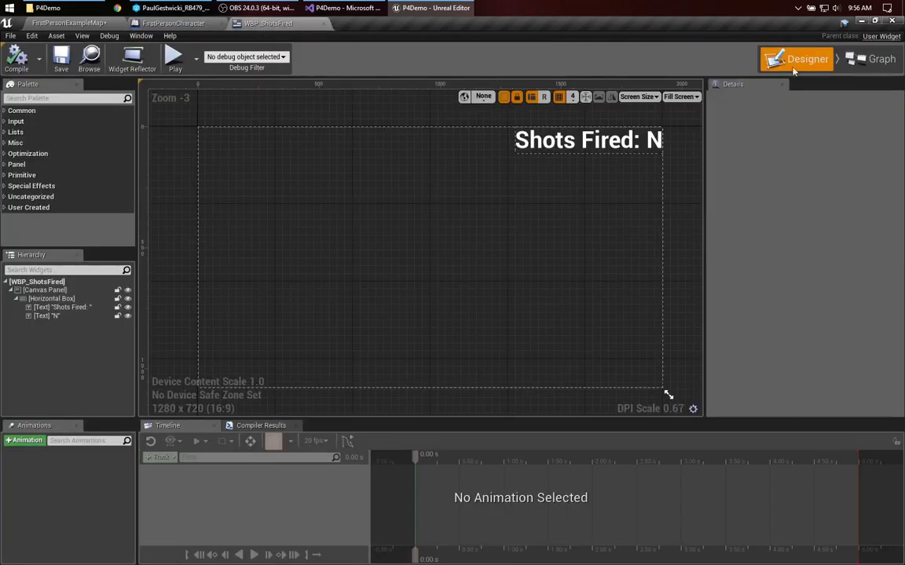
Review the widget's Shots Fired binding graph, then return to the level editor.
{"action": "left_click", "coordinate": [881, 58]}
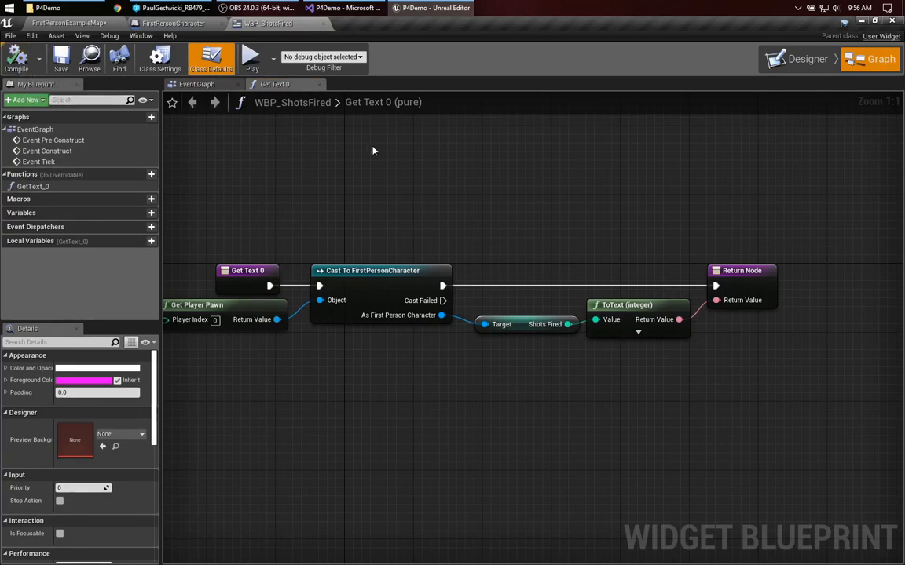
{"action": "left_click", "coordinate": [526, 324]}
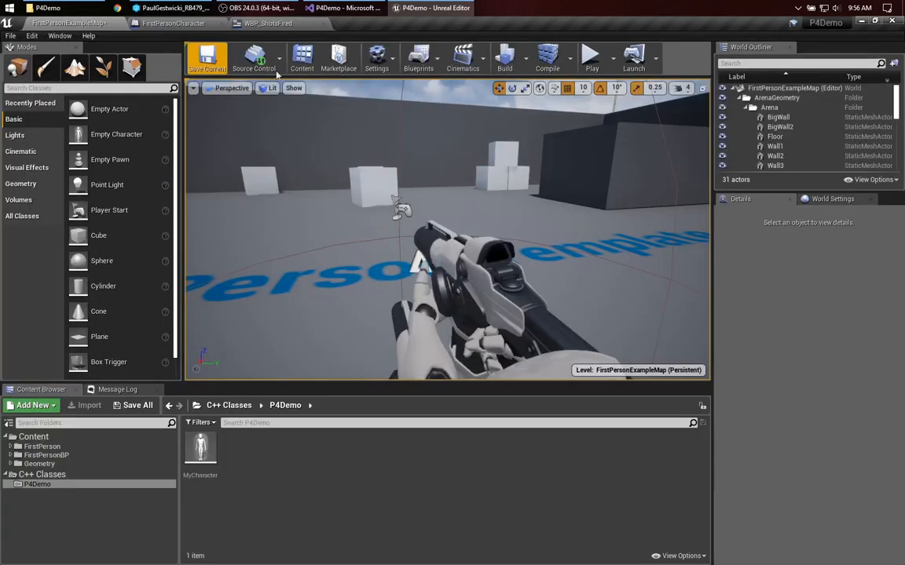
Play-test the level to see Shots Fired count to 5, then switch to Visual Studio.
{"action": "left_click", "coordinate": [591, 54]}
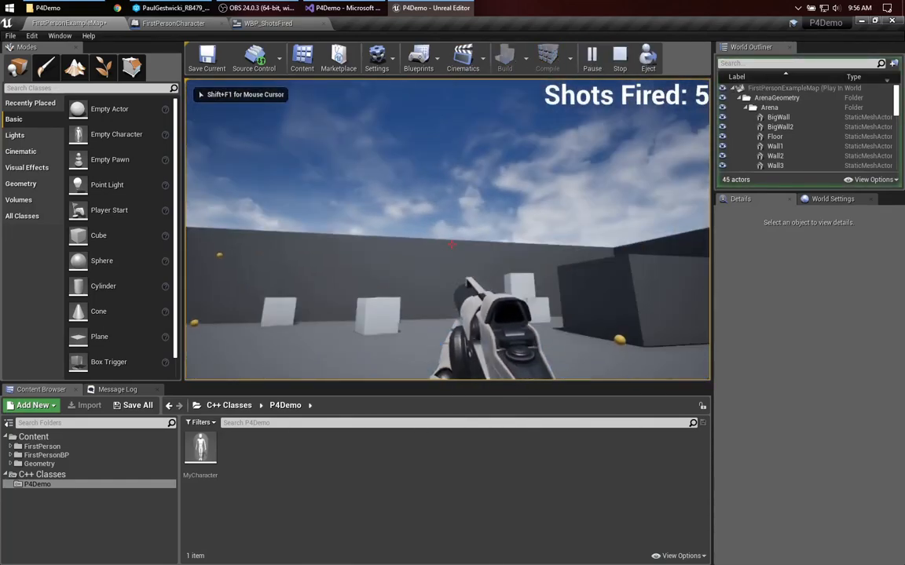
{"action": "left_click", "coordinate": [344, 8]}
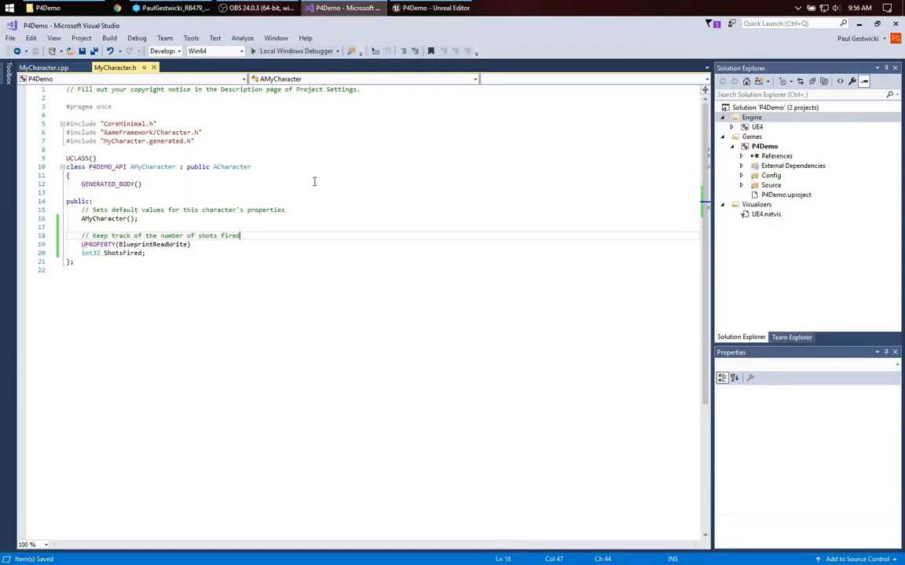
{"action": "mouse_move", "coordinate": [188, 302]}
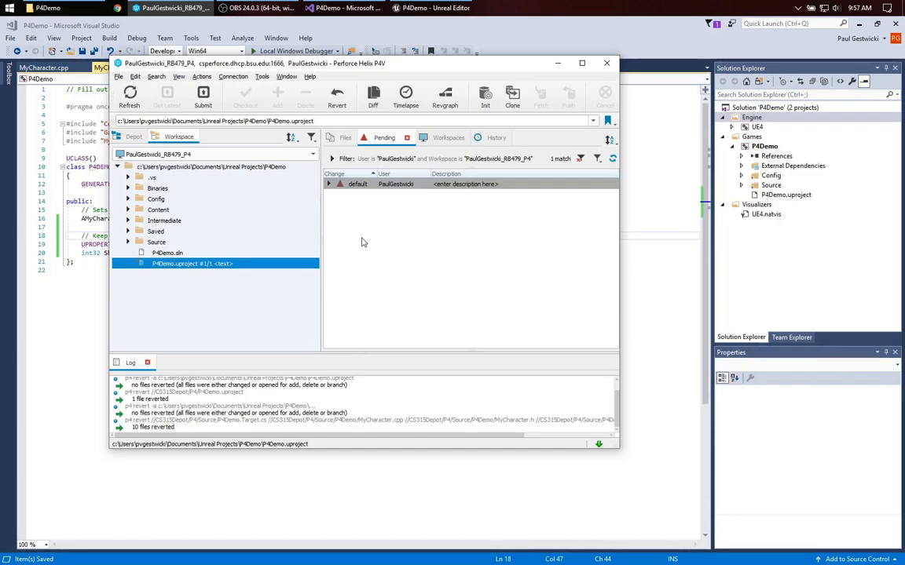
Save FirstPersonExampleMap and start a source-control submit of the three changed files.
{"action": "left_click", "coordinate": [433, 8]}
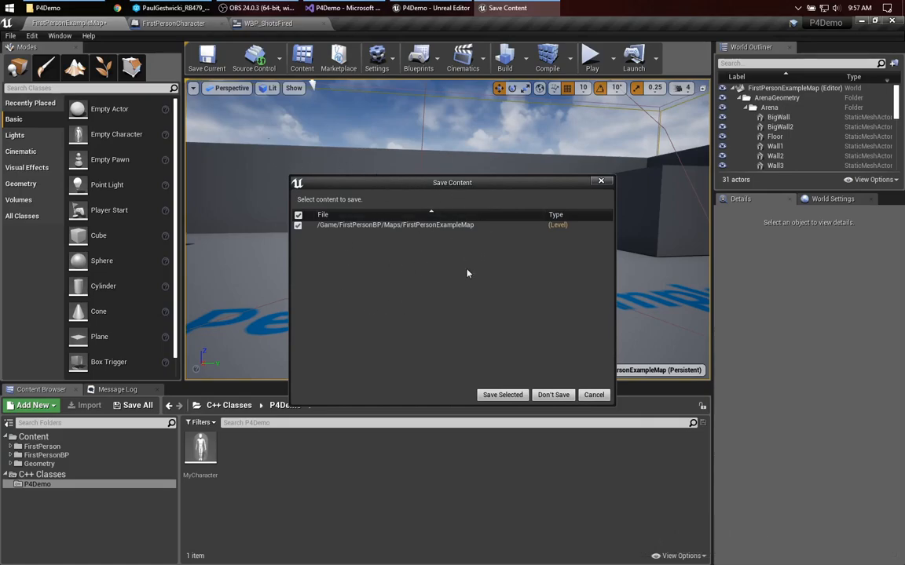
{"action": "left_click", "coordinate": [503, 396]}
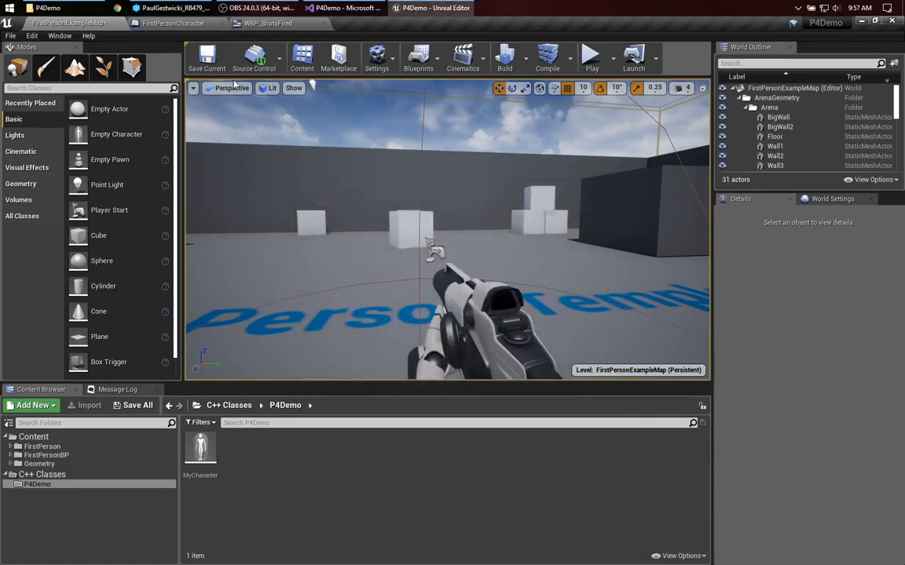
{"action": "left_click", "coordinate": [254, 59]}
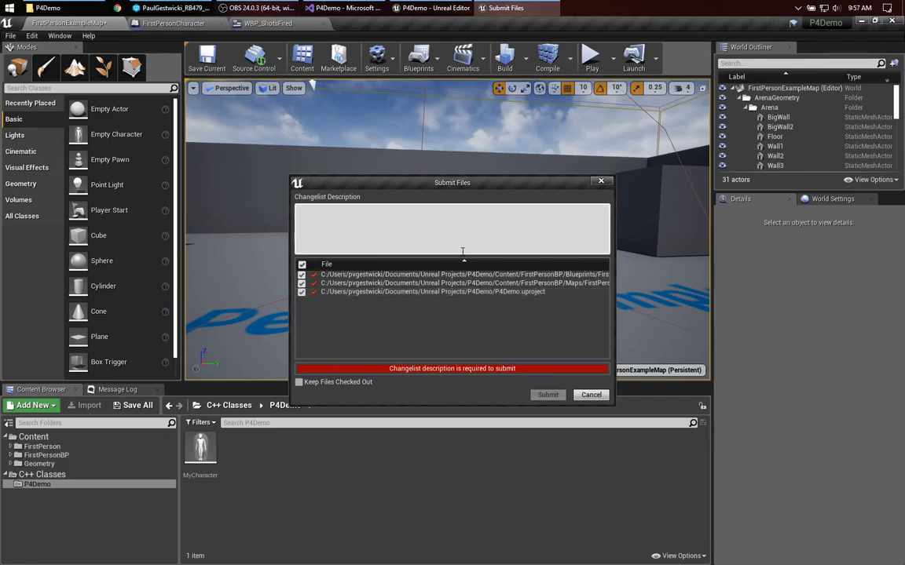
{"action": "left_click", "coordinate": [591, 395]}
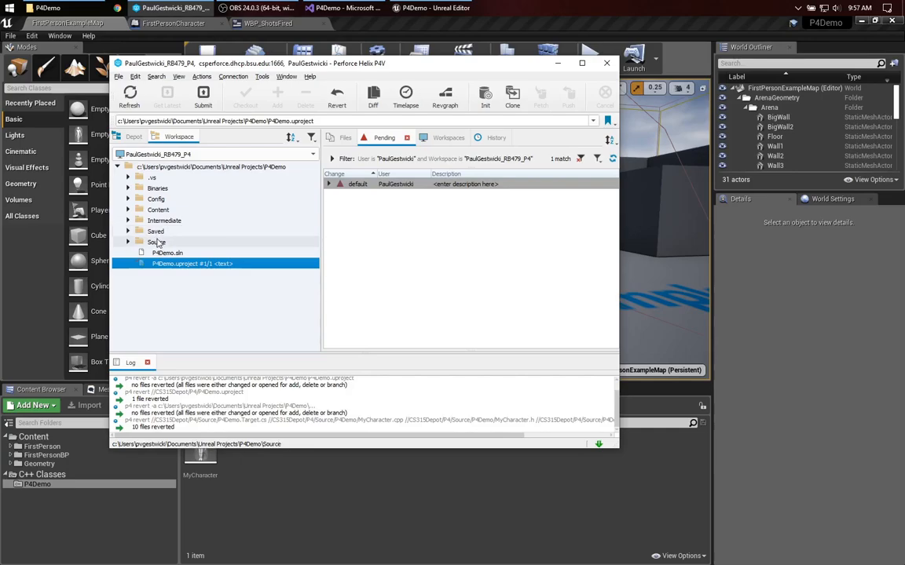
Mark the project folder's files for add and begin submitting the default changelist.
{"action": "left_click", "coordinate": [155, 242]}
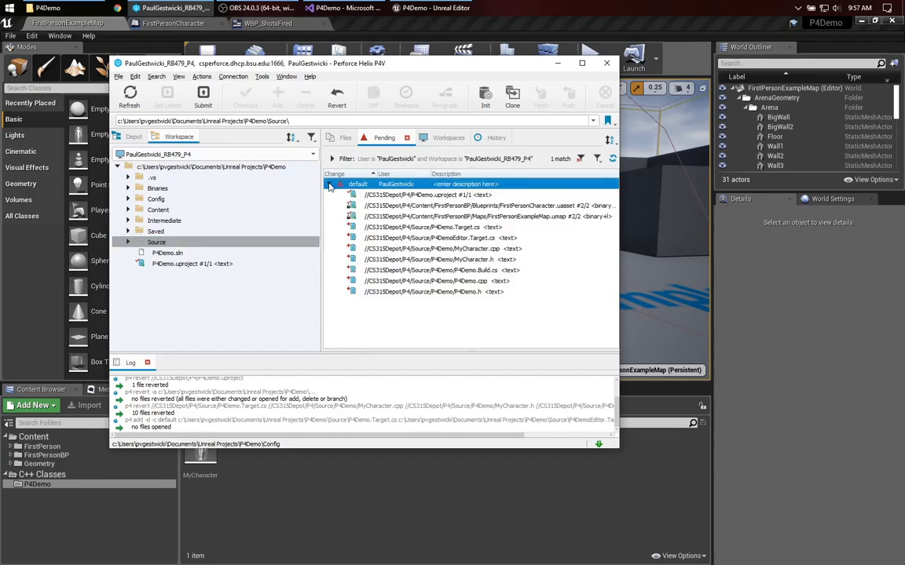
{"action": "left_click", "coordinate": [166, 253]}
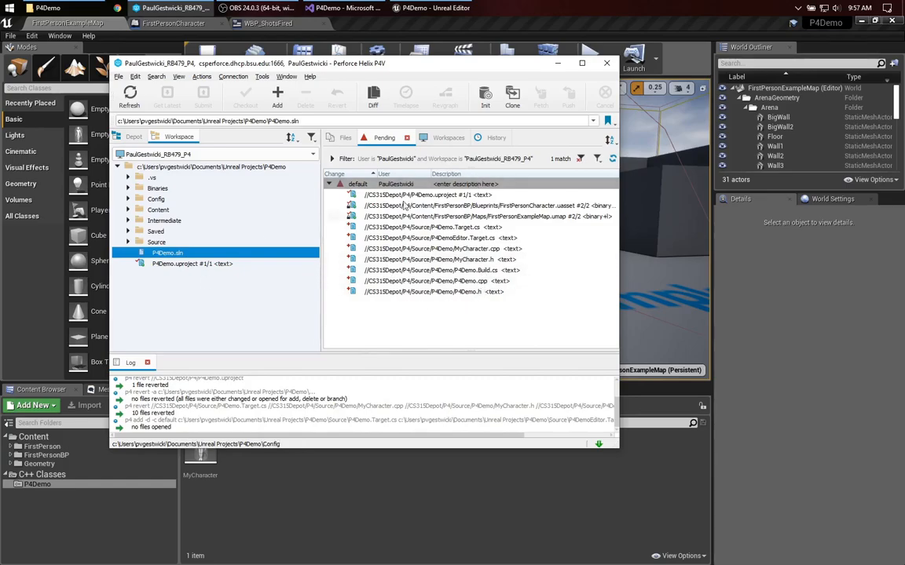
{"action": "left_click", "coordinate": [212, 167]}
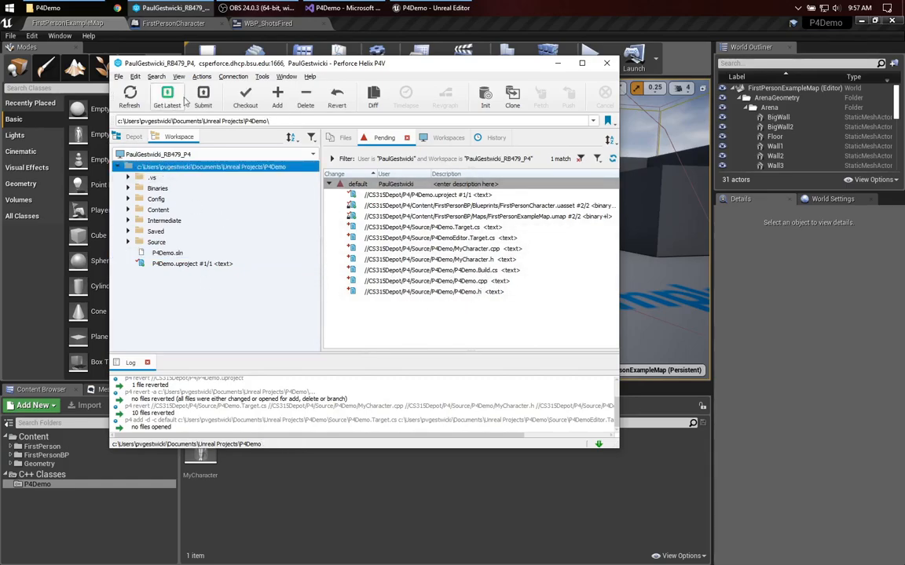
{"action": "left_click", "coordinate": [202, 94]}
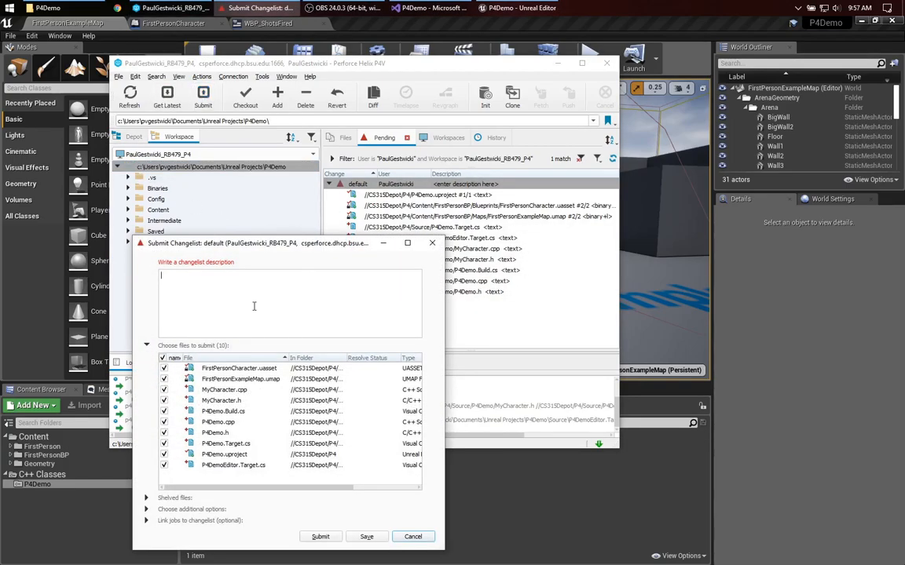
Submit the ten files as "Refactored ShotsFired to C++" and return to Visual Studio.
{"action": "type", "text": "Refactored ShotsFired to C++"}
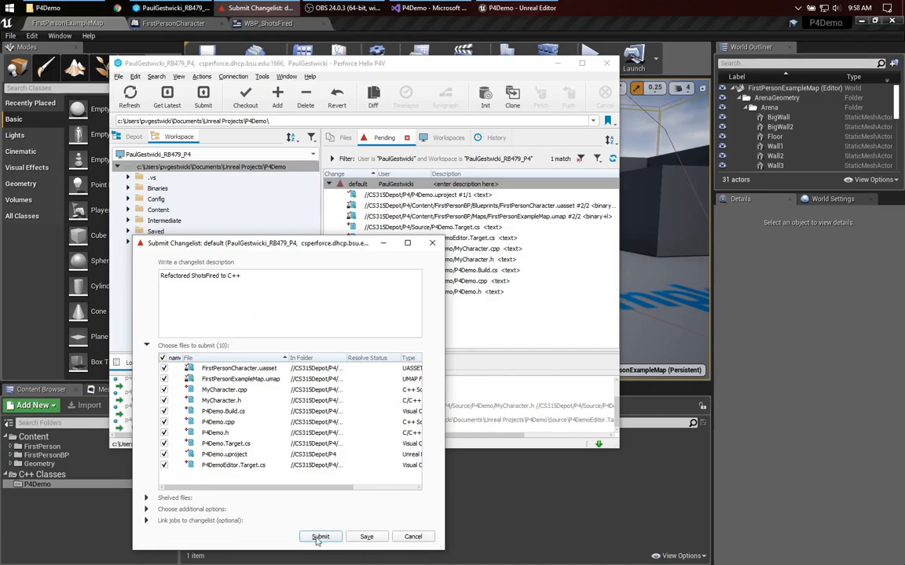
{"action": "left_click", "coordinate": [321, 537]}
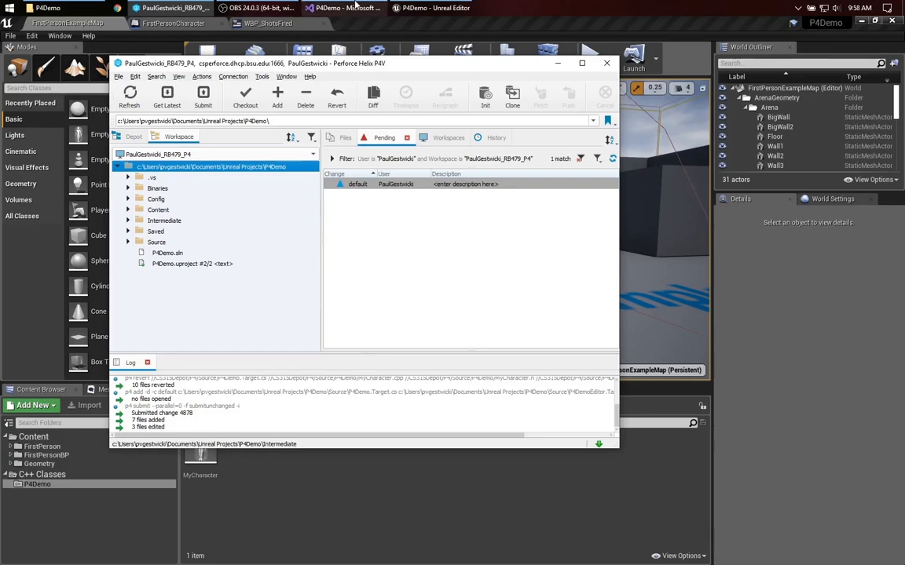
{"action": "left_click", "coordinate": [345, 8]}
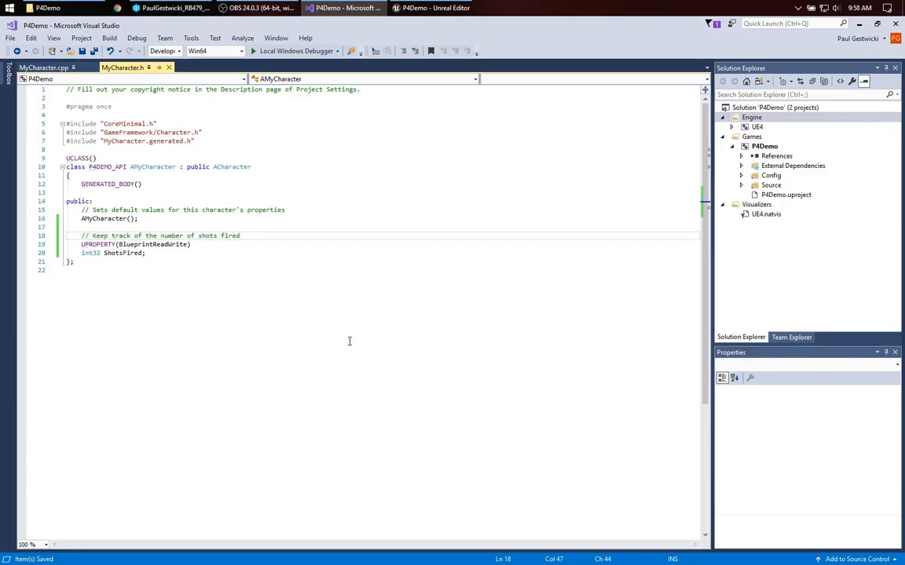
Add a private: section above ShotsFired in MyCharacter.h, hitting the read-only save warning.
{"action": "left_click", "coordinate": [240, 235]}
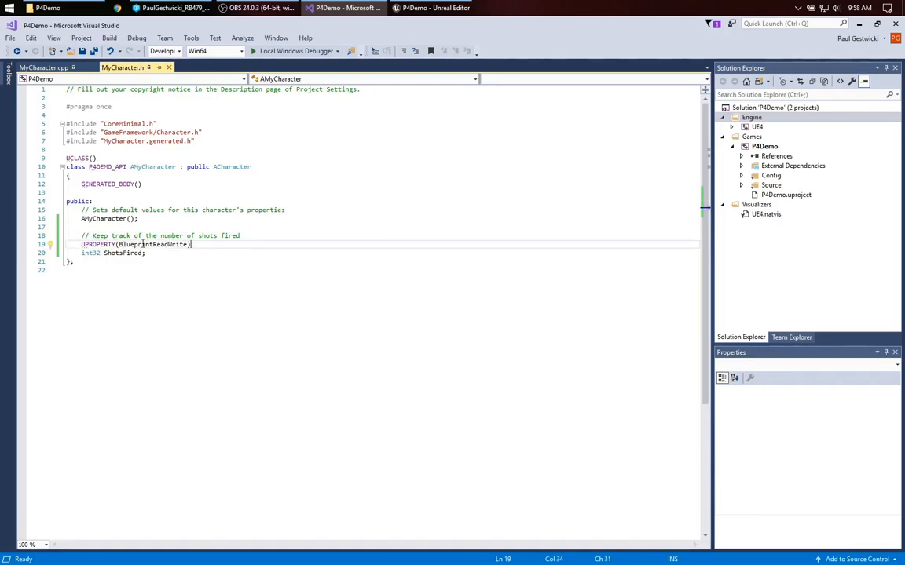
{"action": "type", "text": "private:"}
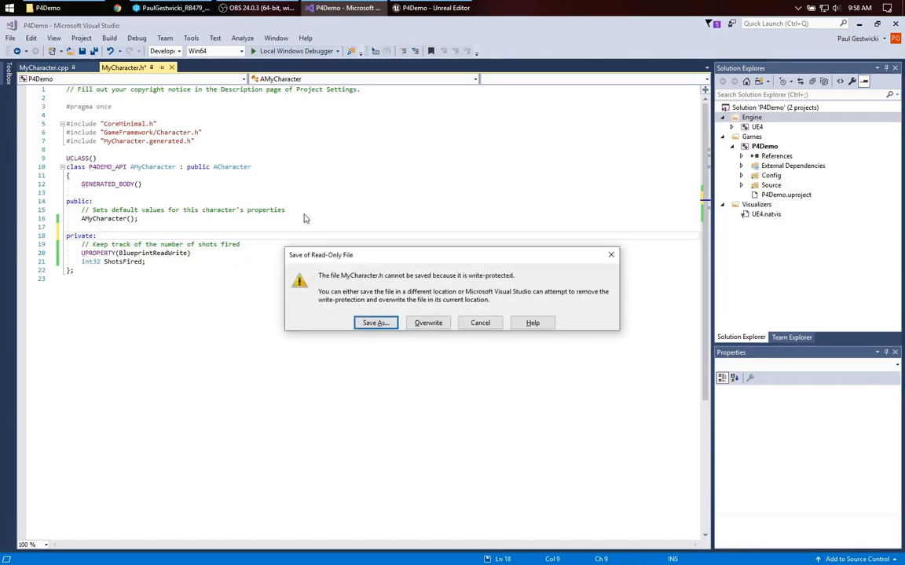
{"action": "mouse_move", "coordinate": [368, 262]}
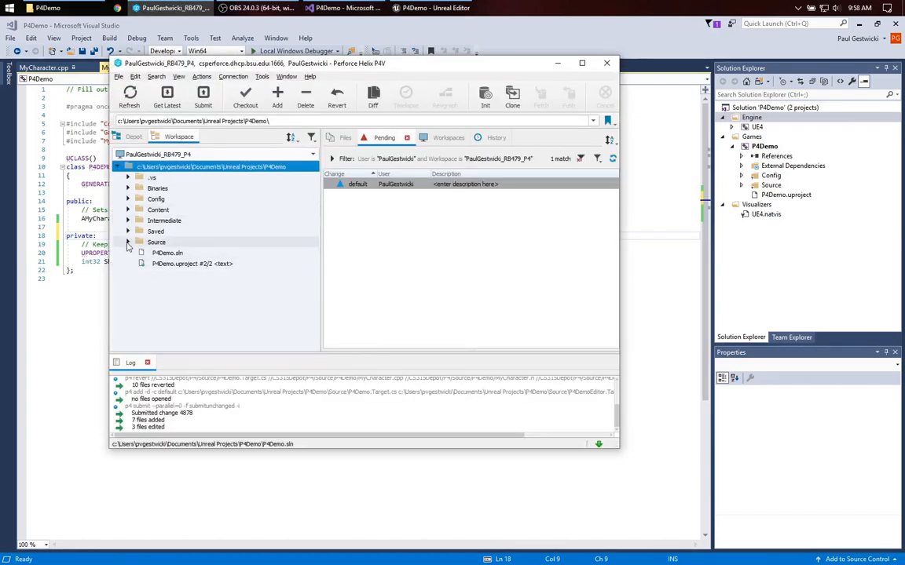
Check out MyCharacter.h into P4V's default changelist so the header can be saved.
{"action": "left_click", "coordinate": [140, 253]}
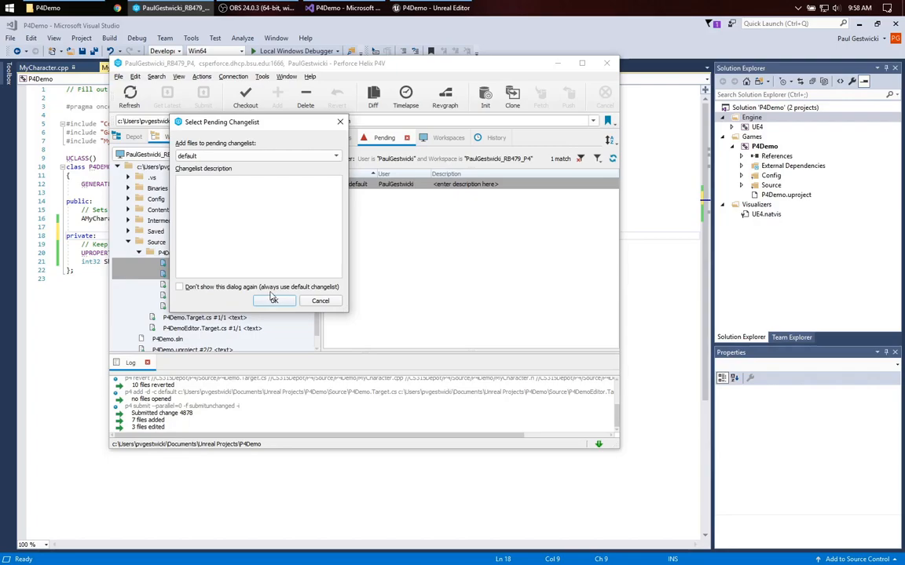
{"action": "left_click", "coordinate": [273, 302]}
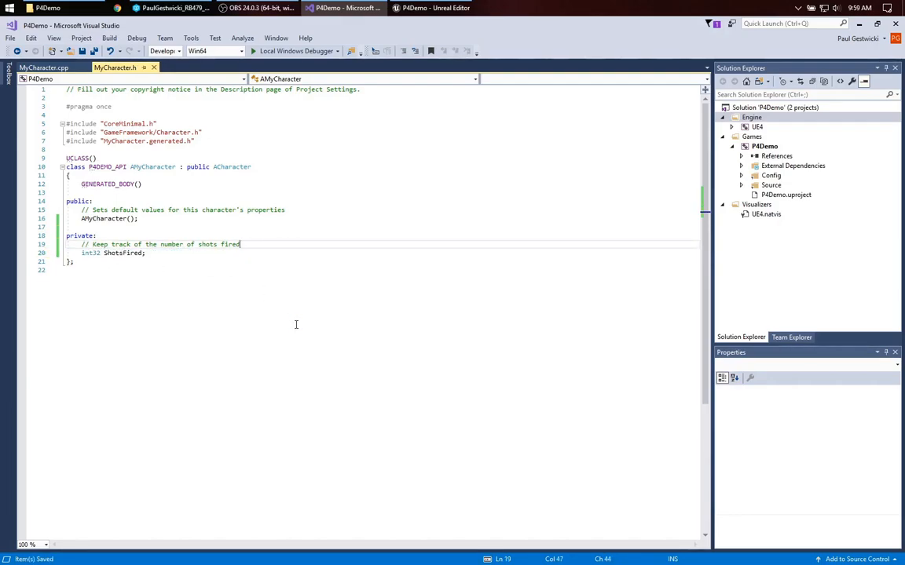
{"action": "mouse_move", "coordinate": [274, 315]}
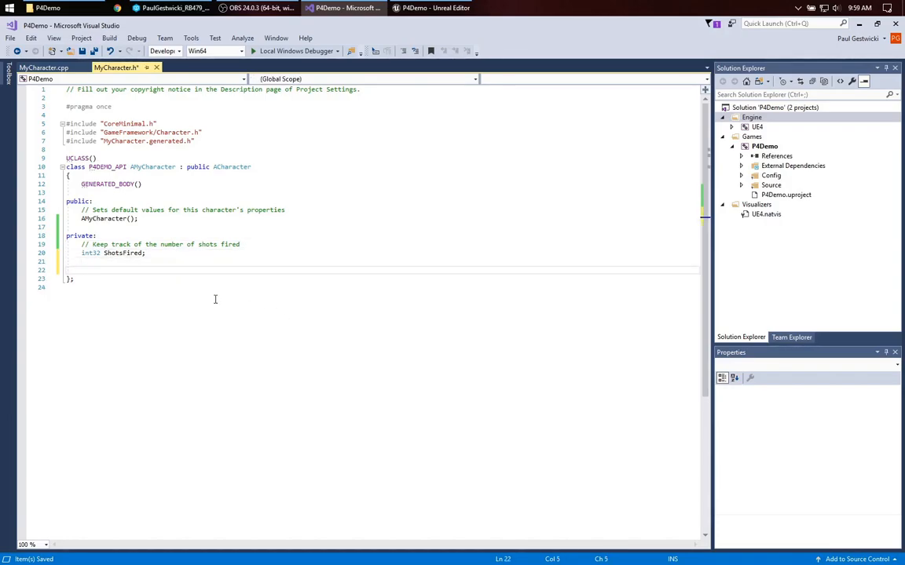
Declare public void IncrementShotsFired(); and int32 GetShotsFired(); in MyCharacter.h.
{"action": "type", "text": "public:"}
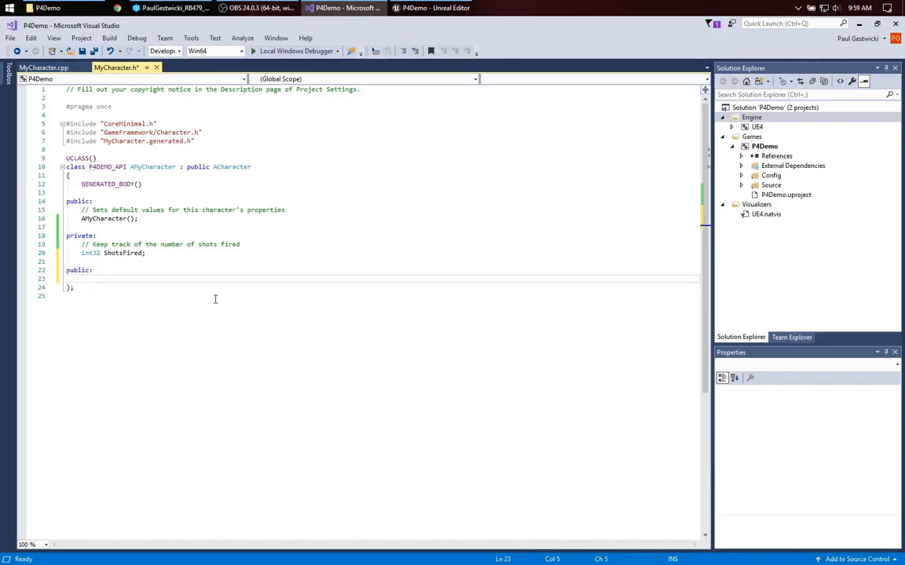
{"action": "type", "text": "v"}
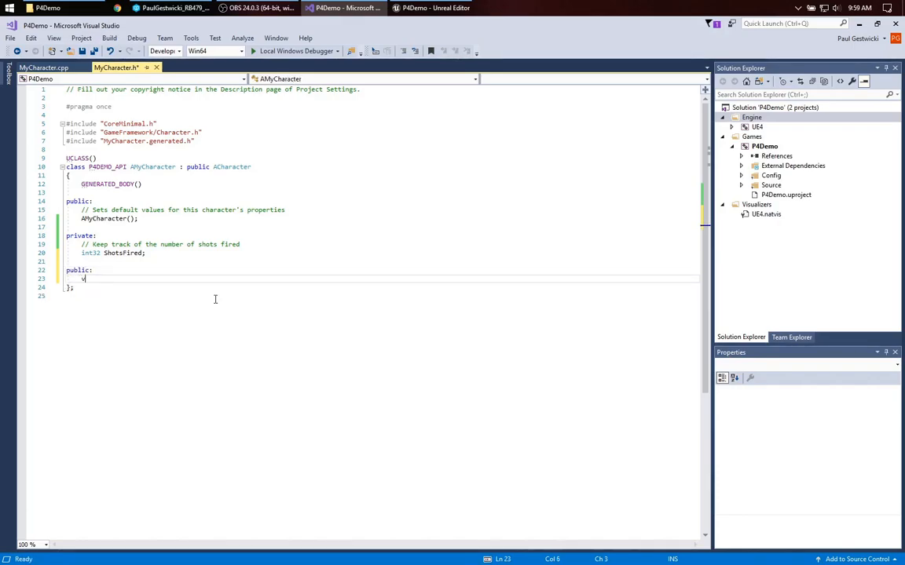
{"action": "type", "text": "void IncrementShotsFired();"}
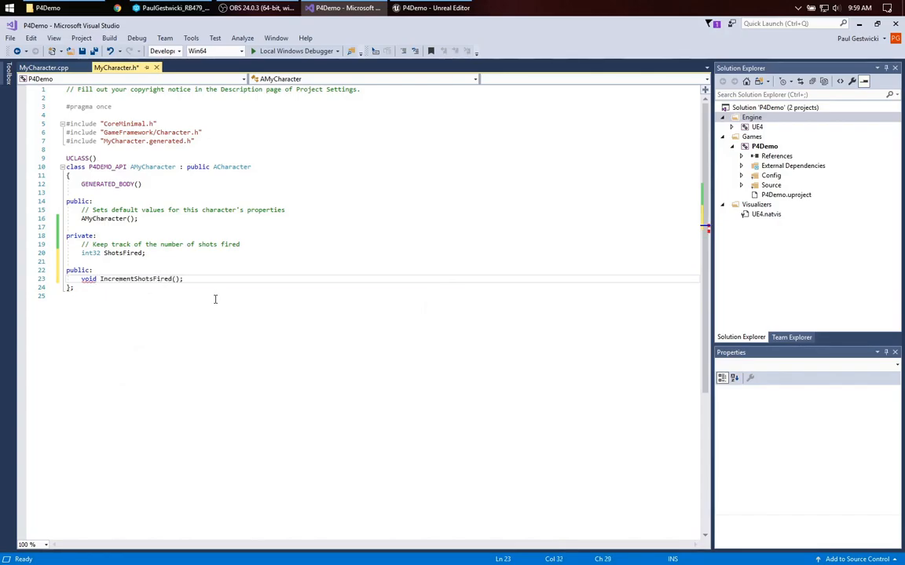
{"action": "key", "text": "enter"}
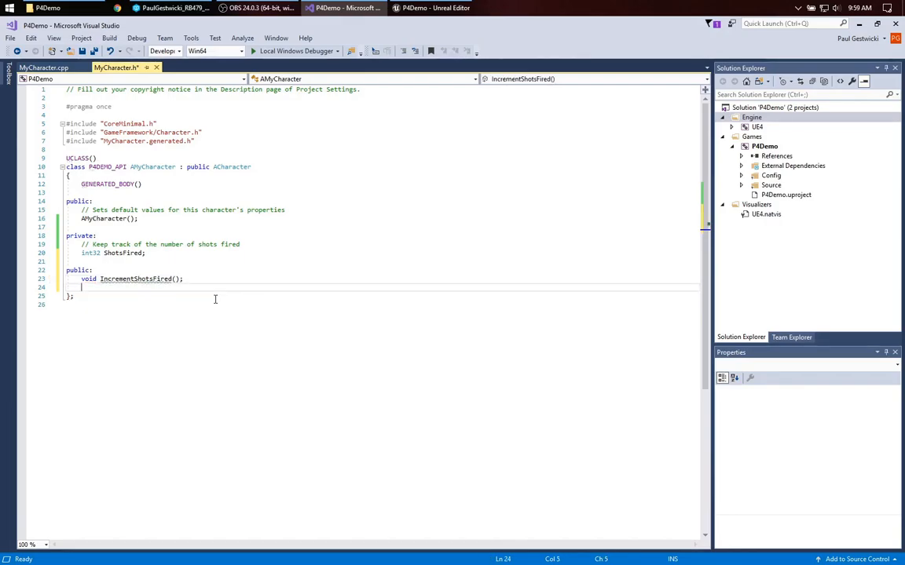
{"action": "type", "text": "int32"}
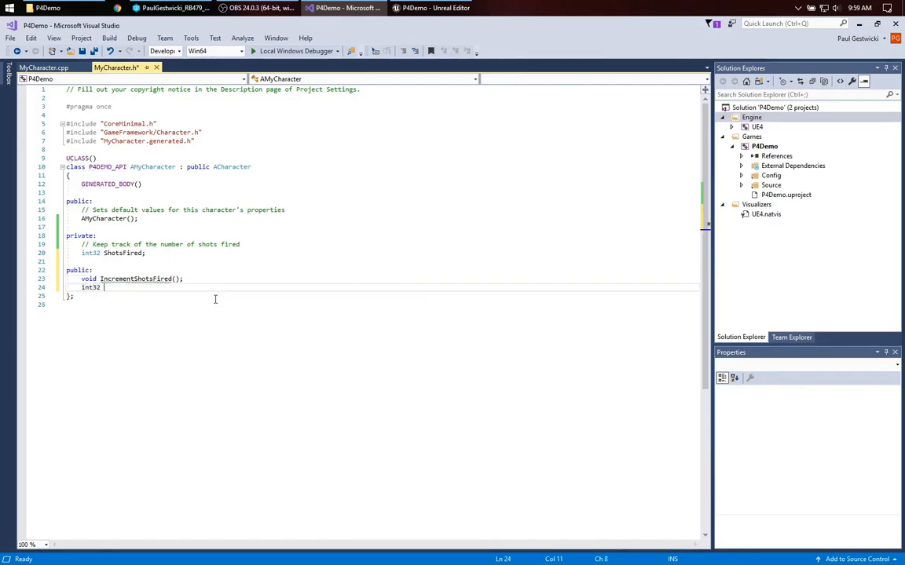
{"action": "type", "text": "GetShotsFired"}
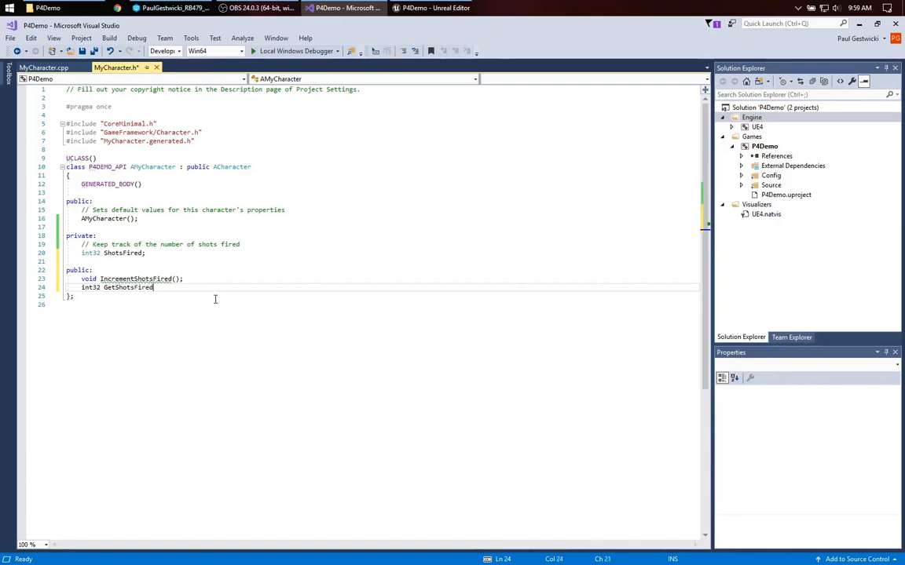
{"action": "type", "text": "();"}
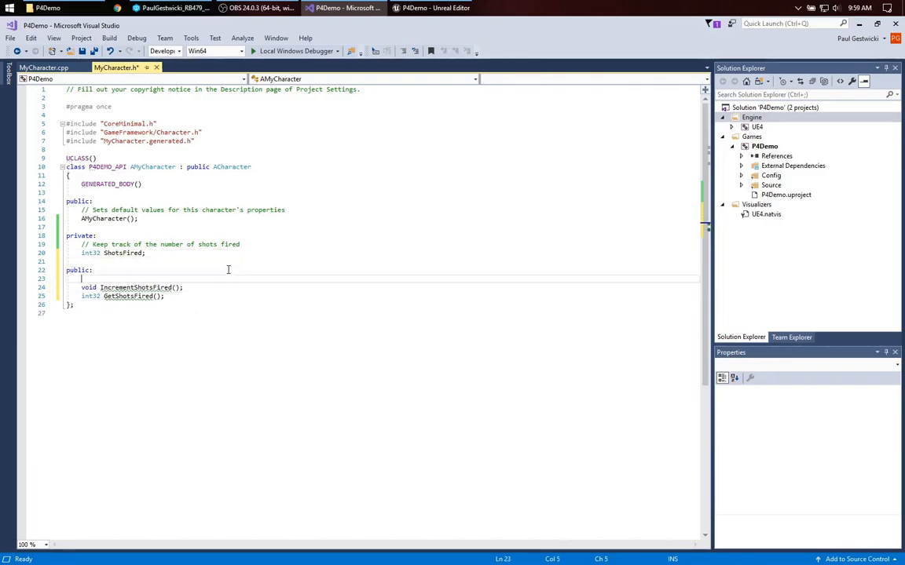
Mark both declarations UFUNCTION(BlueprintCallable) and copy the IncrementShotsFired line for MyCharacter.cpp.
{"action": "type", "text": "UFUNCTION()"}
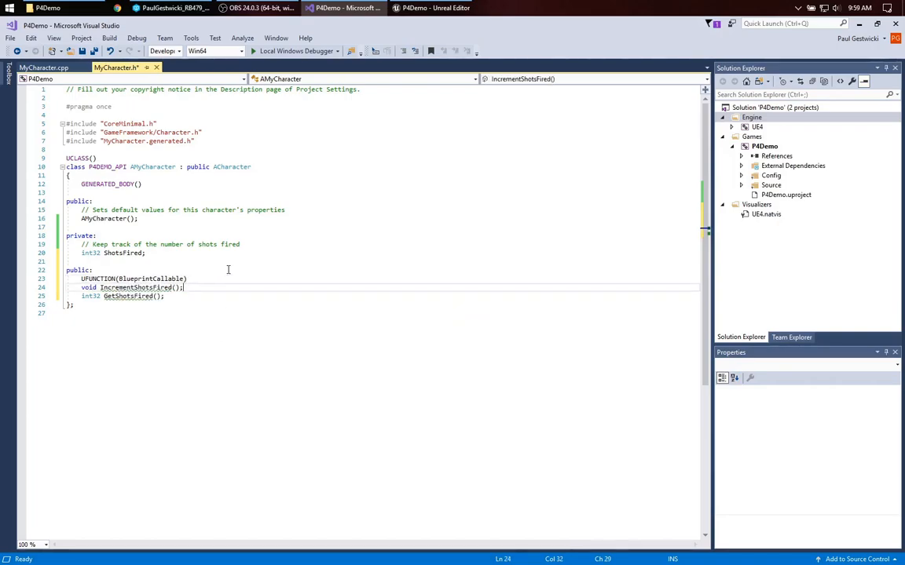
{"action": "type", "text": "UFUNCTION()"}
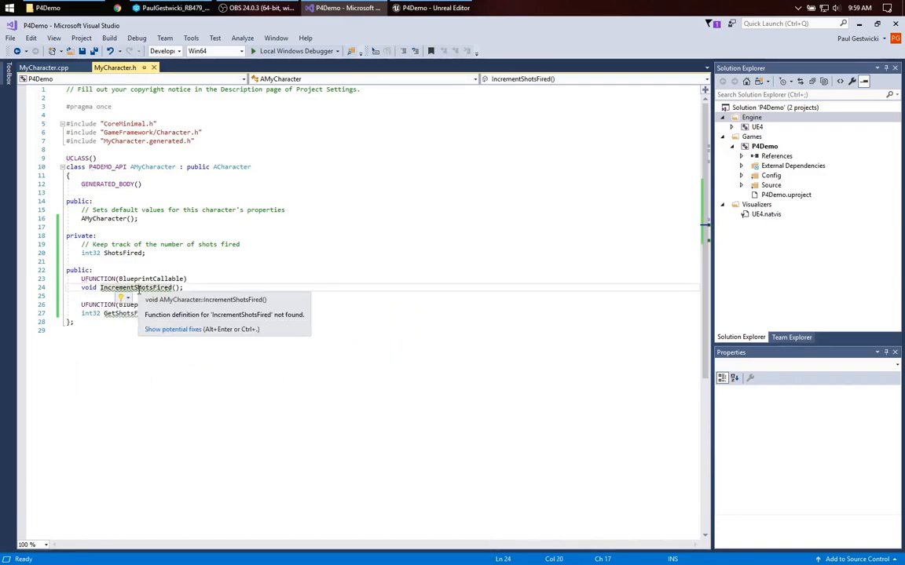
{"action": "right_click", "coordinate": [139, 287]}
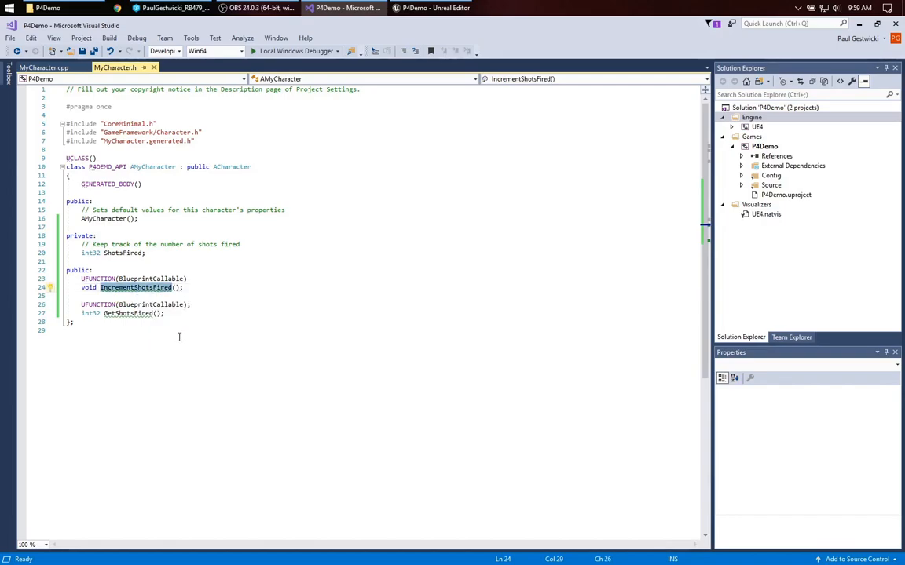
{"action": "triple_click", "coordinate": [126, 286]}
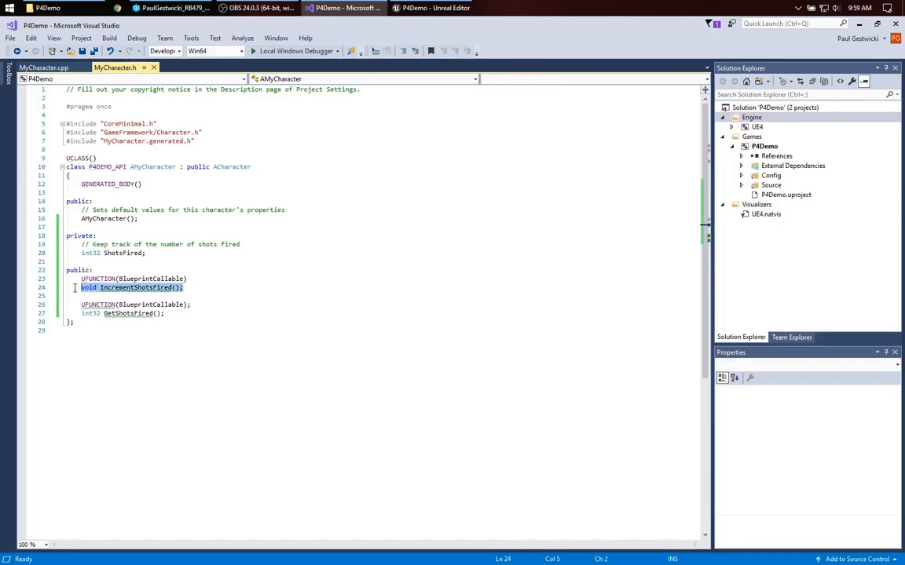
{"action": "left_click", "coordinate": [43, 66]}
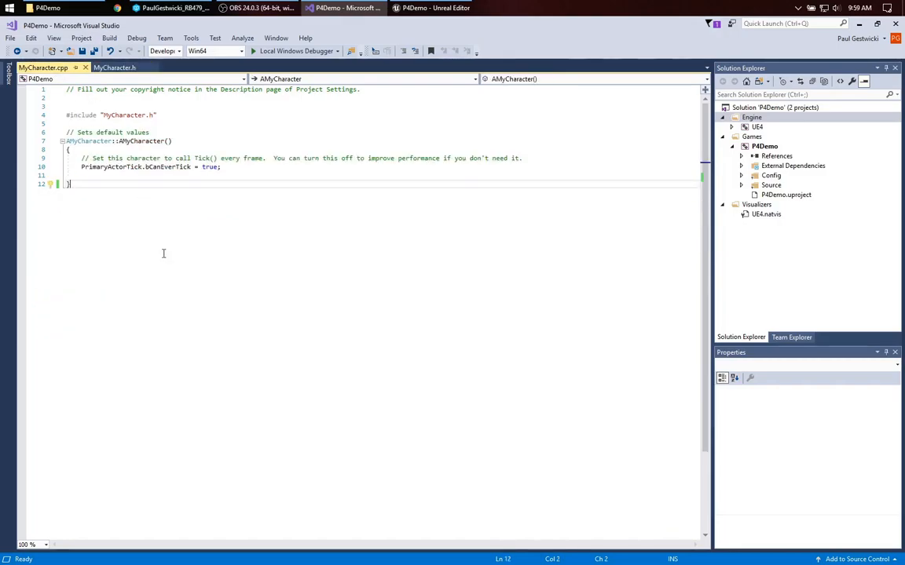
Define AMyCharacter::IncrementShotsFired() with a body of ShotsFired++;.
{"action": "type", "text": "AMyc"}
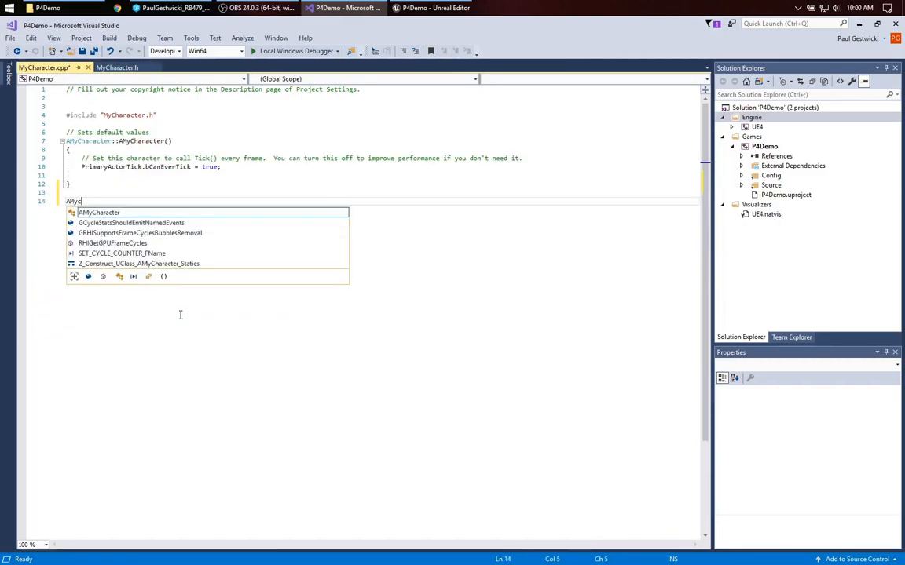
{"action": "type", "text": "haracter"}
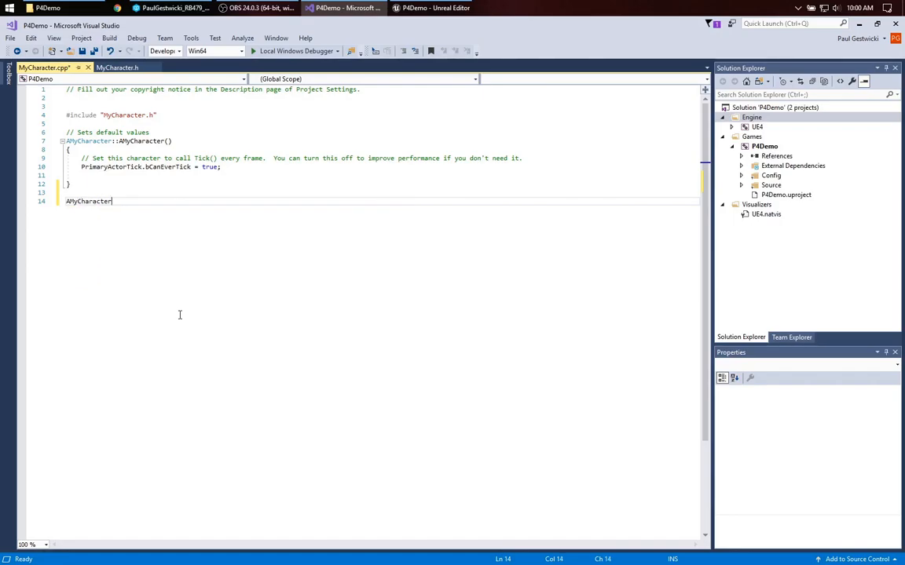
{"action": "type", "text": "::void IncrementShotsFired();"}
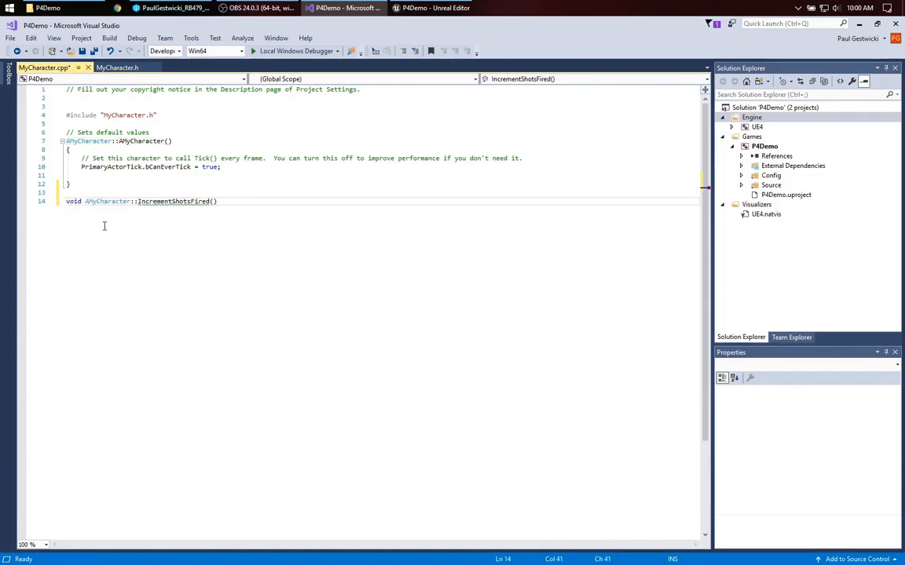
{"action": "type", "text": "{"}
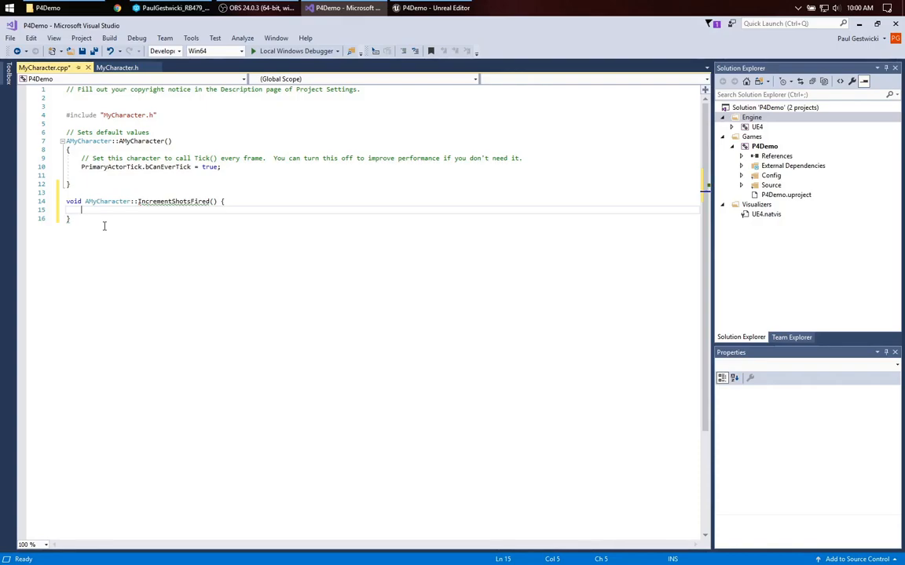
{"action": "type", "text": "ShotsFired"}
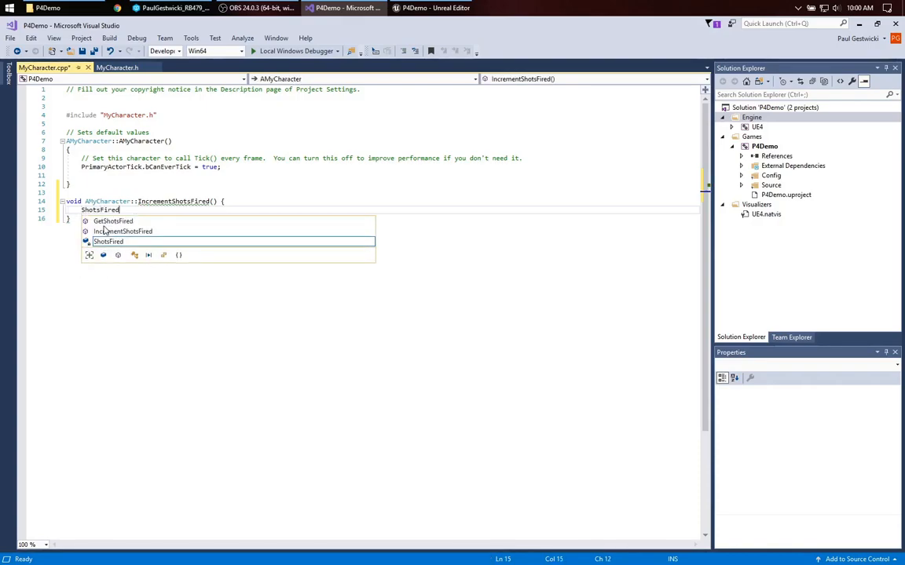
{"action": "type", "text": "++;"}
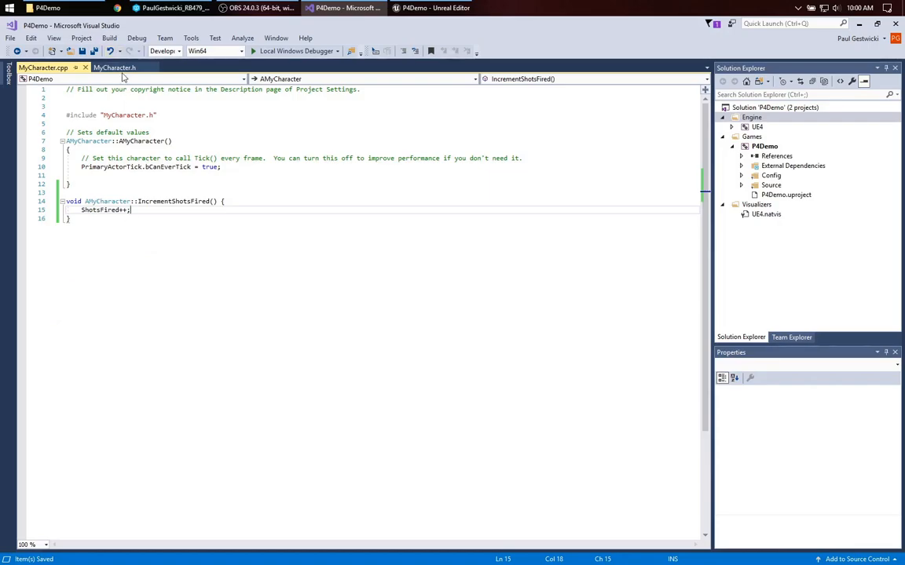
Add int32 GetShotsFired() returning ShotsFired, copying its declaration from MyCharacter.h.
{"action": "left_click", "coordinate": [115, 67]}
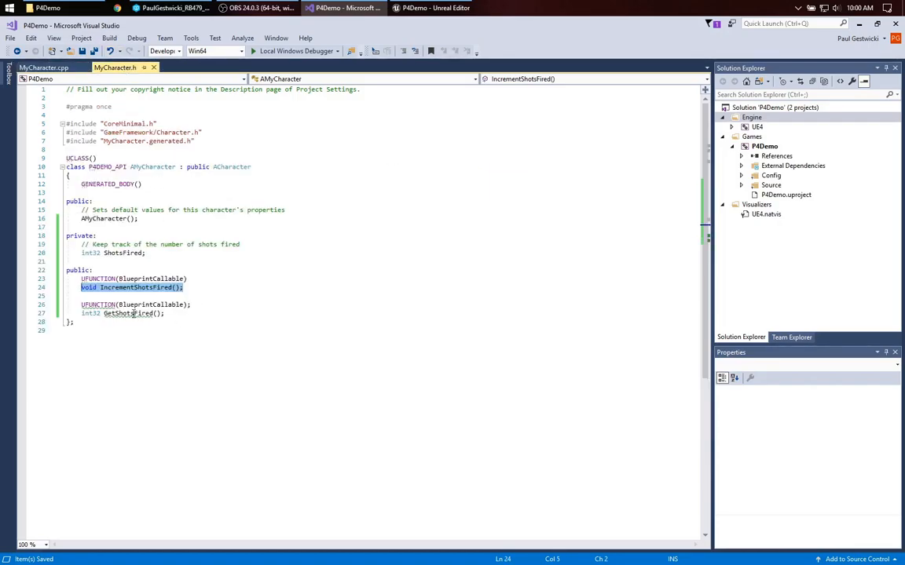
{"action": "left_click", "coordinate": [44, 66]}
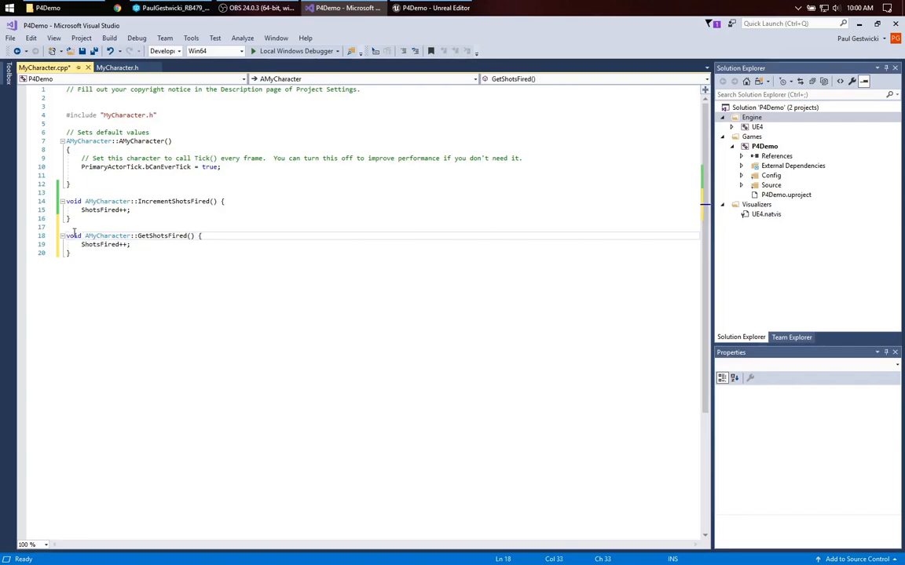
{"action": "type", "text": "int32"}
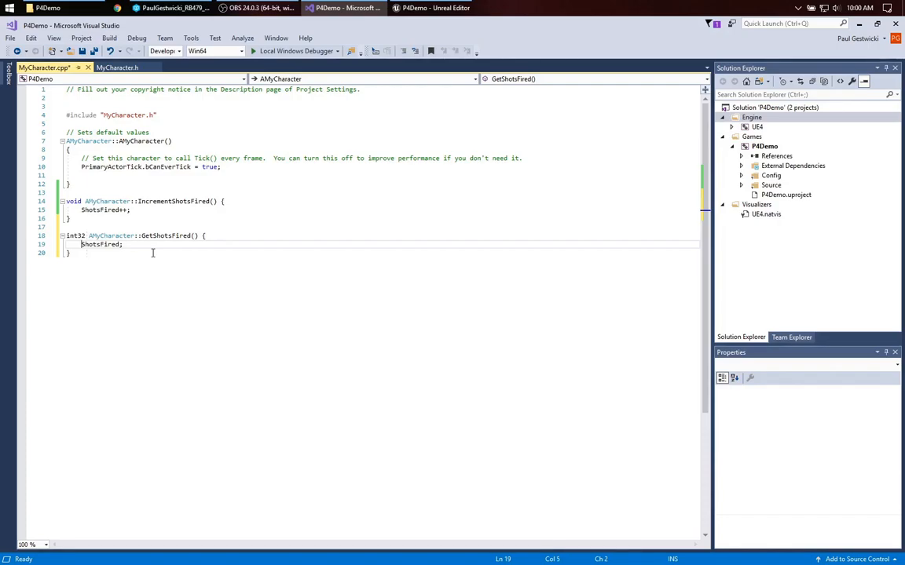
{"action": "type", "text": "return"}
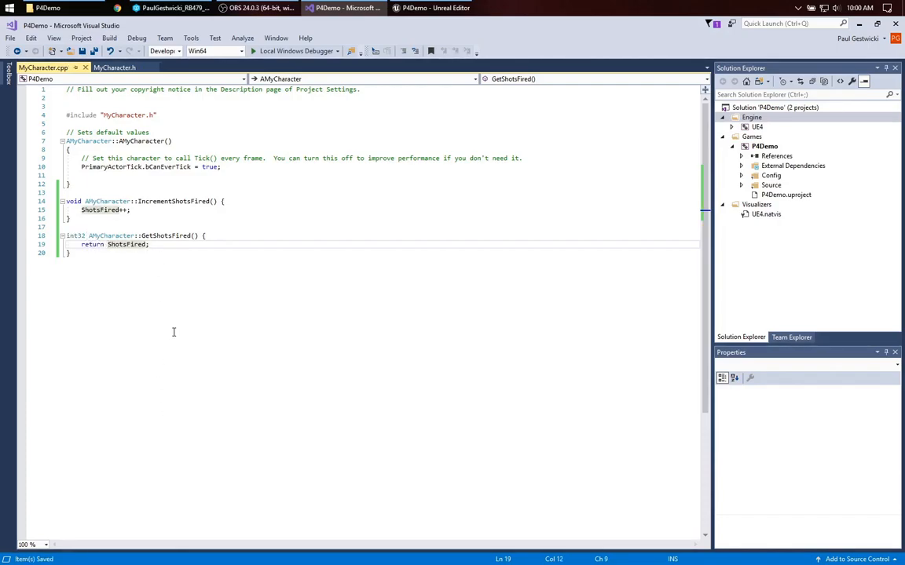
{"action": "left_click", "coordinate": [113, 66]}
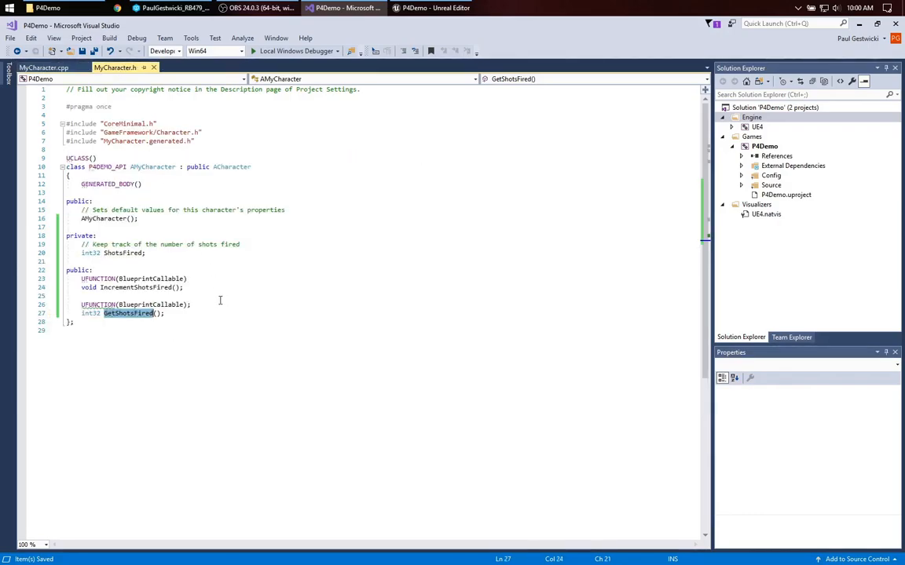
Remove the Shots Fired variable node from WBP_ShotsFired, save and check out the asset.
{"action": "left_click", "coordinate": [430, 7]}
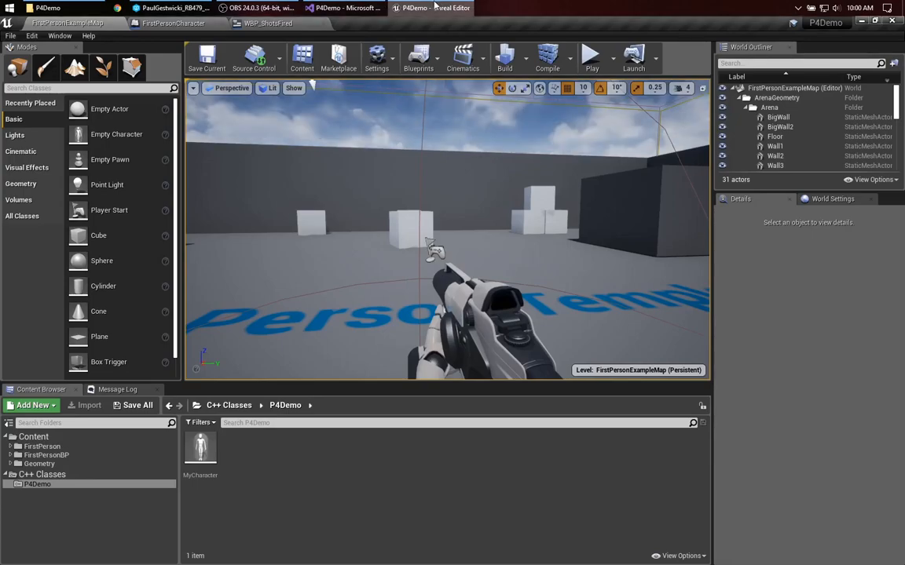
{"action": "left_click", "coordinate": [267, 24]}
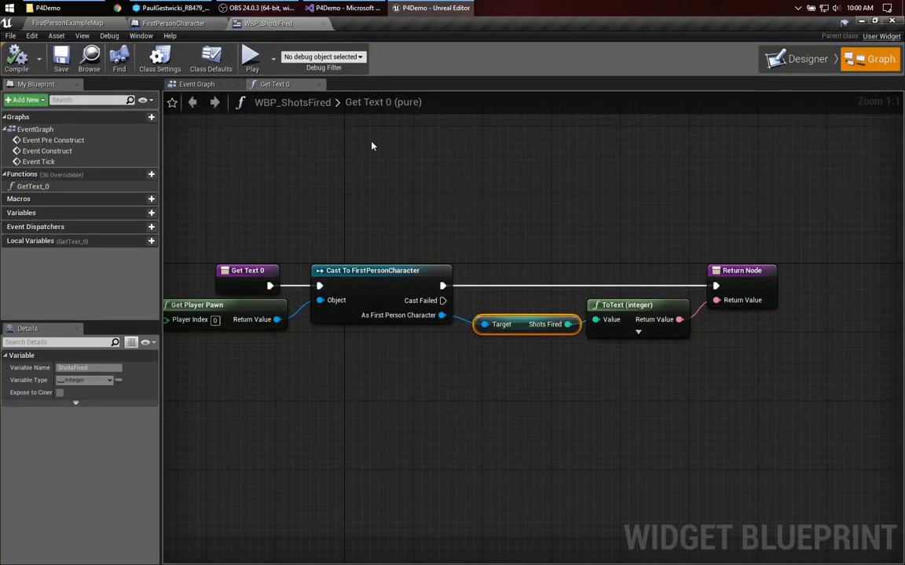
{"action": "mouse_move", "coordinate": [679, 368]}
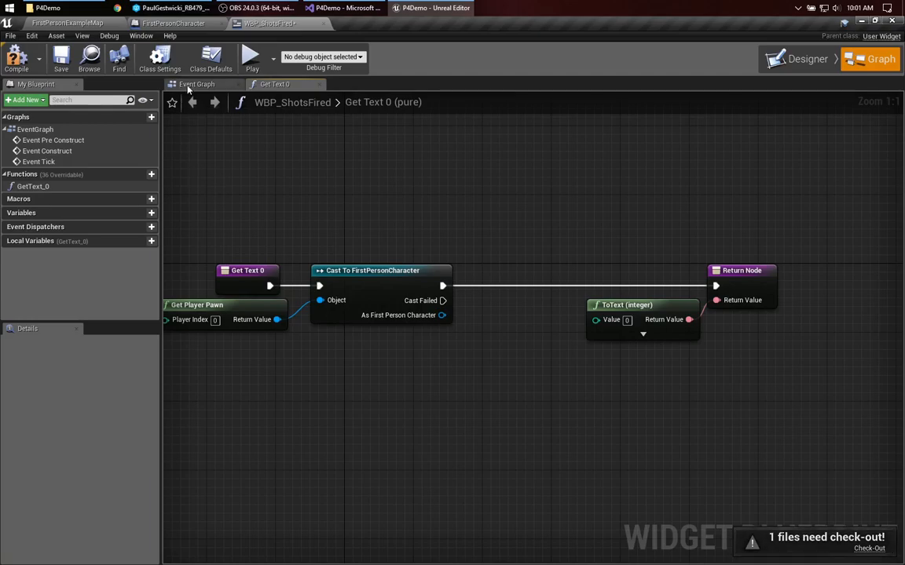
{"action": "left_click", "coordinate": [59, 57]}
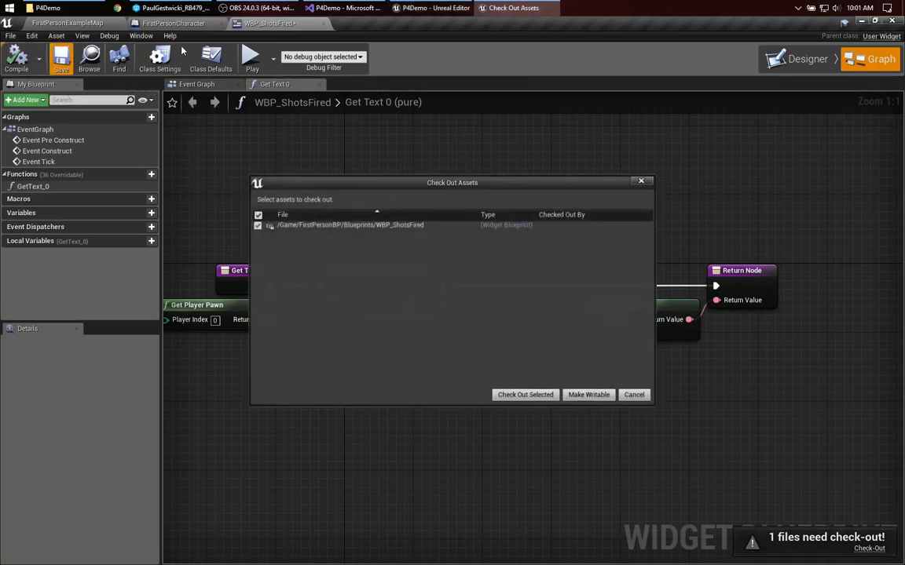
{"action": "left_click", "coordinate": [634, 394]}
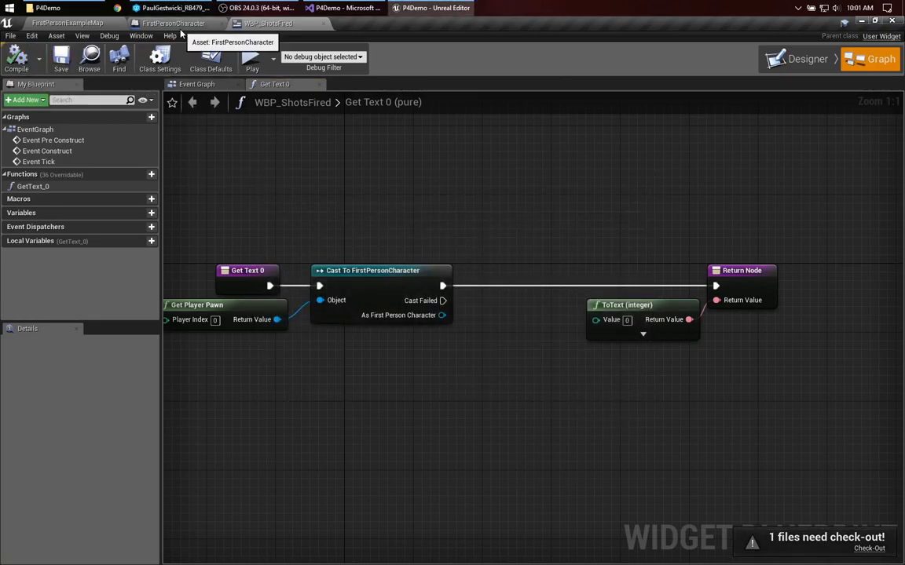
{"action": "left_click", "coordinate": [172, 24]}
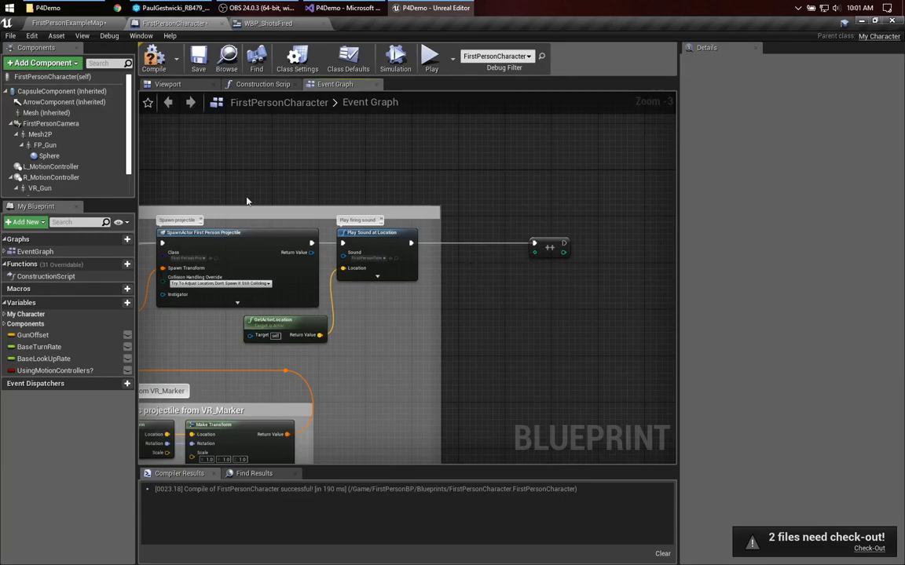
{"action": "left_click", "coordinate": [198, 57]}
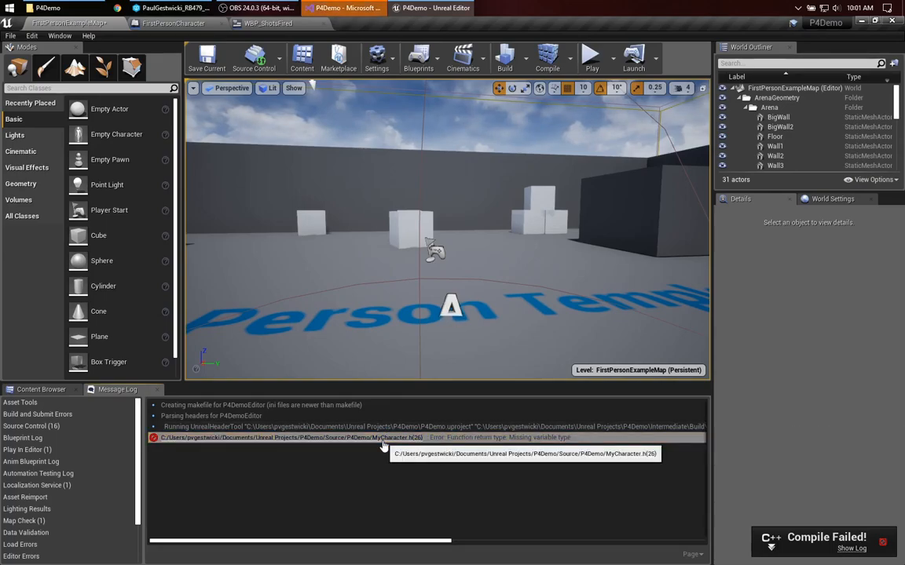
Fix the MyCharacter.h compile error in Visual Studio and recompile successfully in Unreal Editor.
{"action": "left_click", "coordinate": [346, 7]}
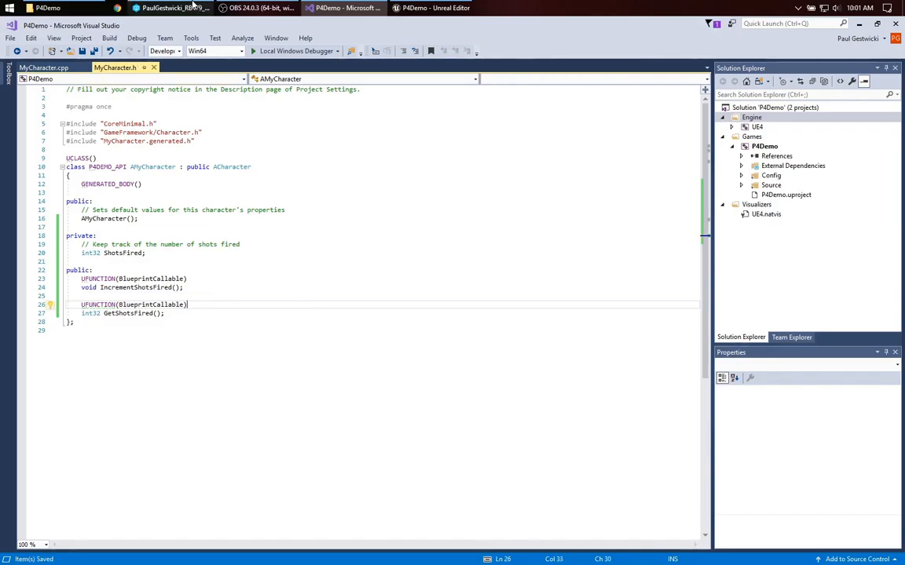
{"action": "left_click", "coordinate": [431, 8]}
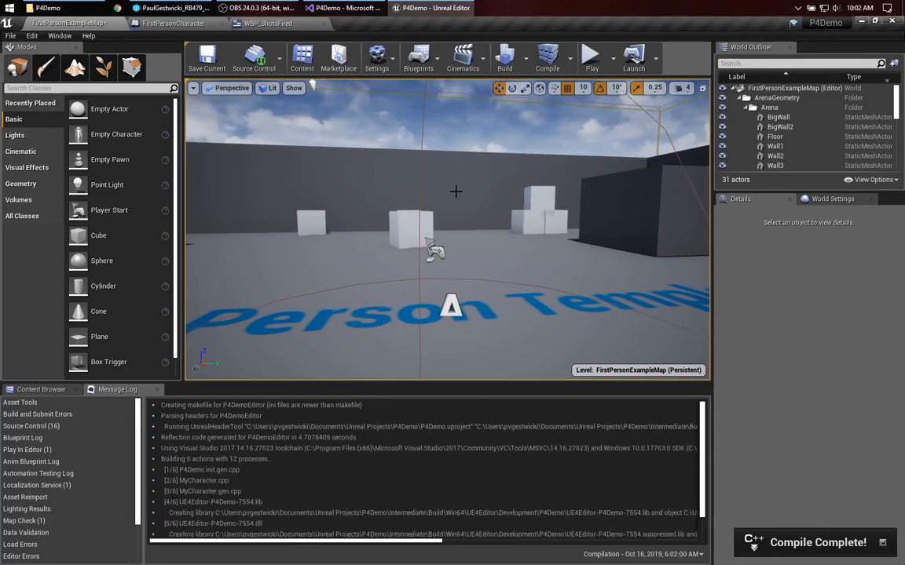
{"action": "mouse_move", "coordinate": [407, 186]}
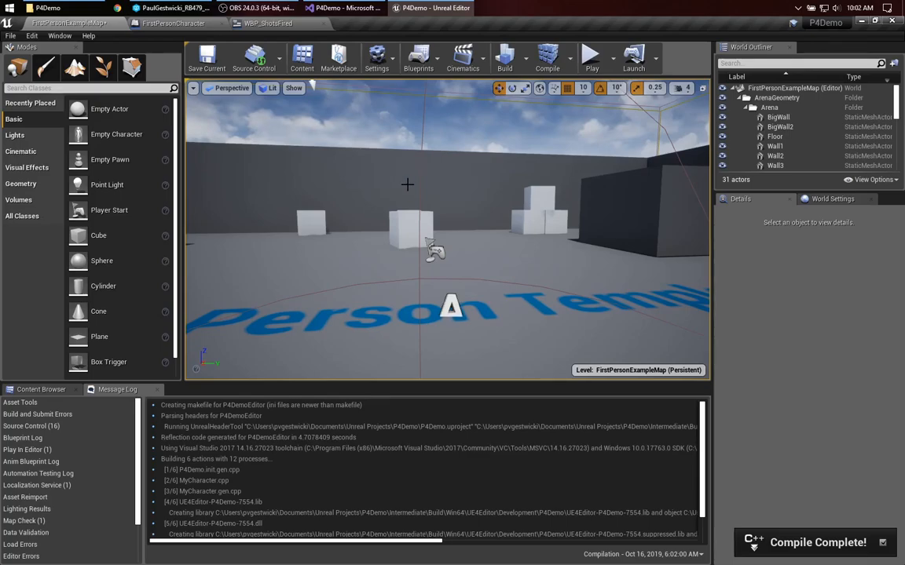
{"action": "left_click", "coordinate": [267, 23]}
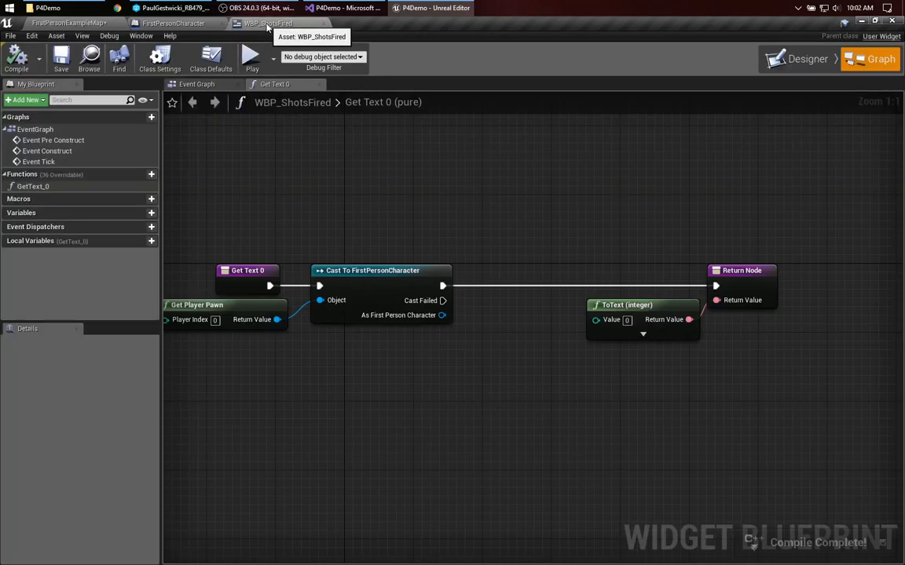
Add an Increment Shots Fired call node to the FirstPersonCharacter graph.
{"action": "left_click", "coordinate": [173, 23]}
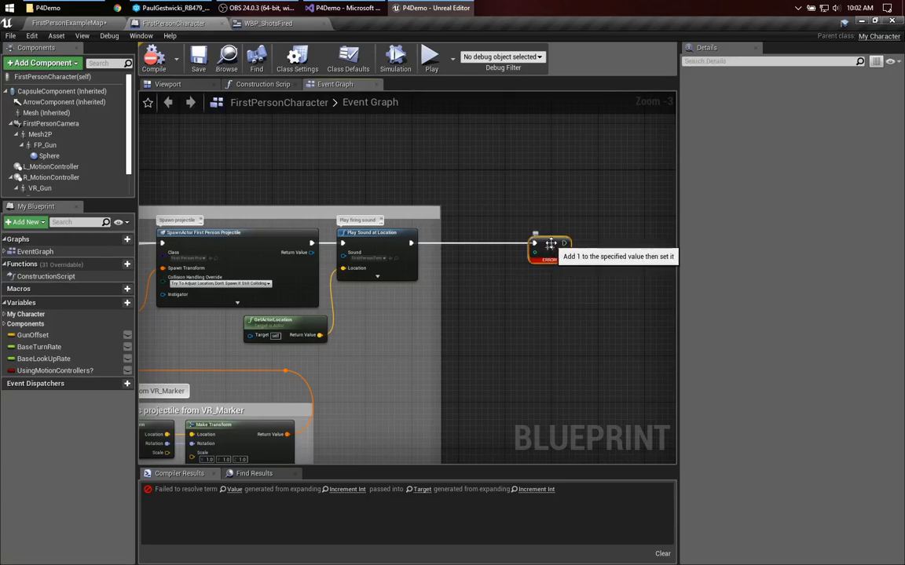
{"action": "mouse_move", "coordinate": [516, 270]}
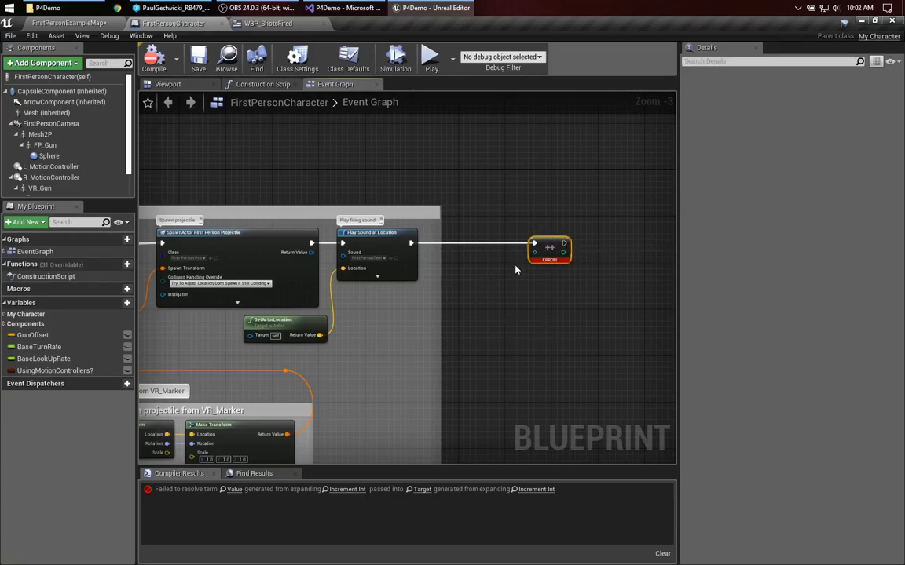
{"action": "mouse_move", "coordinate": [408, 248]}
{"action": "type", "text": "increment"}
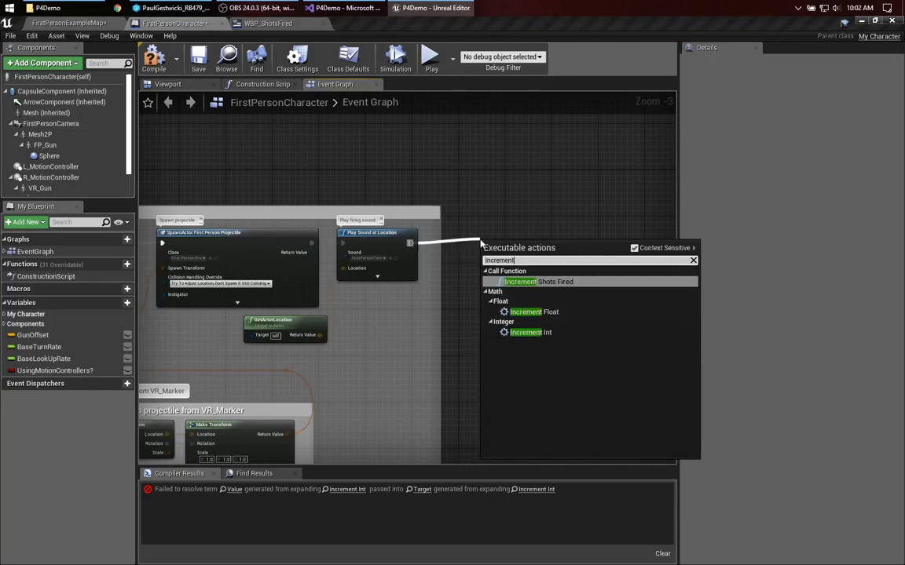
{"action": "mouse_move", "coordinate": [541, 273]}
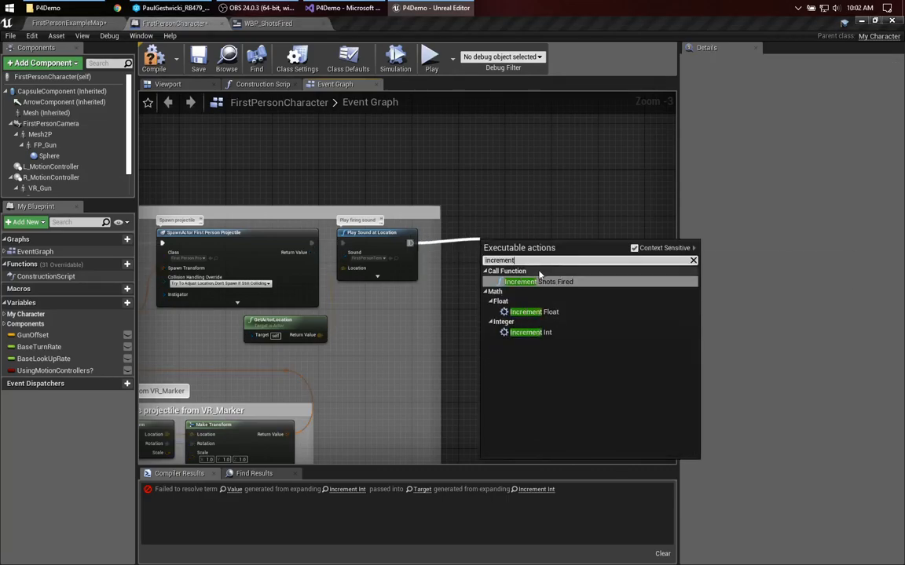
{"action": "mouse_move", "coordinate": [519, 281]}
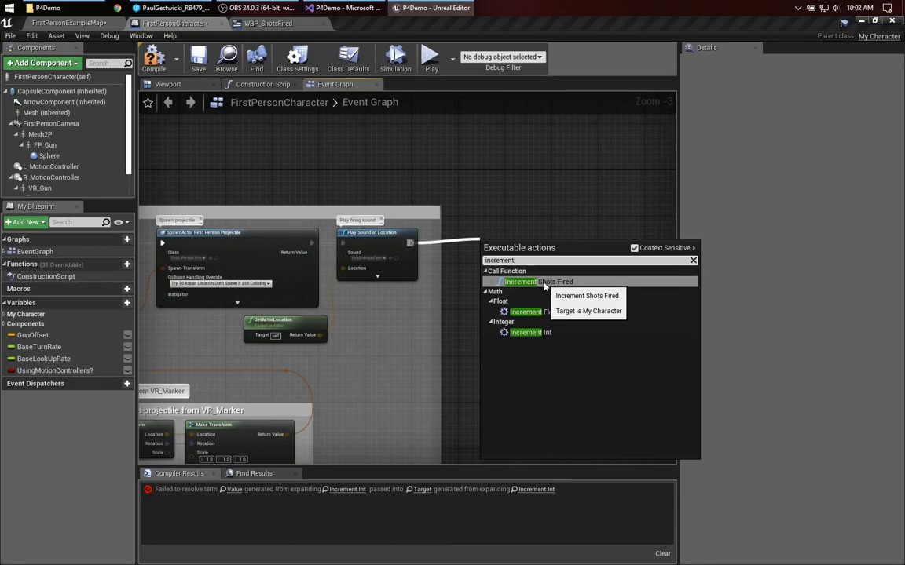
{"action": "left_click", "coordinate": [519, 281]}
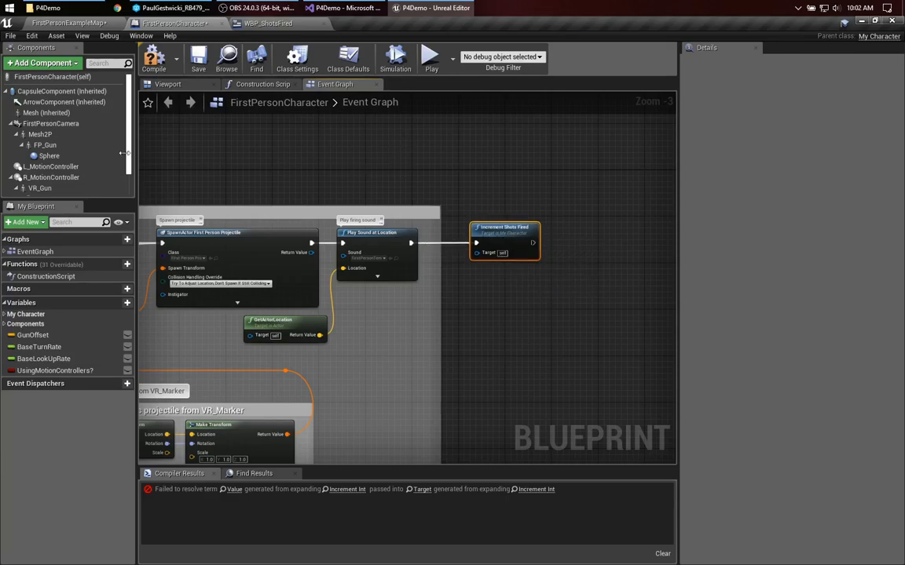
In Get Text 0, wire the cast character into Get Shots Fired and then into ToText (Integer).
{"action": "left_click", "coordinate": [267, 23]}
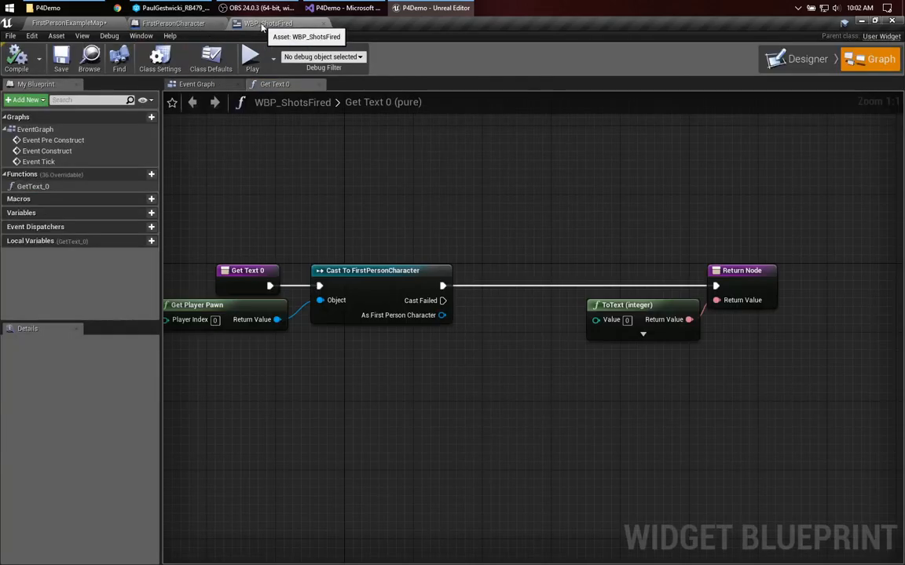
{"action": "left_click_drag", "start_coordinate": [441, 315], "coordinate": [471, 330]}
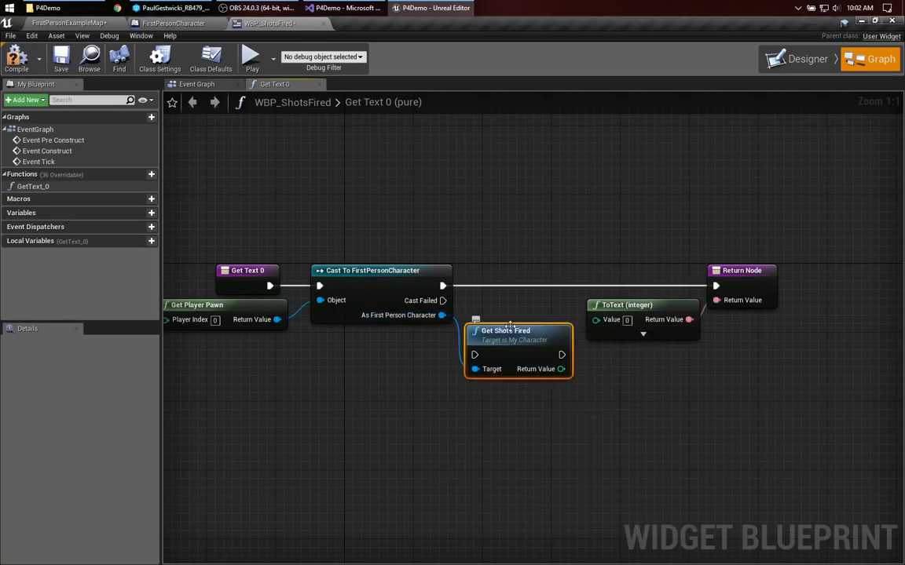
{"action": "left_click_drag", "start_coordinate": [505, 329], "coordinate": [515, 322]}
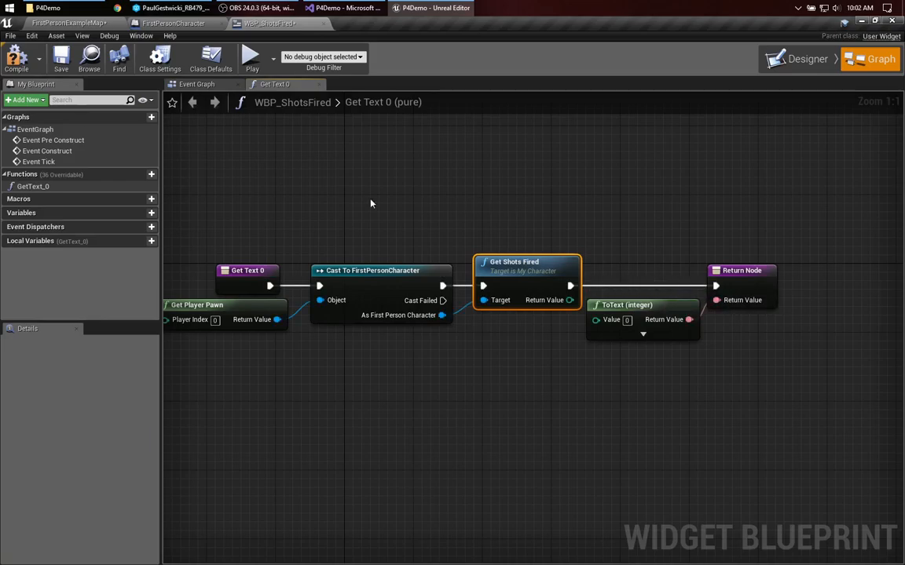
{"action": "mouse_move", "coordinate": [252, 56]}
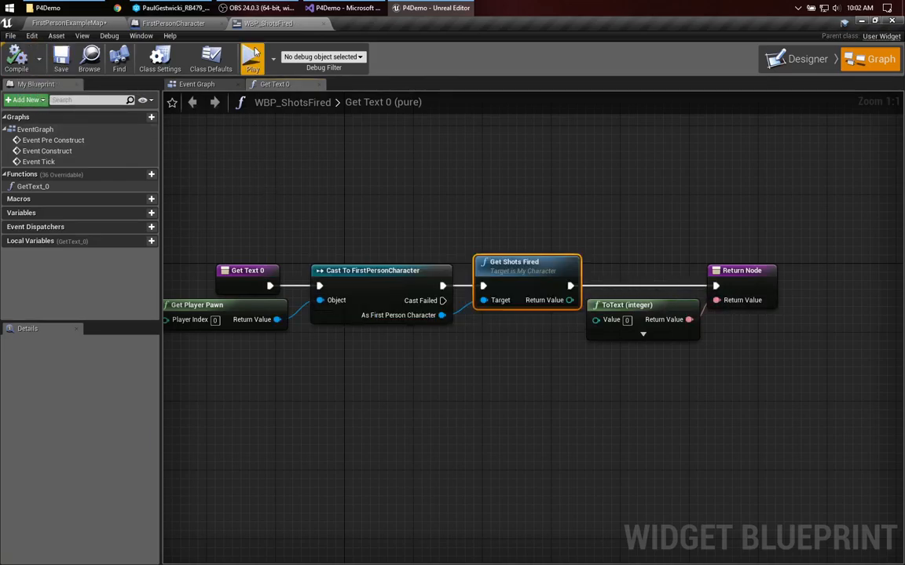
{"action": "left_click", "coordinate": [251, 58]}
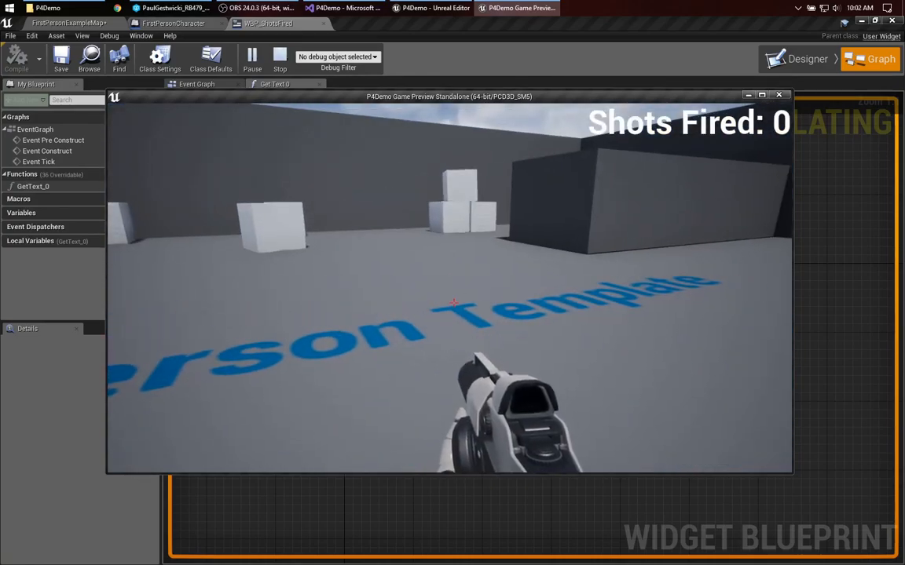
{"action": "left_click", "coordinate": [279, 56]}
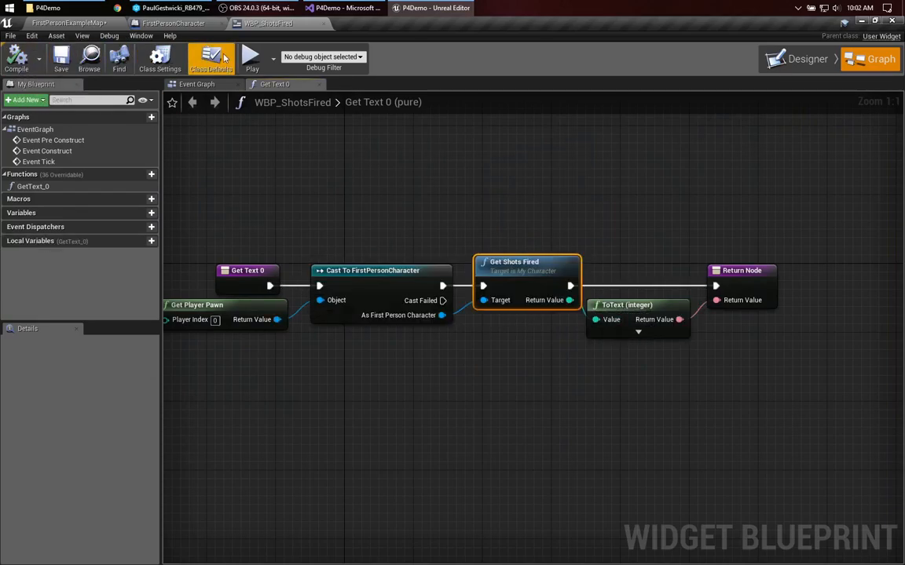
{"action": "left_click", "coordinate": [251, 57]}
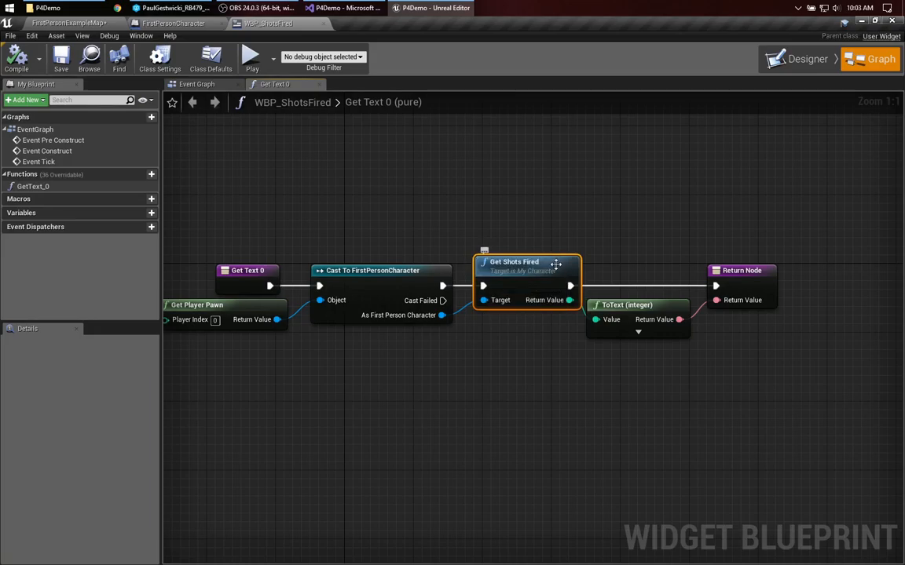
{"action": "mouse_move", "coordinate": [405, 229]}
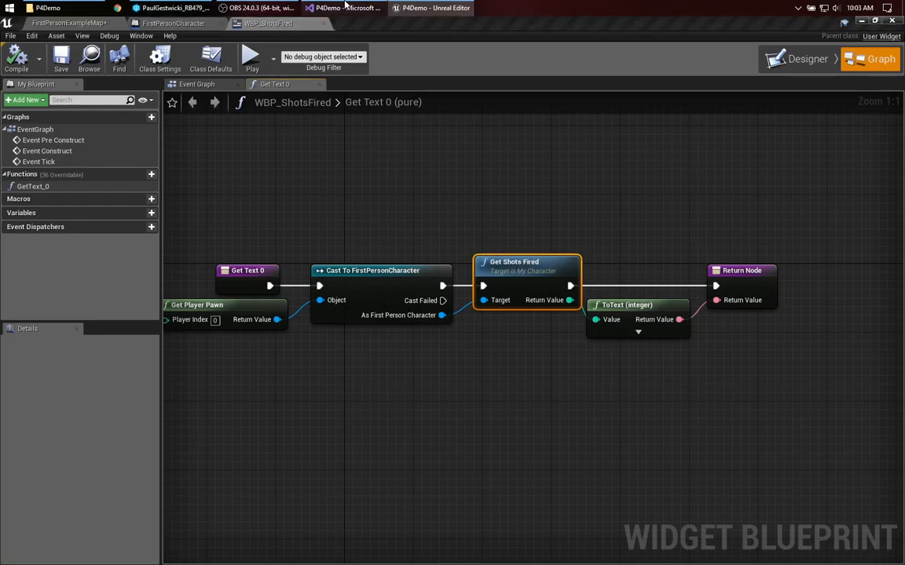
Add BlueprintPure to GetShotsFired's UFUNCTION specifiers in MyCharacter.h and save.
{"action": "left_click", "coordinate": [343, 8]}
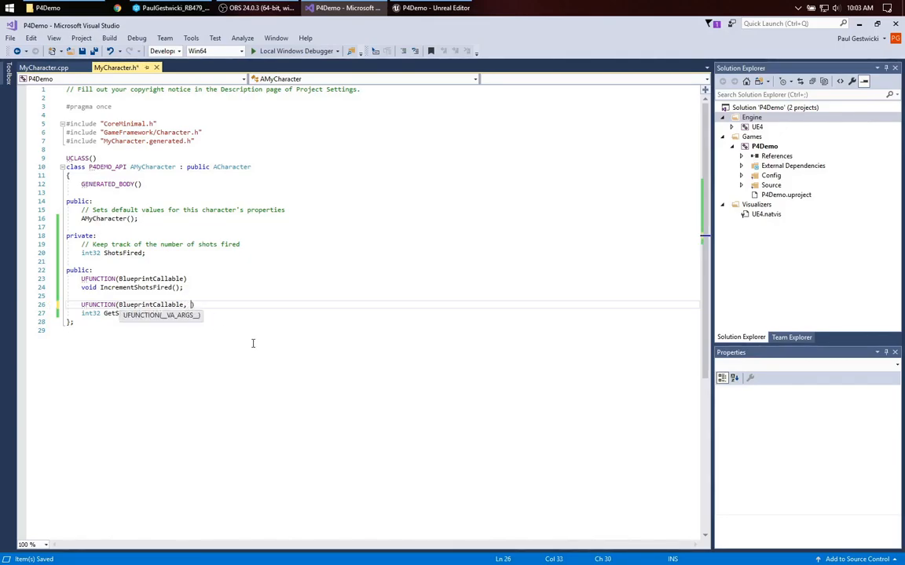
{"action": "type", "text": "BlueprintPure"}
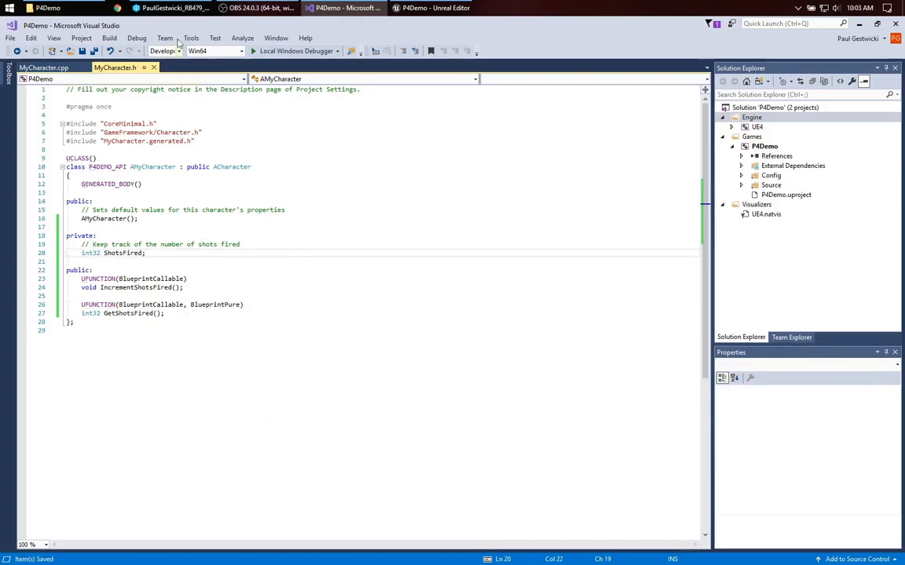
{"action": "left_click", "coordinate": [430, 8]}
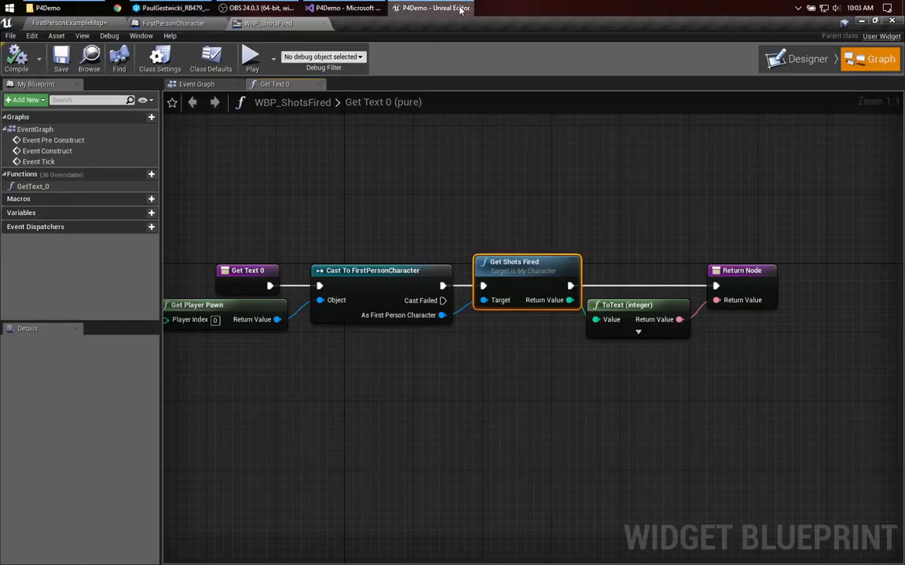
Recompile the C++ code and drag a new node from As First Person Character in Get Text 0.
{"action": "left_click", "coordinate": [430, 8]}
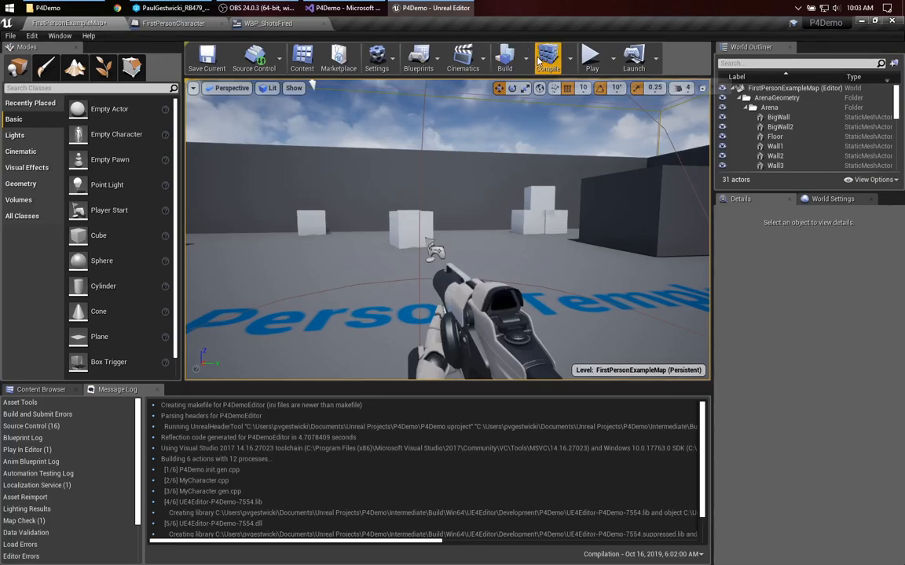
{"action": "left_click", "coordinate": [548, 57]}
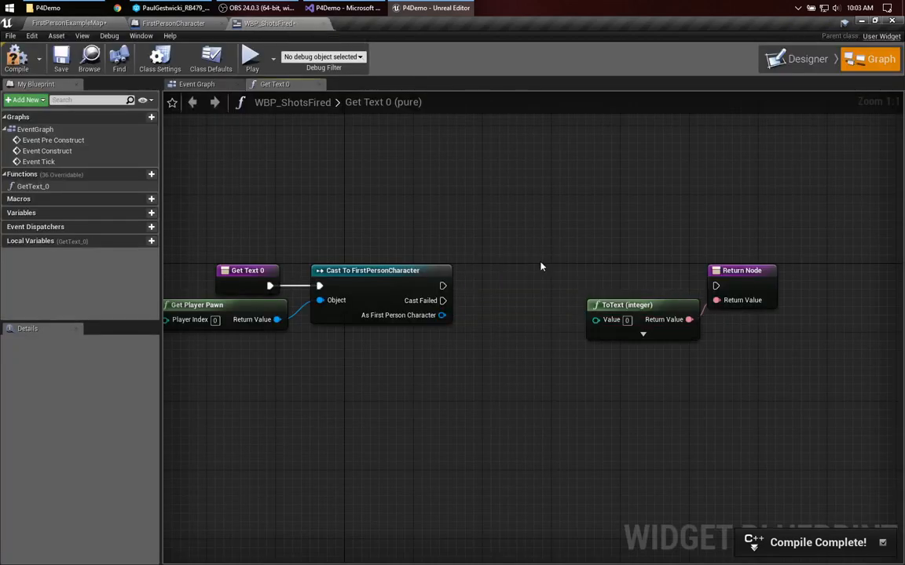
{"action": "left_click_drag", "start_coordinate": [441, 314], "coordinate": [471, 333]}
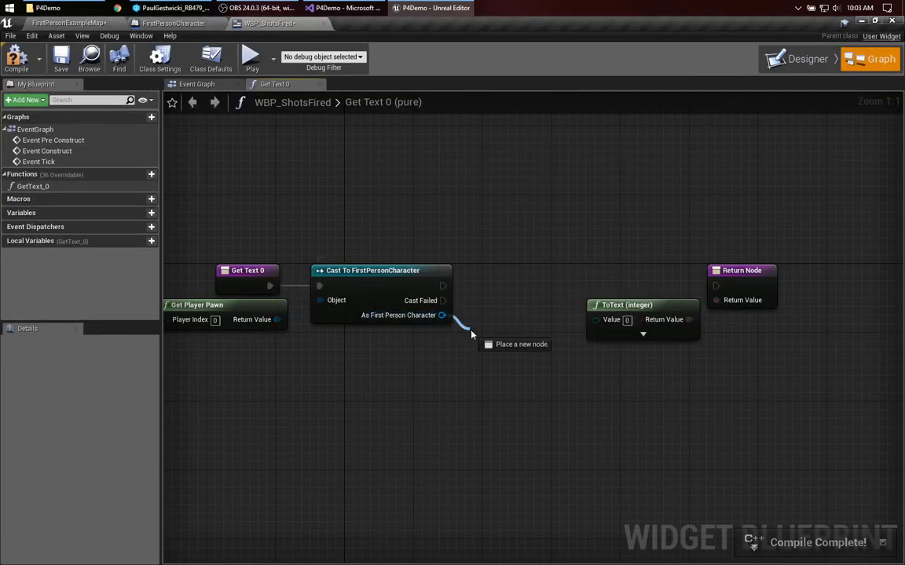
{"action": "left_click", "coordinate": [521, 344]}
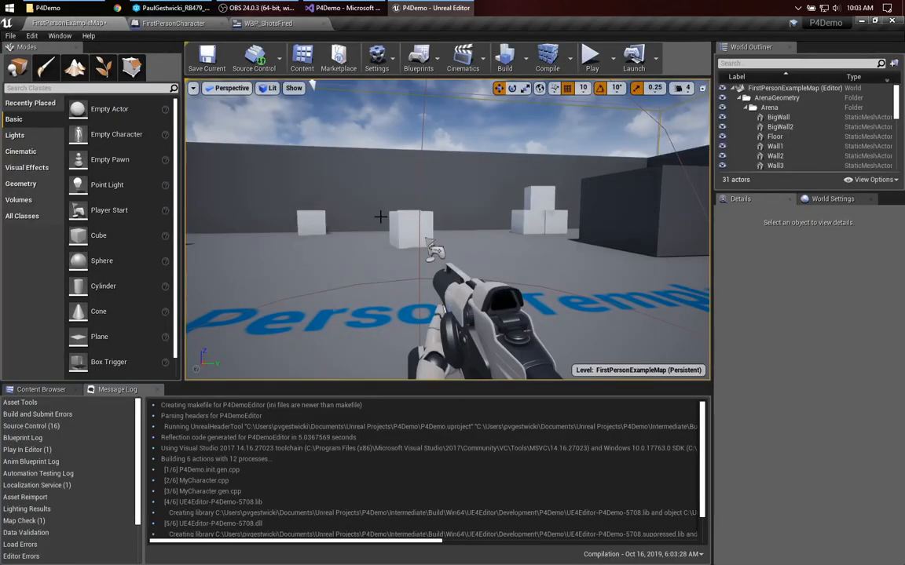
{"action": "left_click", "coordinate": [207, 58]}
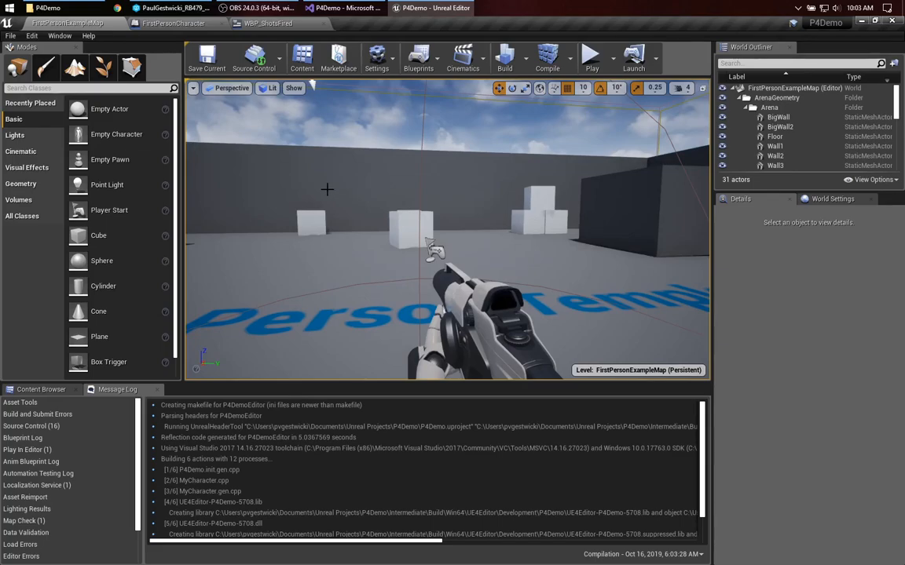
{"action": "mouse_move", "coordinate": [274, 149]}
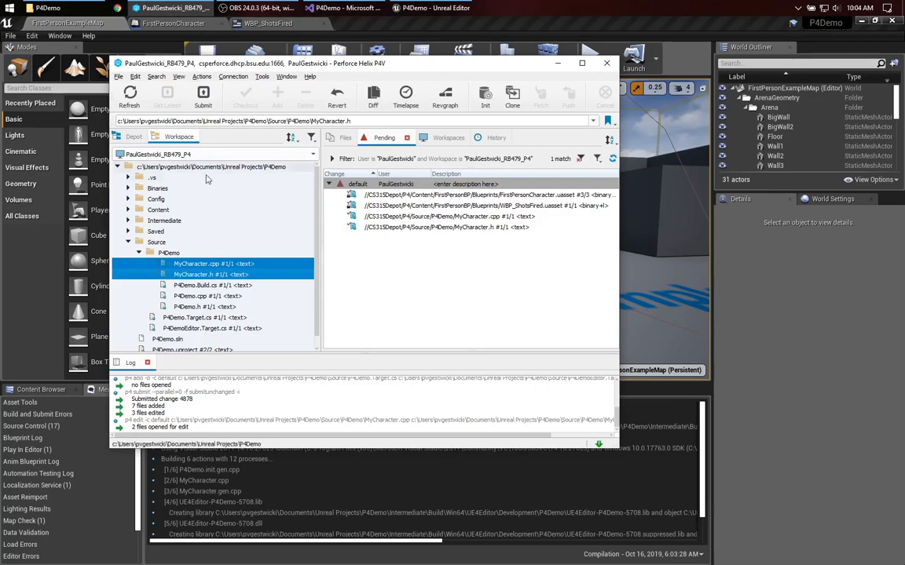
Open the Submit form for the default pending changelist listing the six changed files.
{"action": "left_click", "coordinate": [157, 210]}
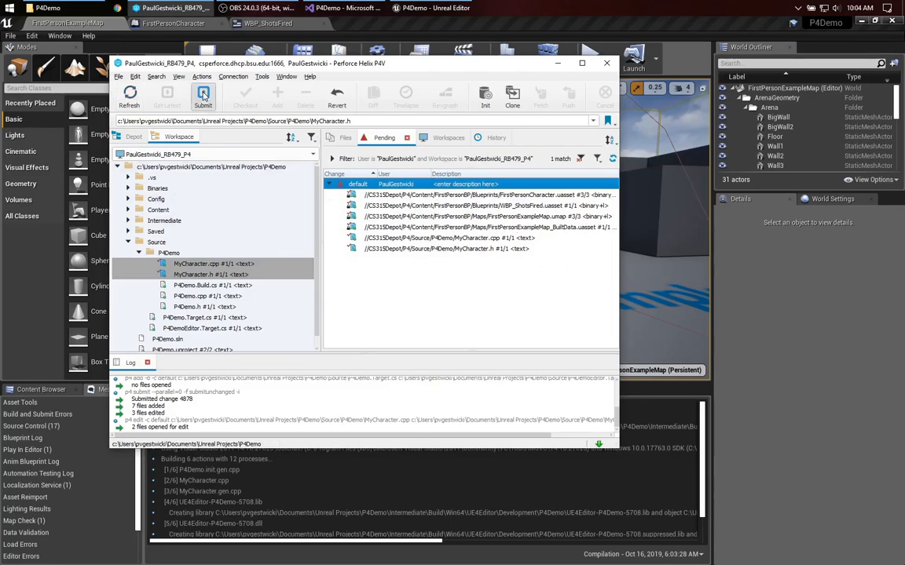
{"action": "left_click", "coordinate": [202, 95]}
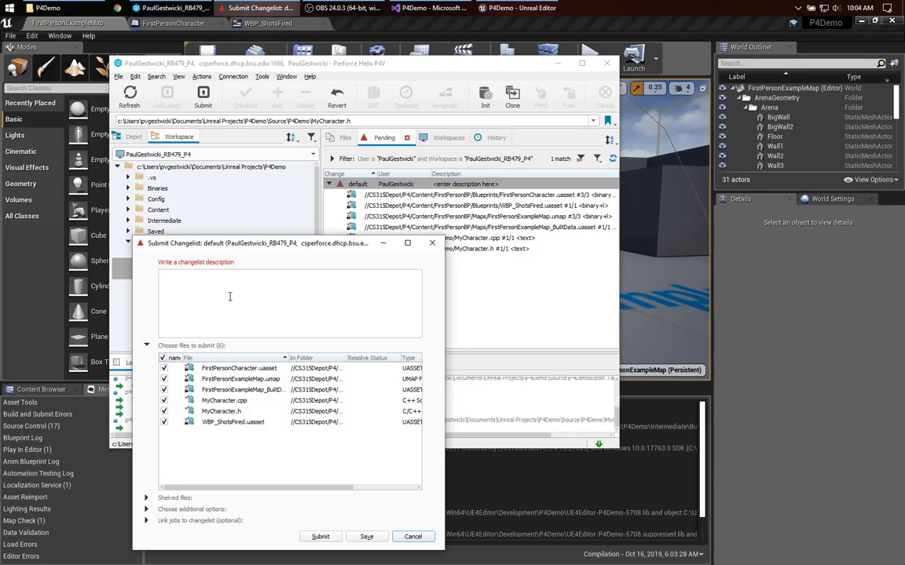
Submit the changelist as 'Refactored public variable to a private variable with accessor and mutator functions'.
{"action": "type", "text": "Refactored"}
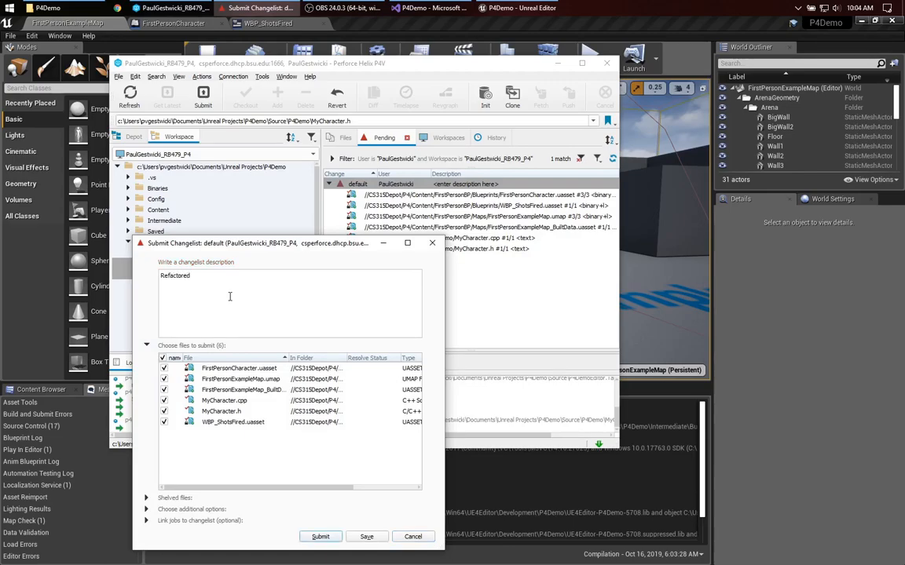
{"action": "type", "text": "public variable to a private variab"}
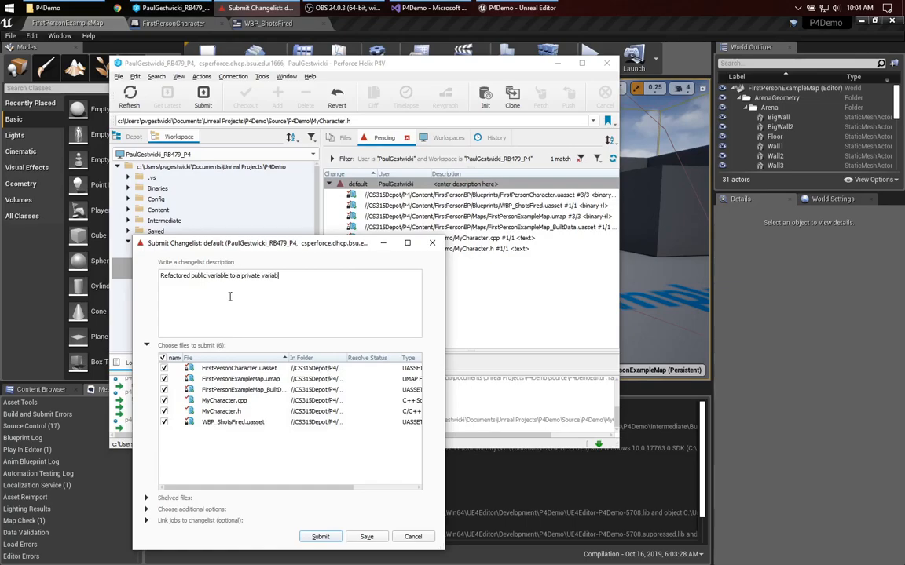
{"action": "type", "text": "with accessor a"}
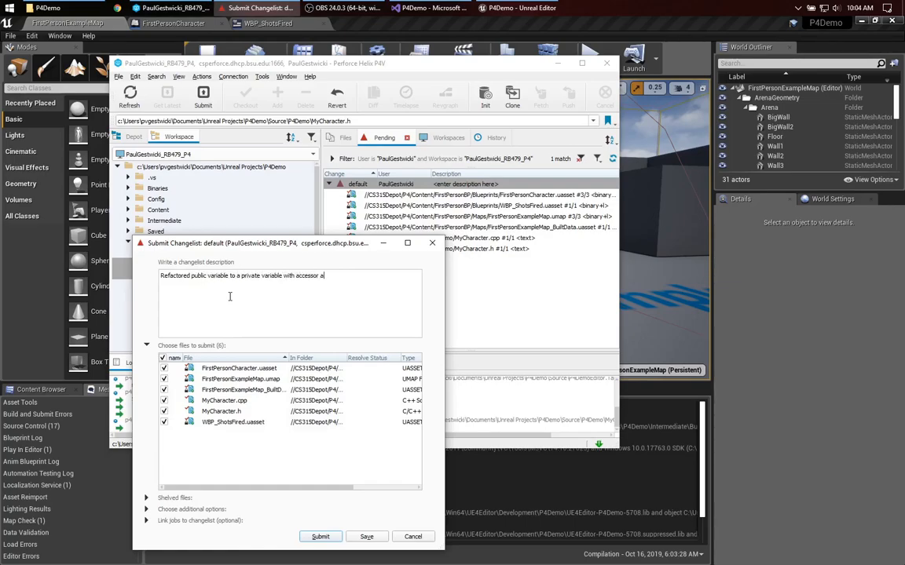
{"action": "type", "text": "nd mutator functions"}
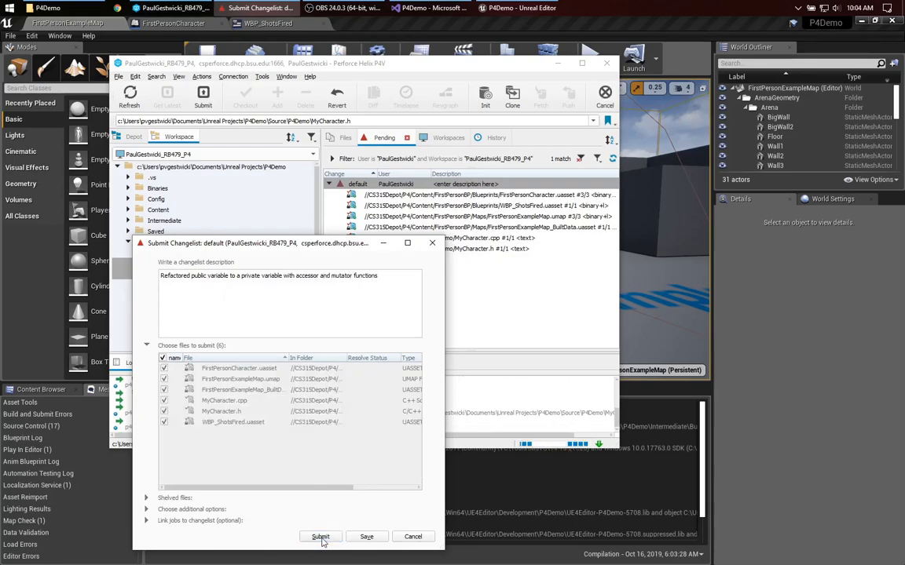
{"action": "left_click", "coordinate": [320, 537]}
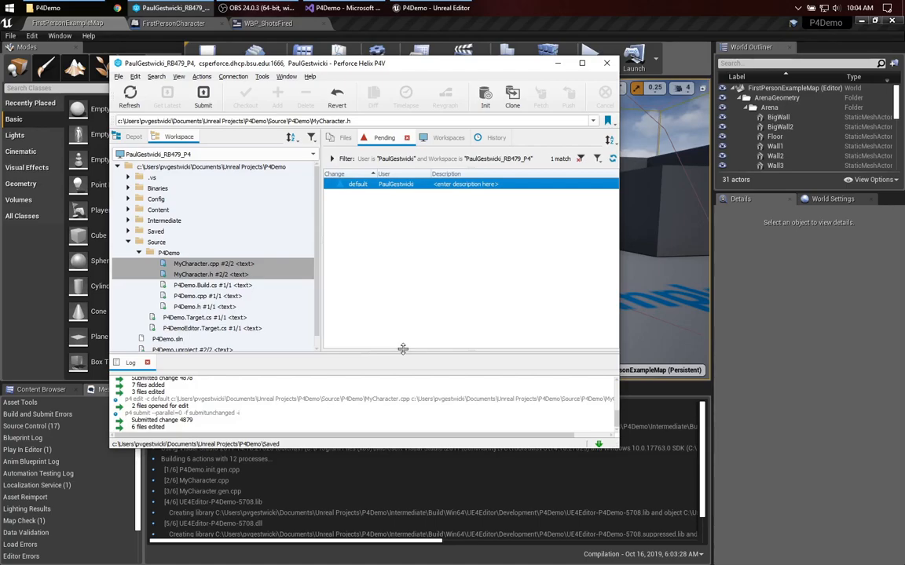
{"action": "mouse_move", "coordinate": [386, 280]}
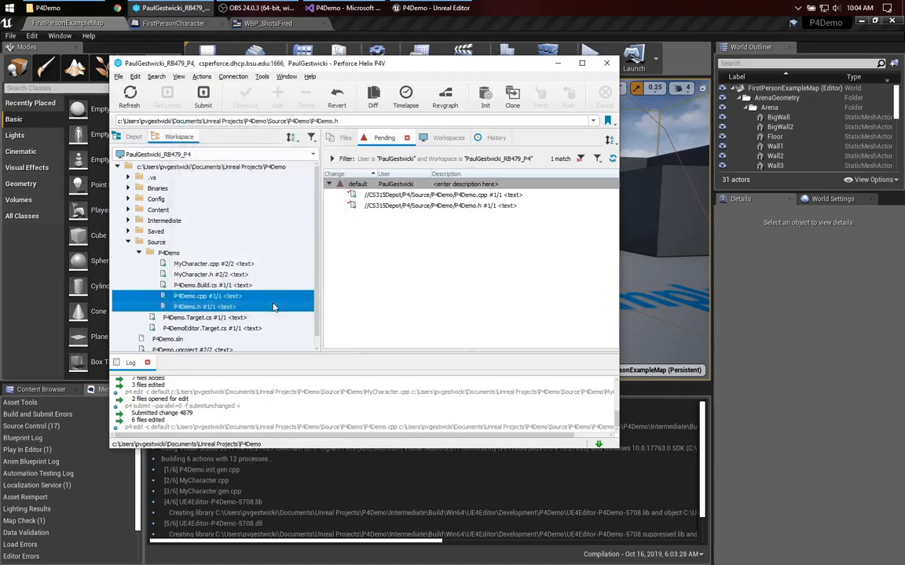
Check out the two source files and return to MyCharacter.cpp in Visual Studio.
{"action": "left_click", "coordinate": [346, 8]}
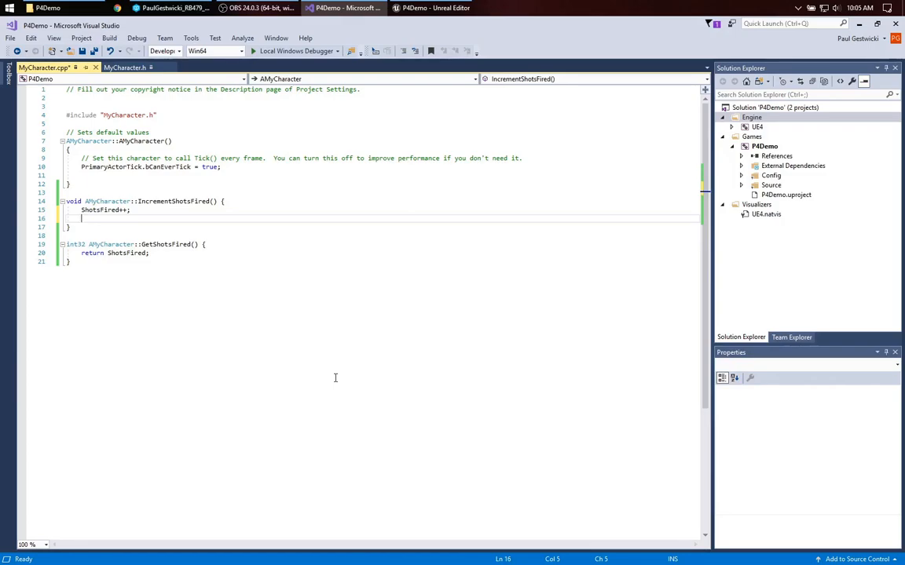
Add an empty if (ShotsFired == 10) { } block after the increment in IncrementShotsFired.
{"action": "type", "text": "if (s"}
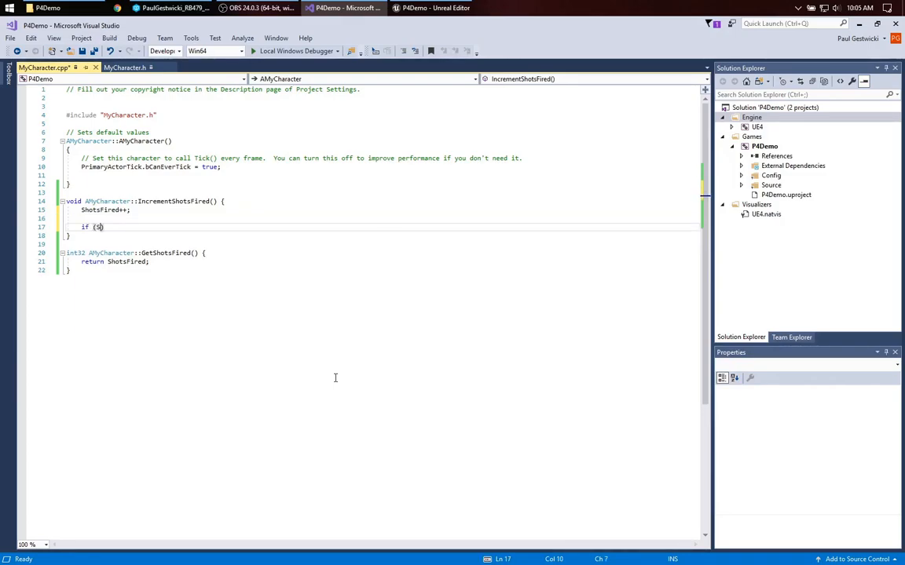
{"action": "type", "text": "hotsFired >"}
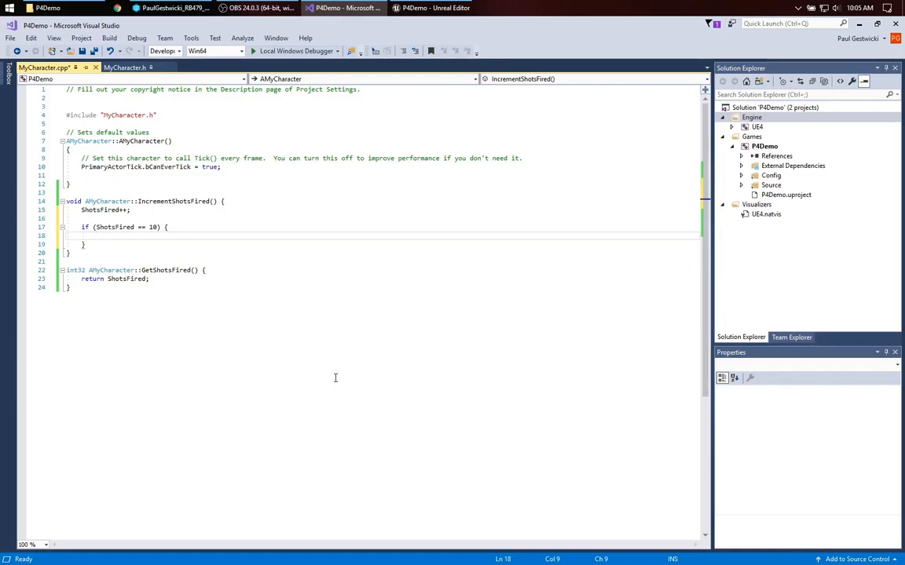
{"action": "left_click", "coordinate": [126, 68]}
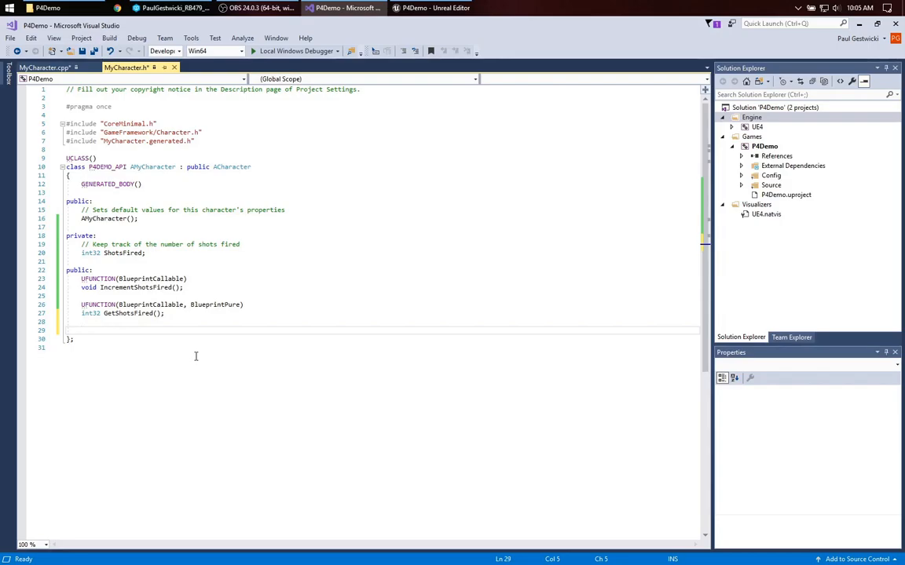
Declare void OnAchievementEarned() with a UFUNCTION() specifier above it and save MyCharacter.h.
{"action": "type", "text": "void"}
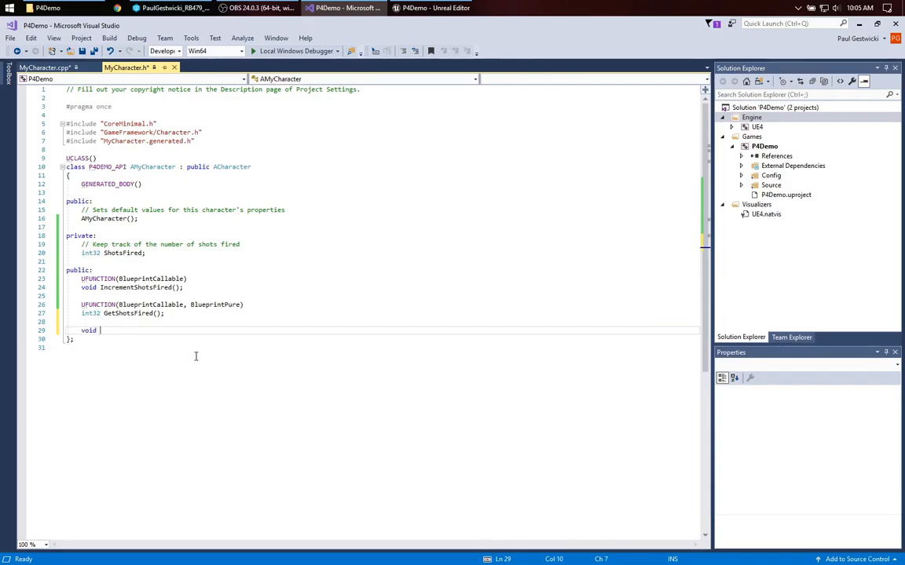
{"action": "type", "text": "OnAchievementEarn"}
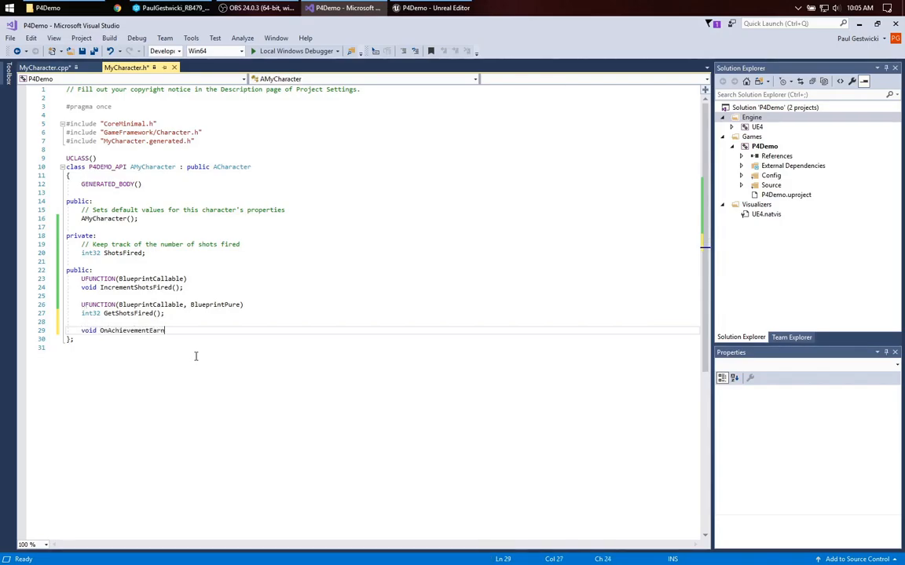
{"action": "type", "text": "ed"}
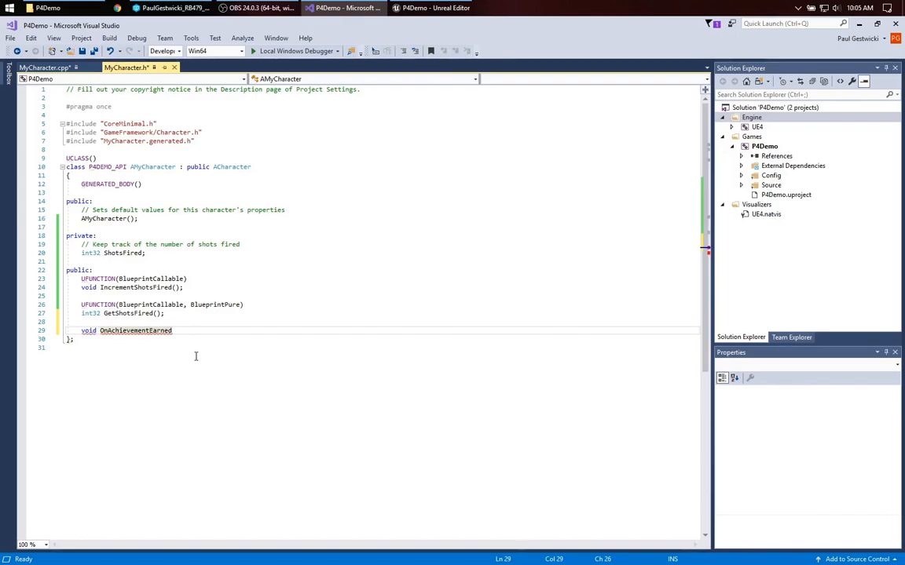
{"action": "type", "text": "();"}
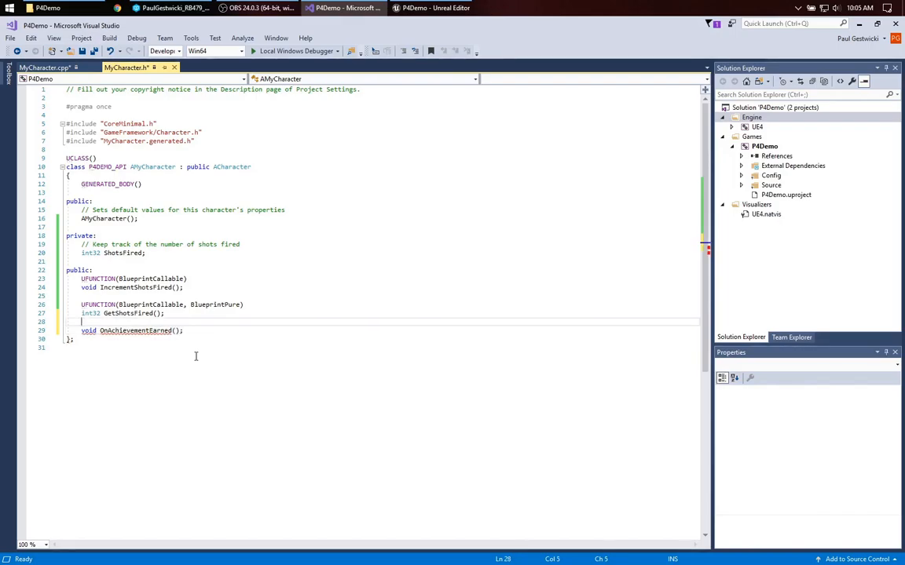
{"action": "type", "text": "UFUNCTION()"}
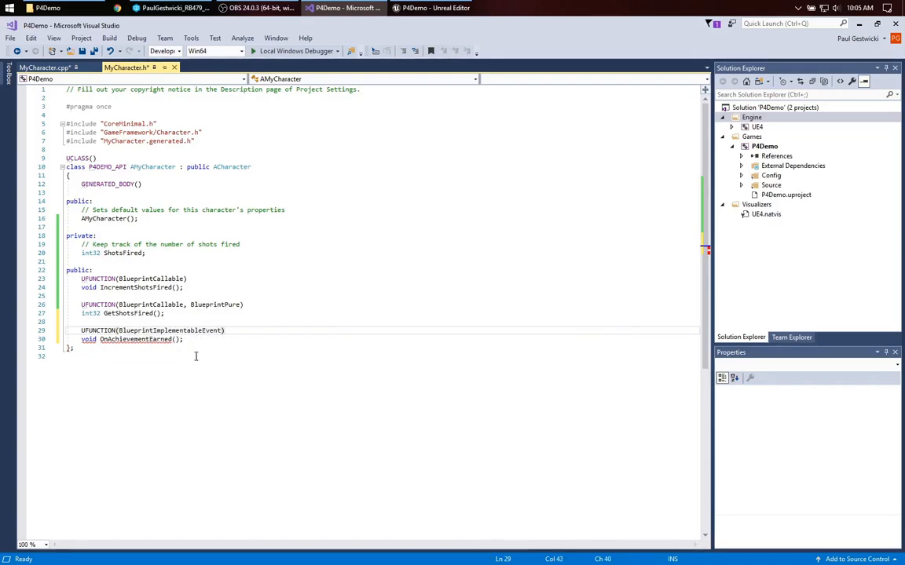
{"action": "mouse_move", "coordinate": [270, 284]}
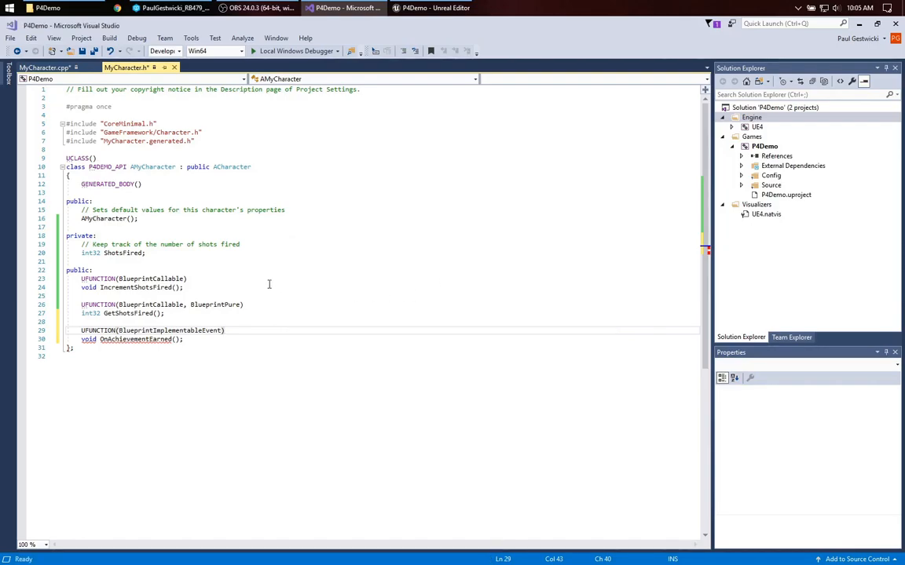
{"action": "key", "text": "ctrl+s"}
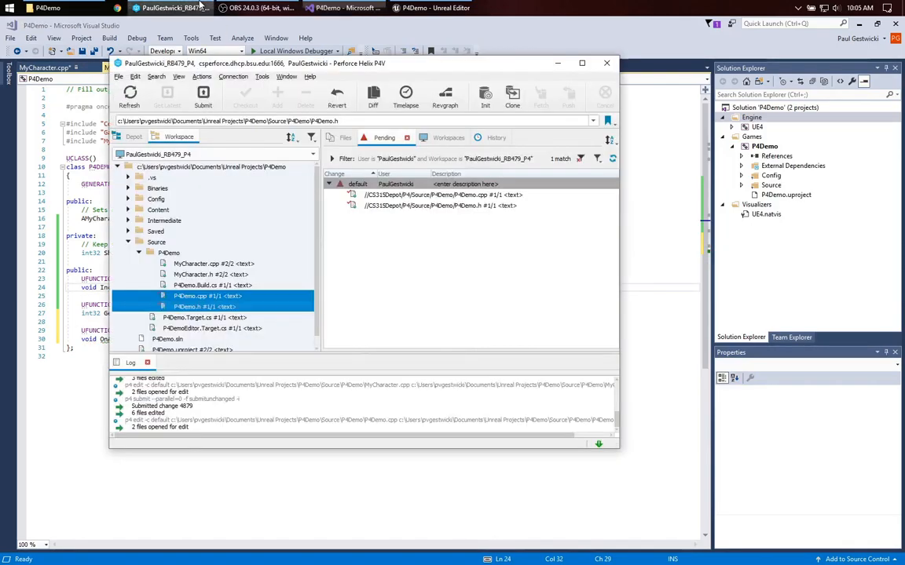
Check out P4Demo.cpp and P4Demo.h into the default pending changelist.
{"action": "left_click", "coordinate": [196, 295]}
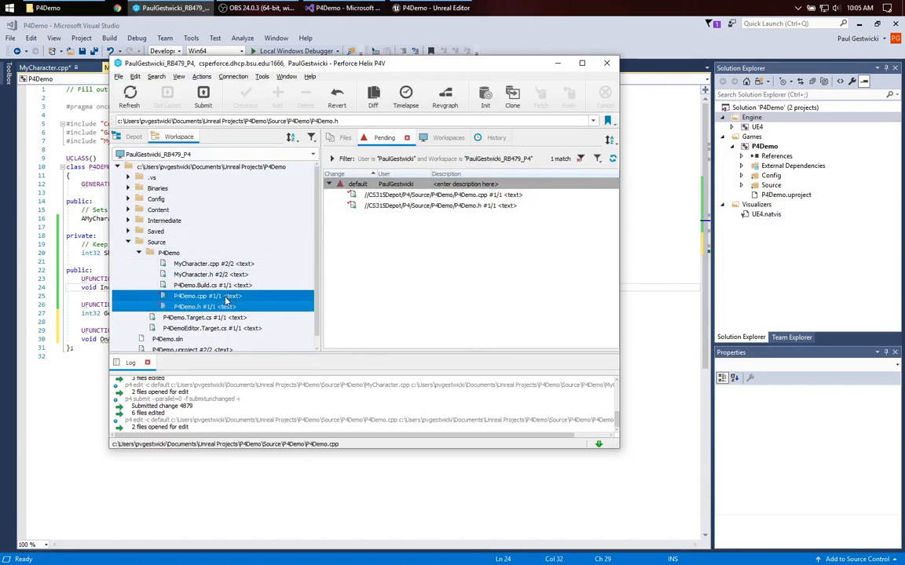
{"action": "left_click", "coordinate": [432, 201]}
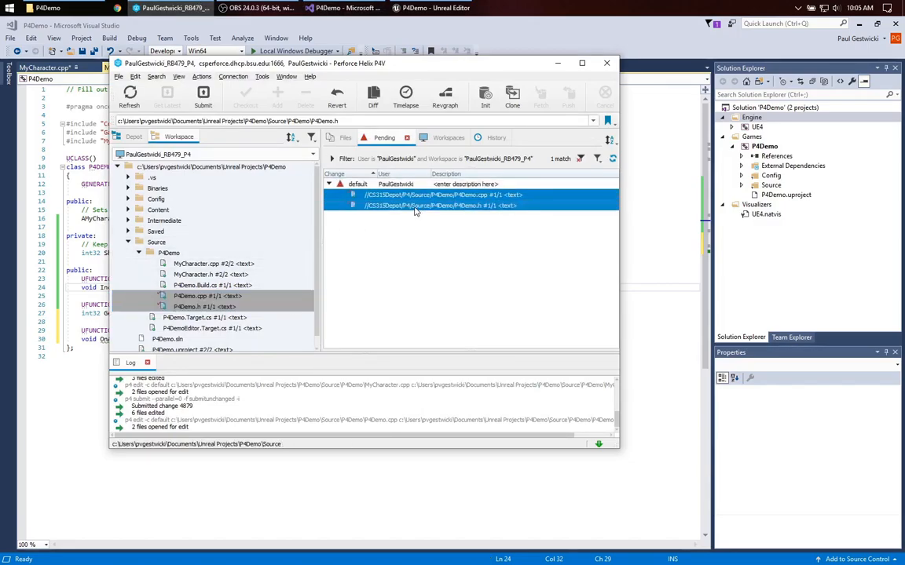
{"action": "right_click", "coordinate": [437, 204]}
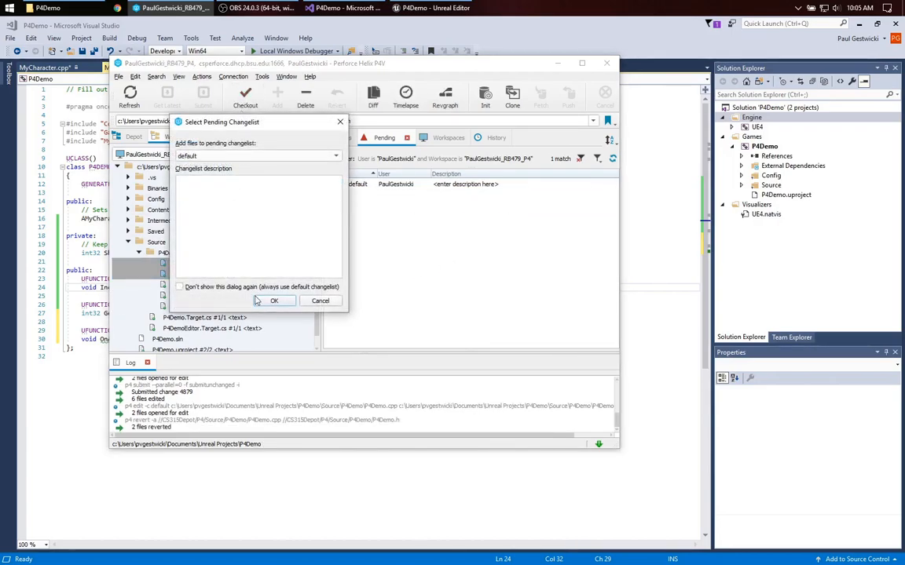
{"action": "left_click", "coordinate": [273, 302]}
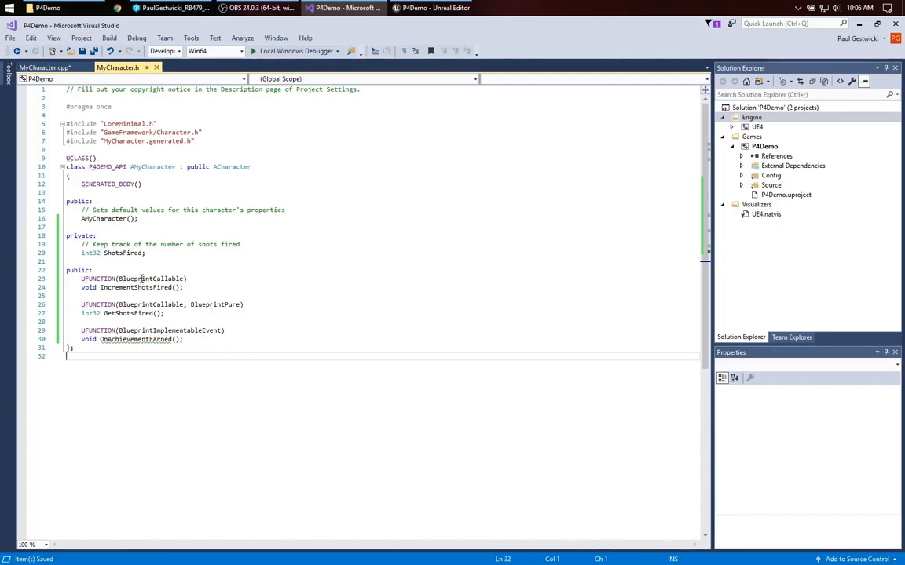
Call OnAchievementEarned() inside the ShotsFired == 10 block of IncrementShotsFired.
{"action": "left_click", "coordinate": [232, 280]}
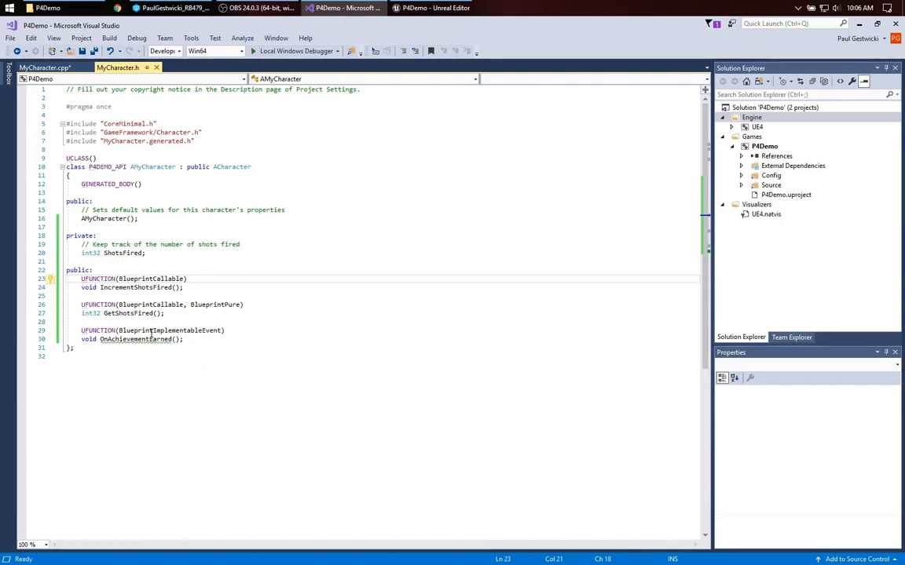
{"action": "double_click", "coordinate": [168, 329]}
{"action": "type", "text": "On"}
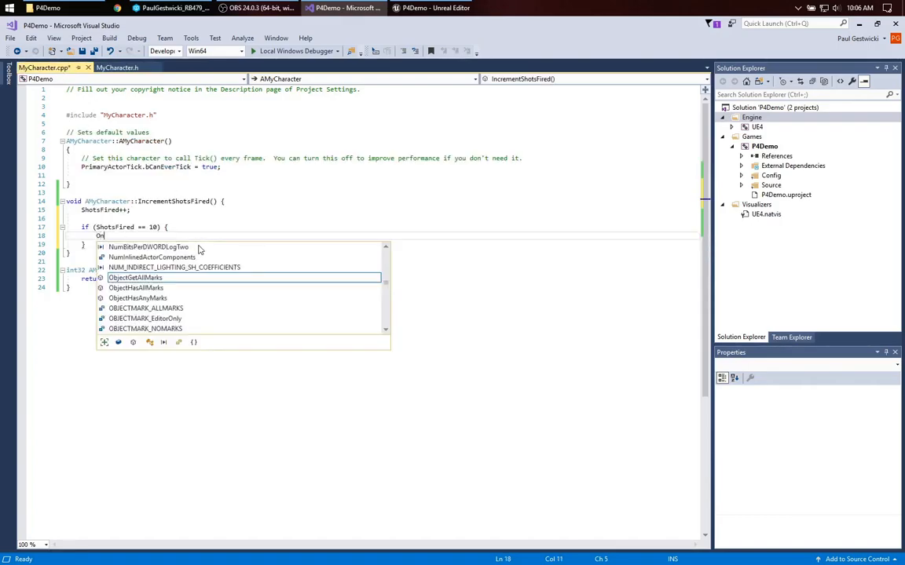
{"action": "type", "text": "AchievementEarned();"}
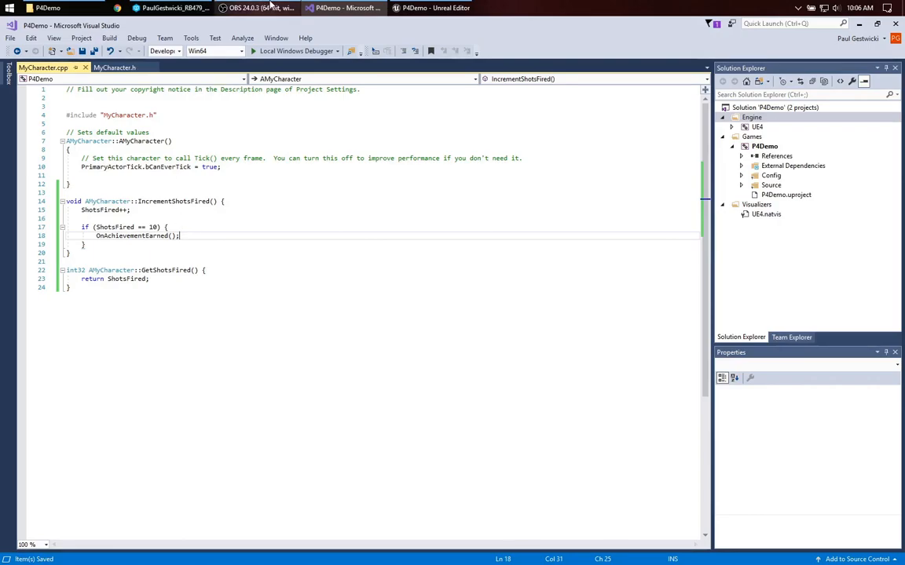
Recompile the game's C++ code in Unreal Editor and reopen the FirstPersonCharacter Blueprint.
{"action": "left_click", "coordinate": [547, 55]}
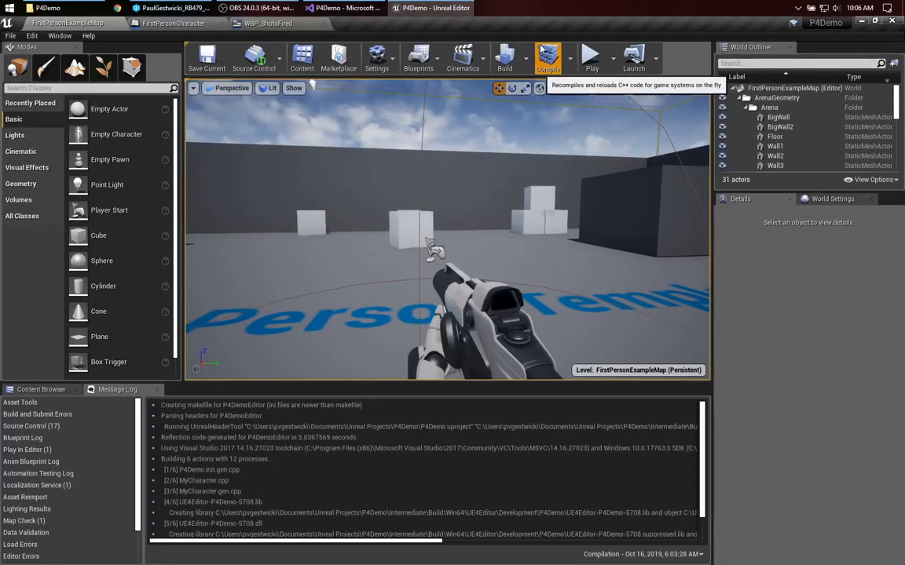
{"action": "left_click", "coordinate": [546, 57]}
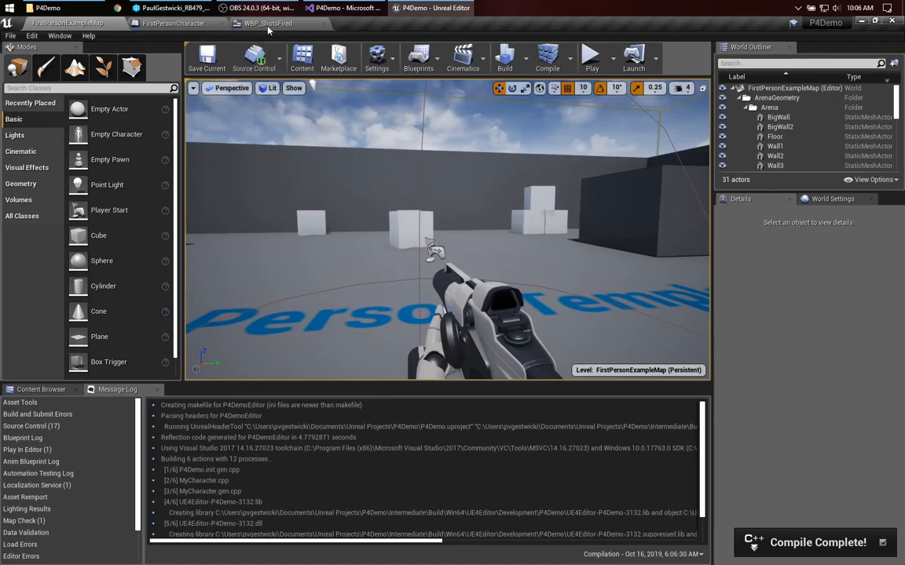
{"action": "left_click", "coordinate": [173, 23]}
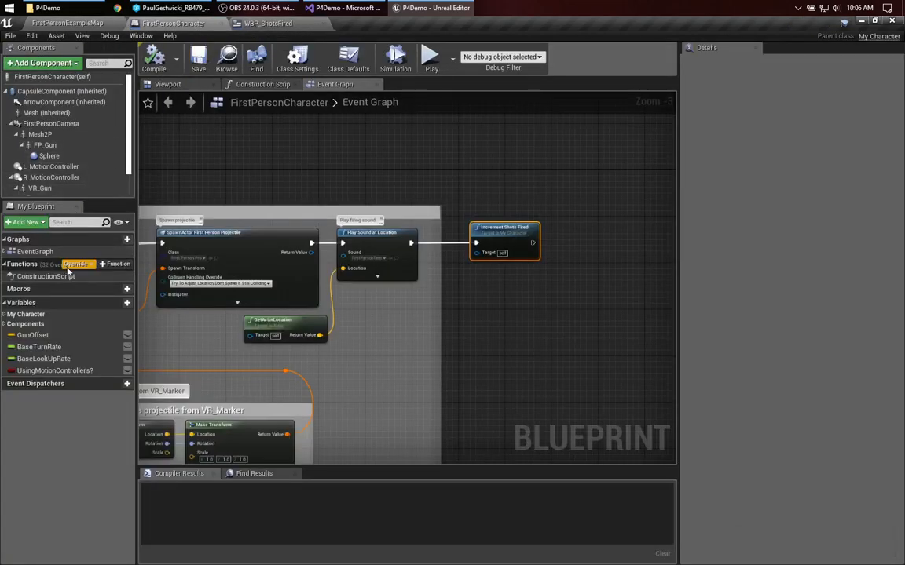
Place an Event On Achievement Earned node from the Functions Override list.
{"action": "left_click", "coordinate": [76, 264]}
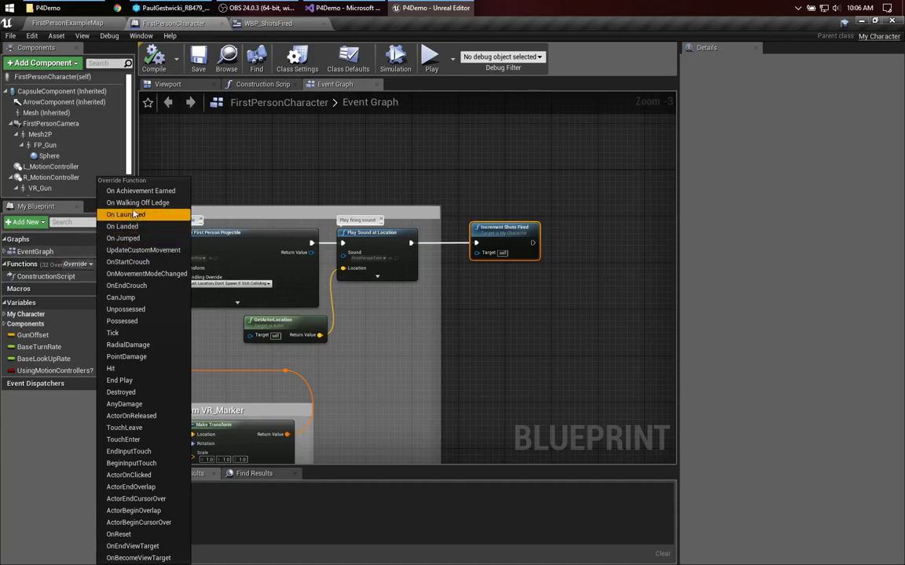
{"action": "mouse_move", "coordinate": [140, 191]}
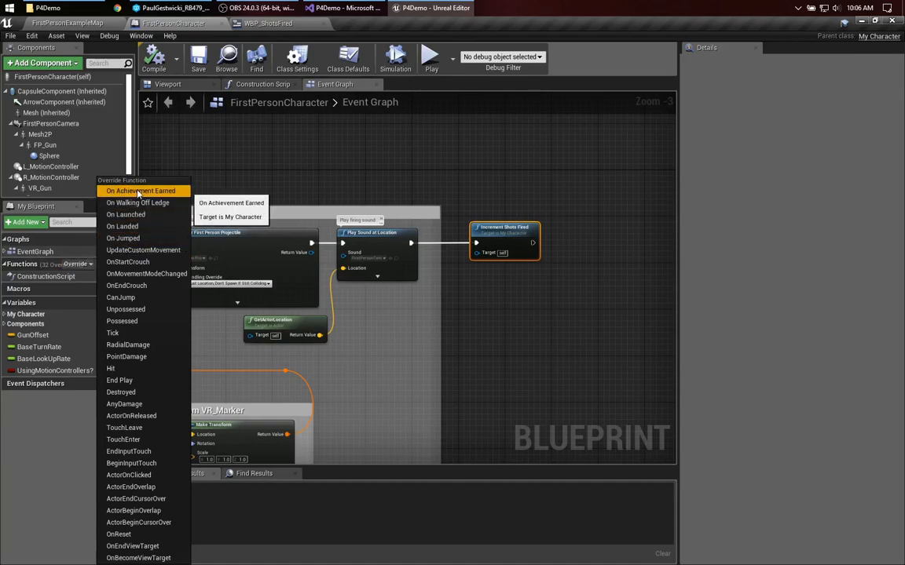
{"action": "left_click", "coordinate": [140, 191]}
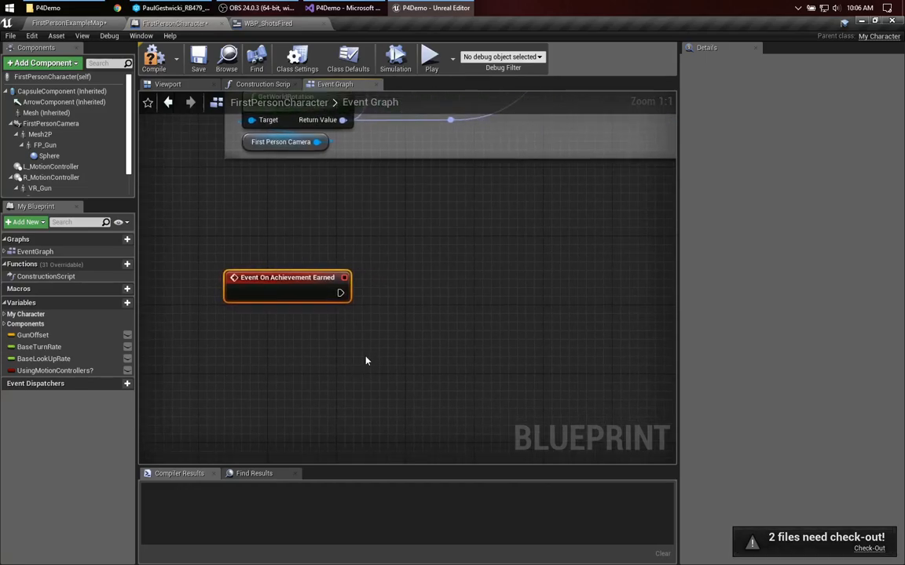
{"action": "mouse_move", "coordinate": [388, 323]}
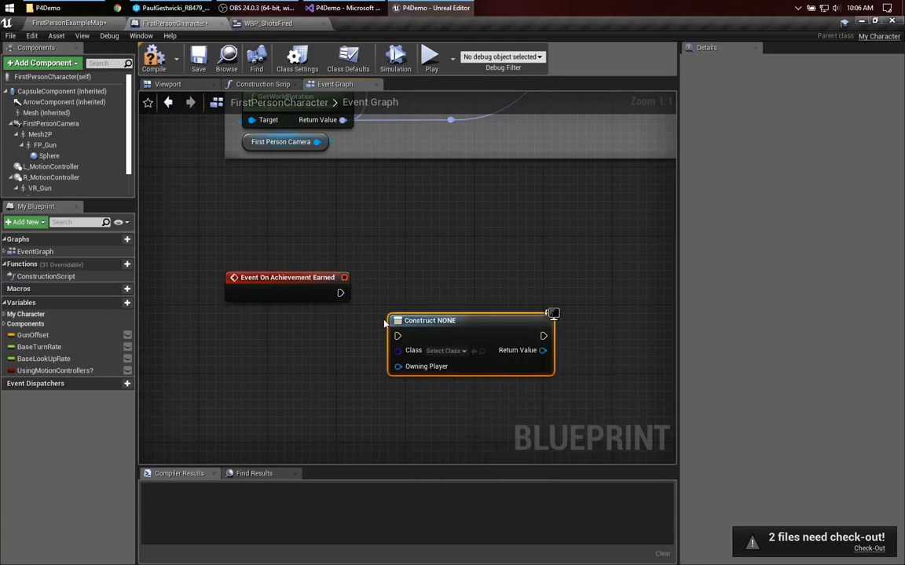
Create a WBP_Achievement widget owned by the player controller, add it to the viewport, and save.
{"action": "left_click", "coordinate": [446, 351]}
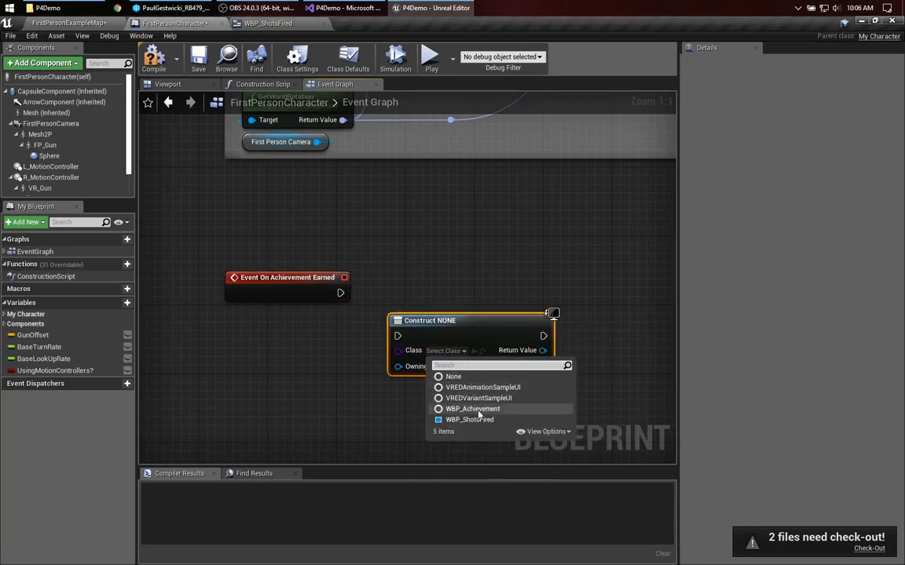
{"action": "left_click", "coordinate": [471, 408]}
{"action": "type", "text": "get pl"}
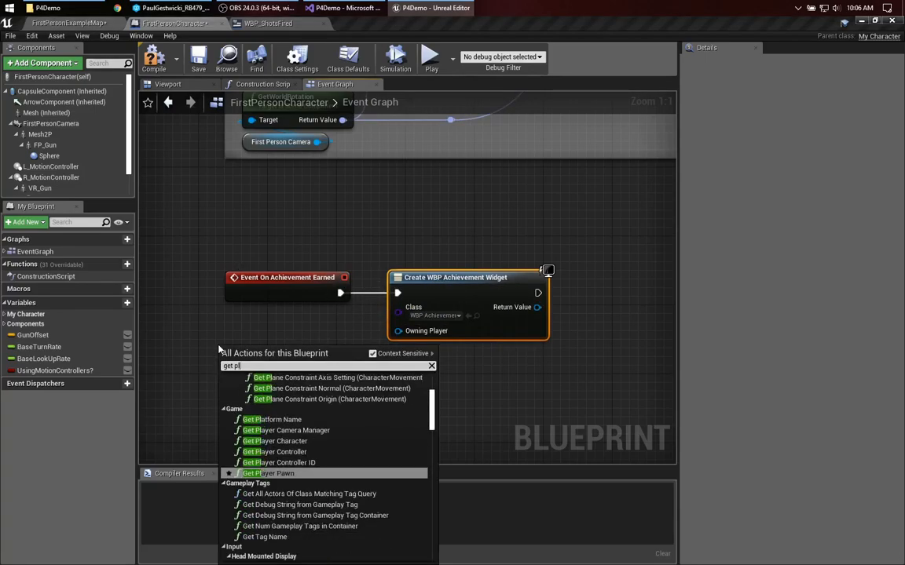
{"action": "left_click", "coordinate": [277, 452]}
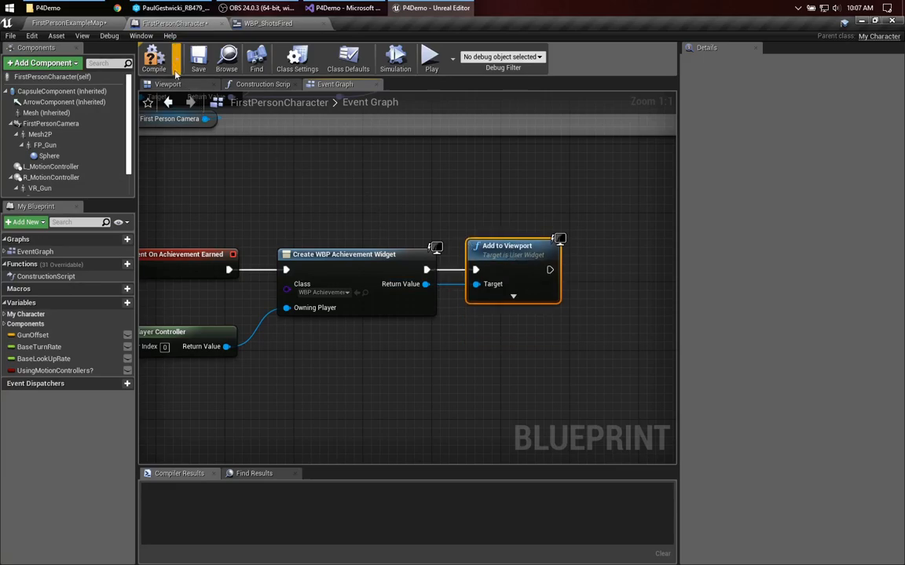
{"action": "left_click", "coordinate": [198, 60]}
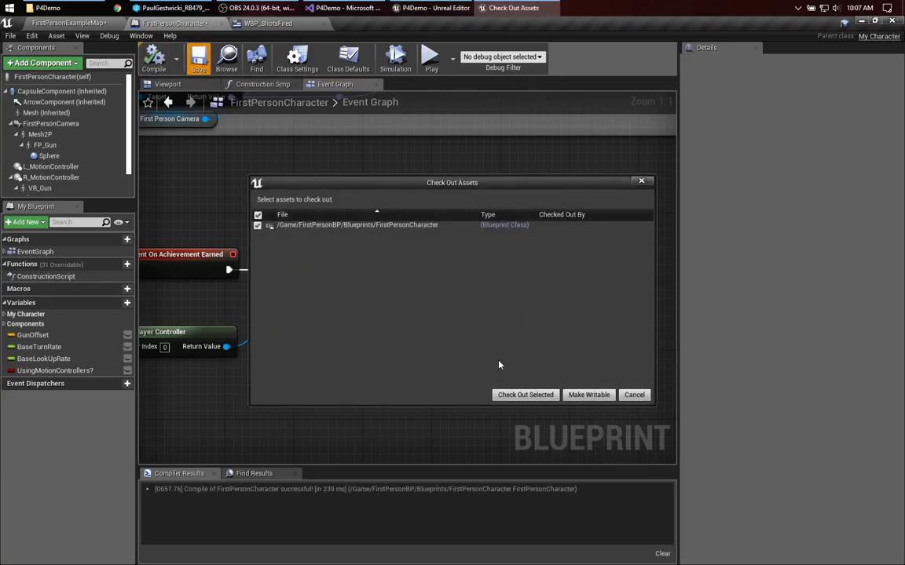